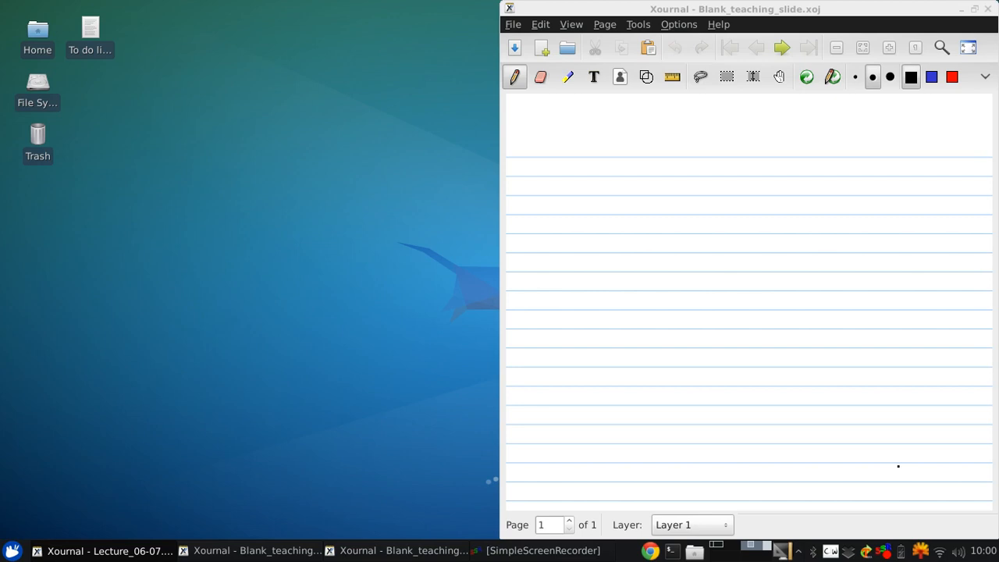
Handwrite the title 'Vortex Sheet Solutions' and underline it
left_click_drag(518, 156, 565, 137)
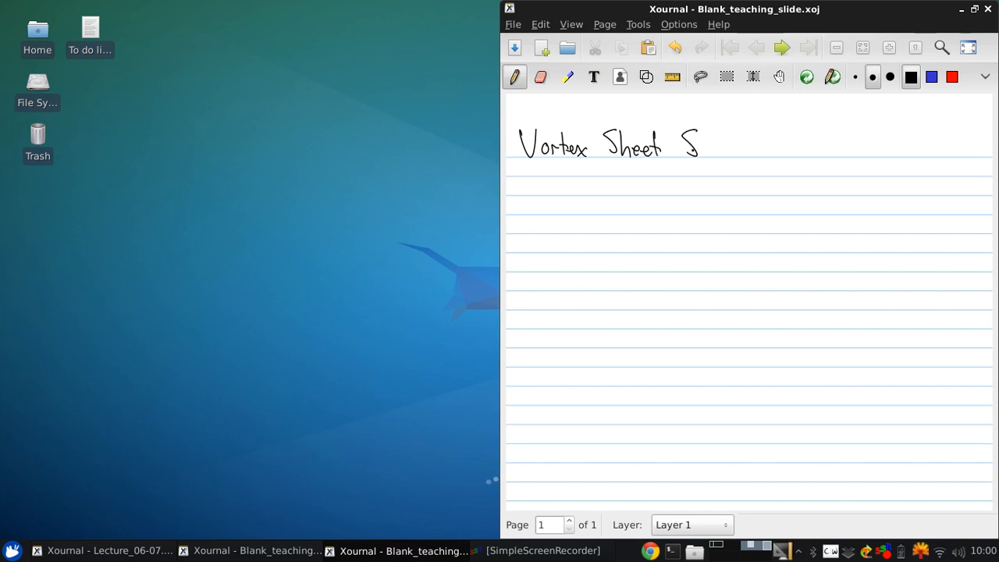
left_click_drag(699, 144, 752, 143)
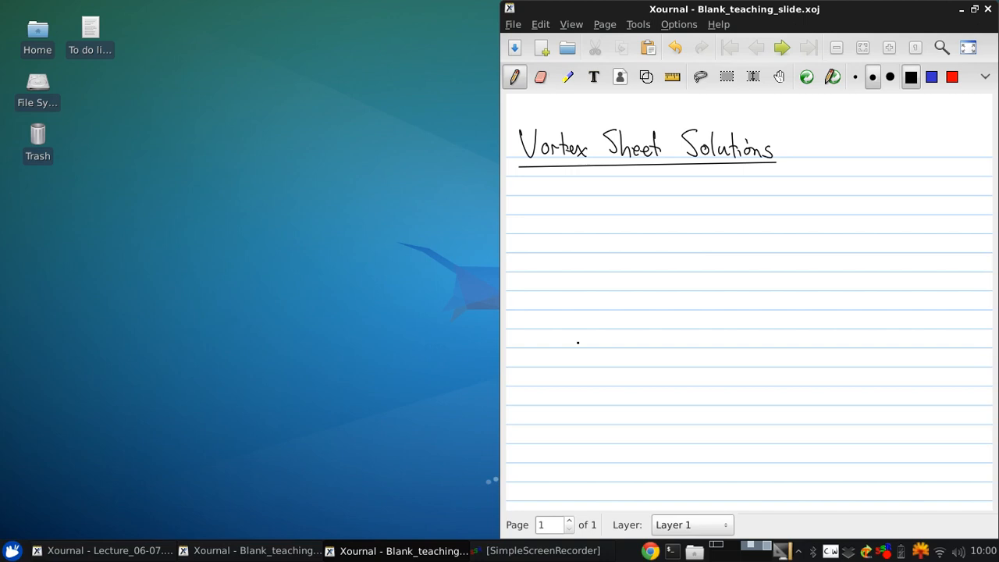
Add the bullet '→ vortex flow' and label the sketched vortex with Γ > 0
left_click_drag(527, 206, 549, 208)
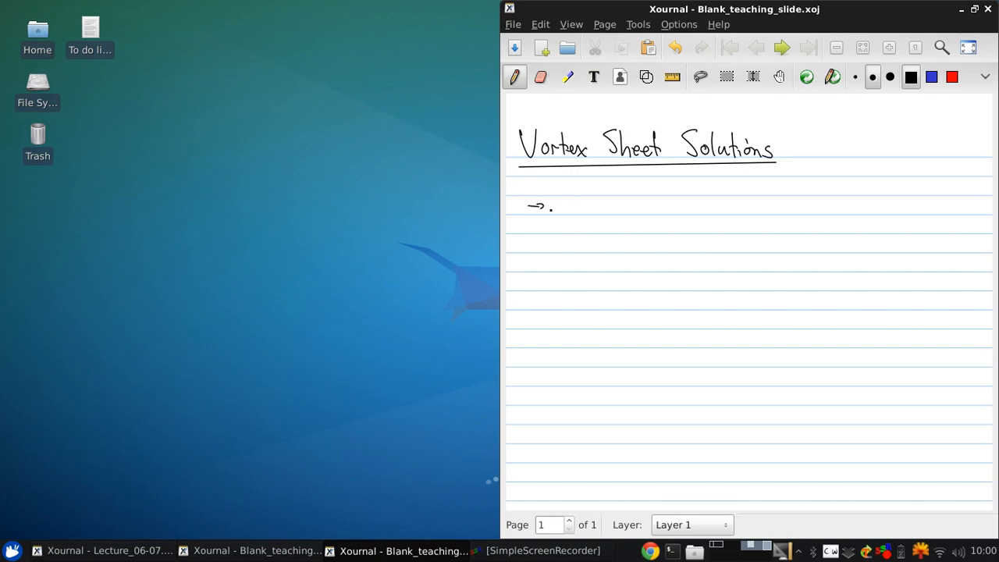
left_click_drag(554, 210, 574, 211)
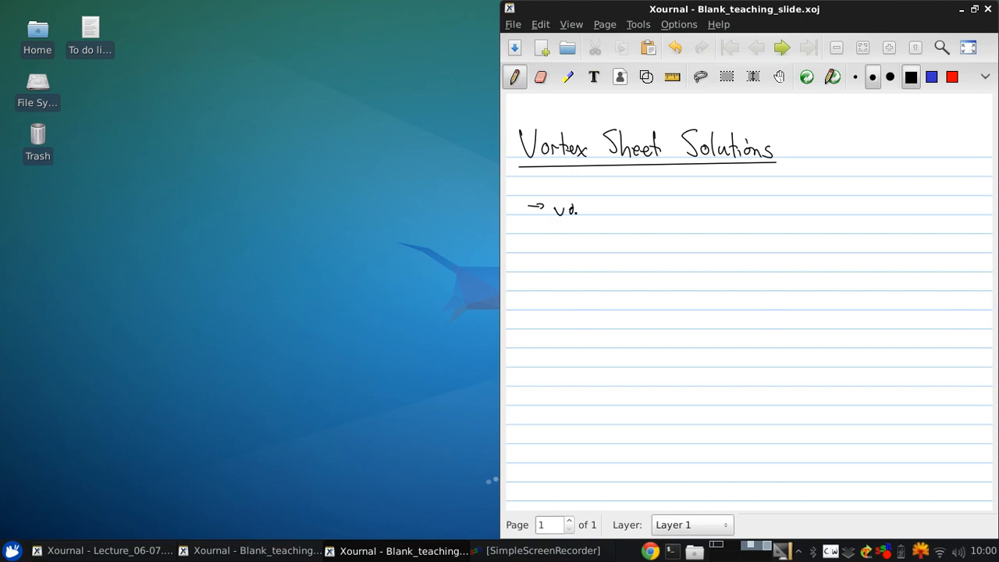
left_click_drag(554, 206, 647, 204)
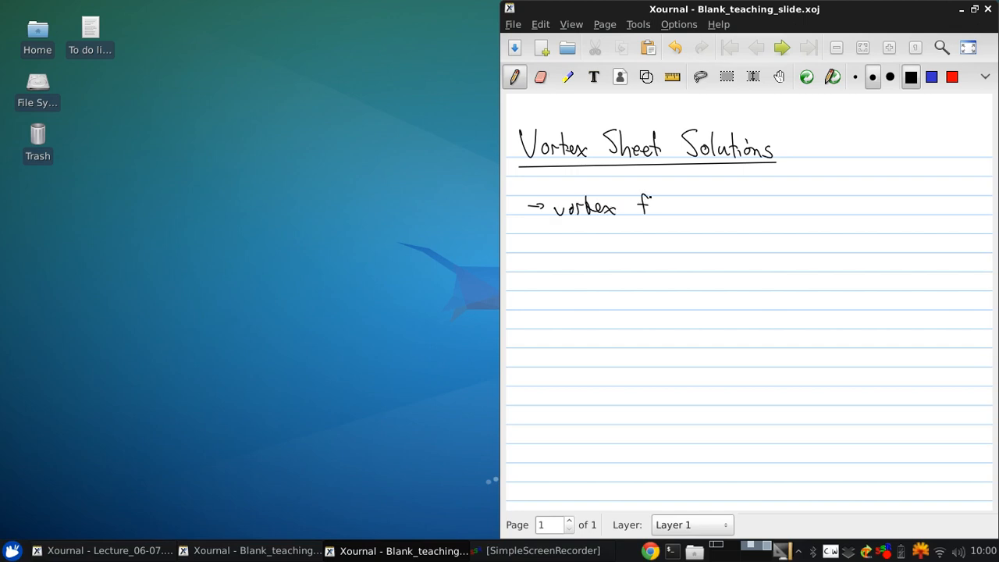
left_click_drag(652, 206, 694, 206)
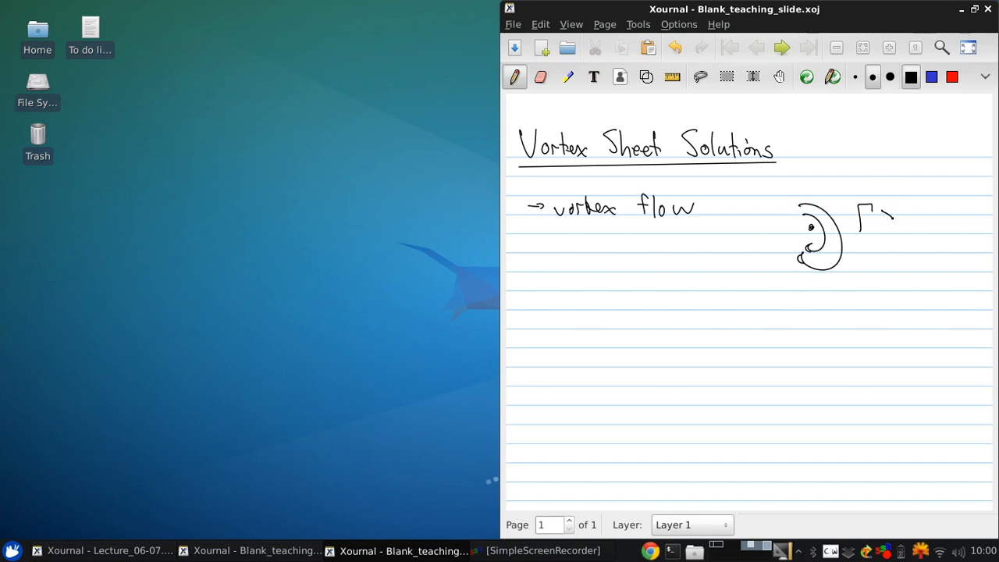
left_click_drag(874, 221, 917, 221)
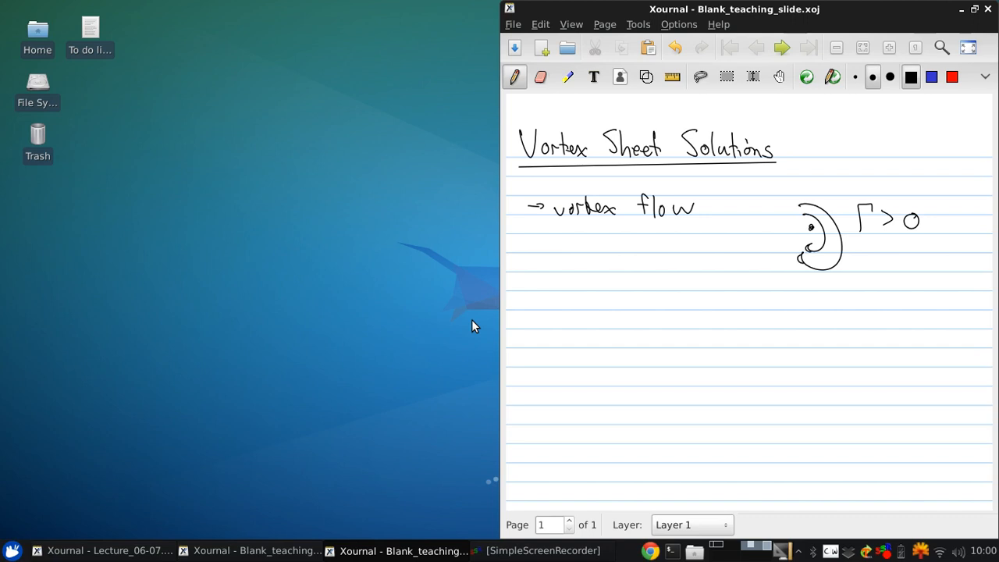
Write the VORTEX FILAMENT heading and the straight infinite line with vortices description
left_click(526, 294)
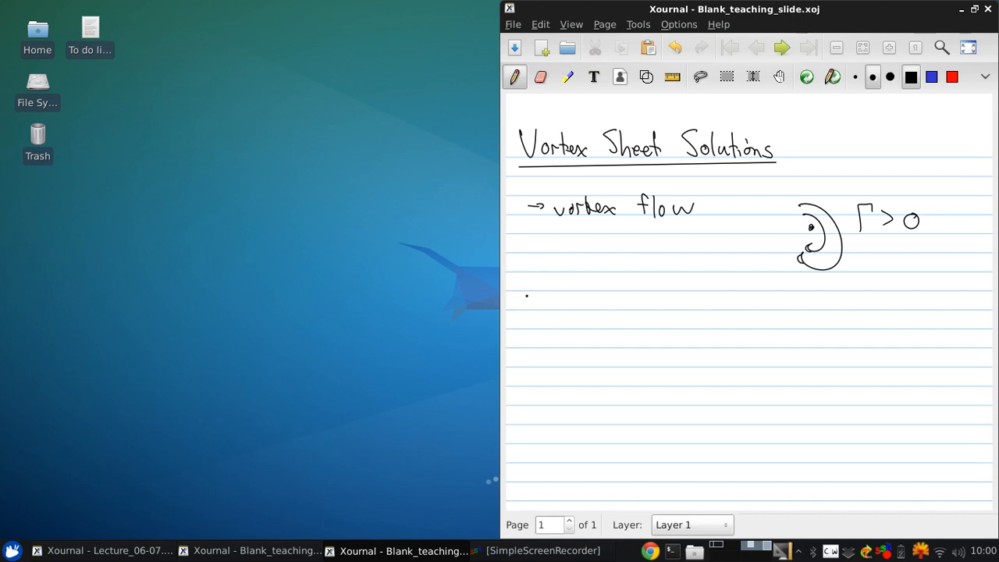
left_click_drag(528, 300, 581, 300)
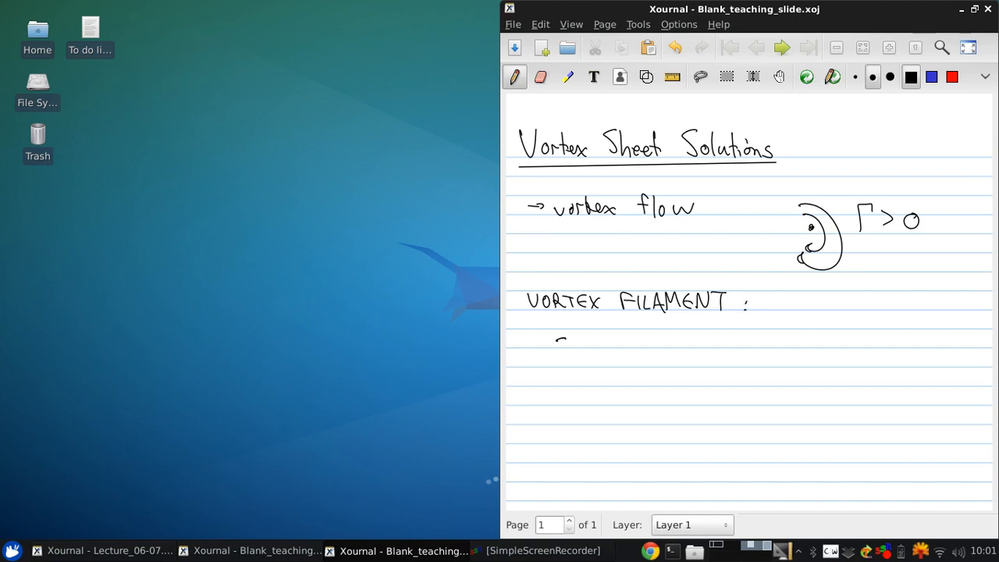
left_click_drag(546, 337, 605, 337)
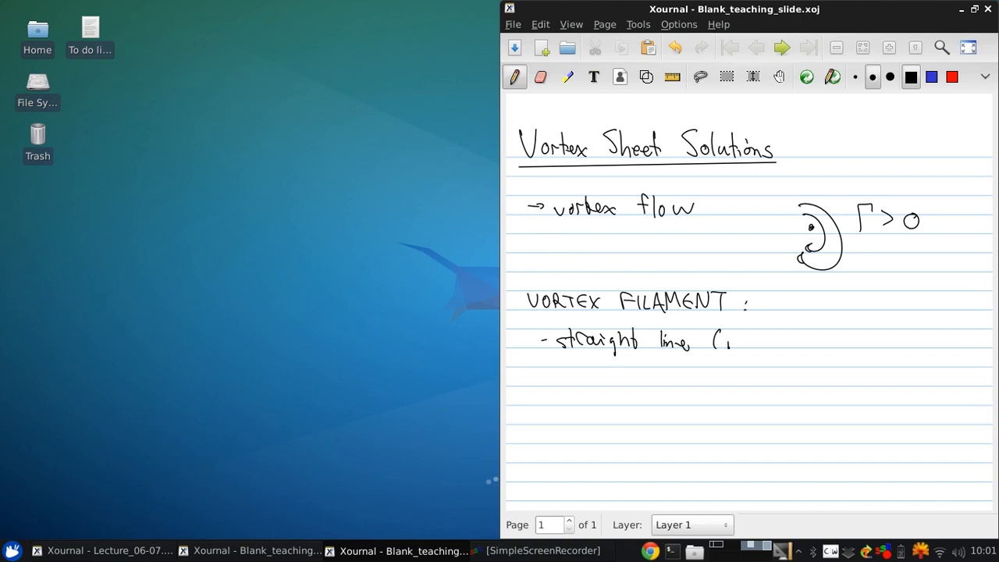
left_click_drag(714, 340, 768, 343)
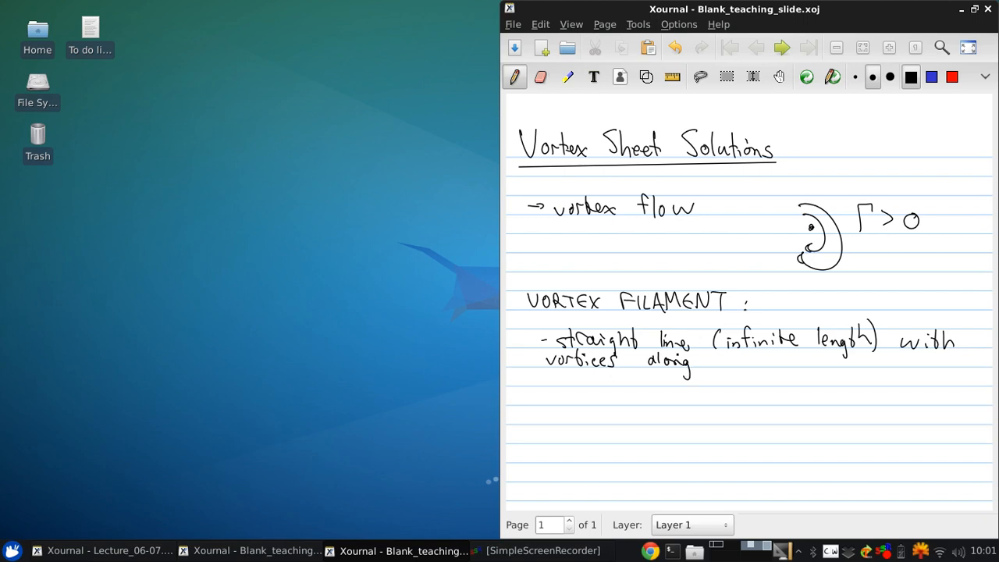
Sketch the filament line with vortices and undo a mistakenly written word
left_click_drag(647, 445, 693, 398)
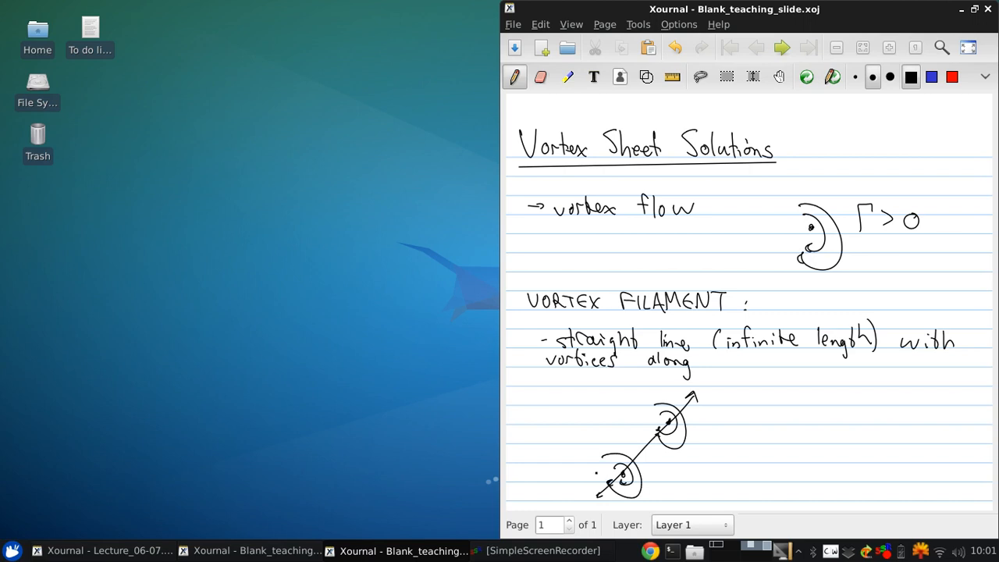
left_click(735, 419)
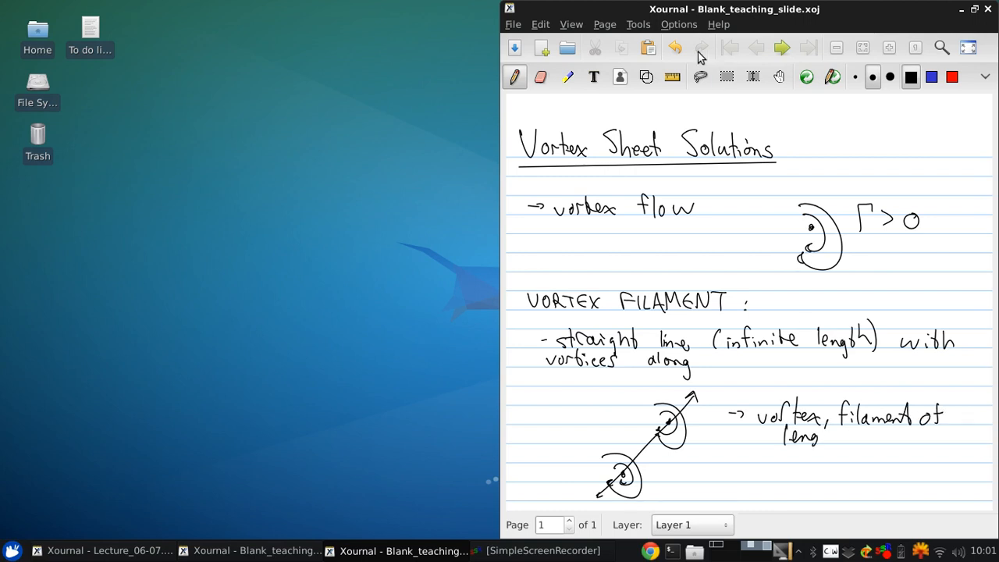
left_click(701, 46)
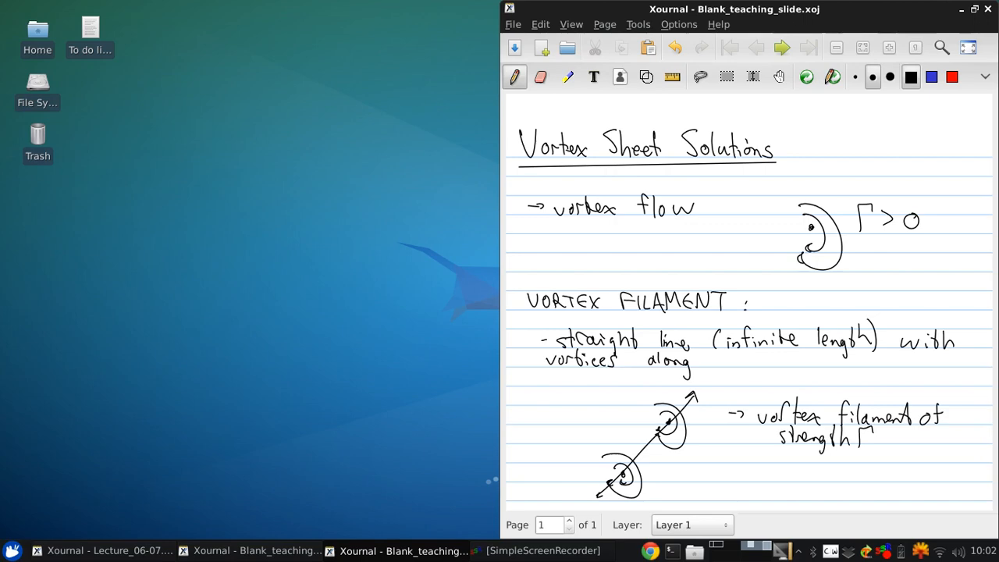
mouse_move(586, 22)
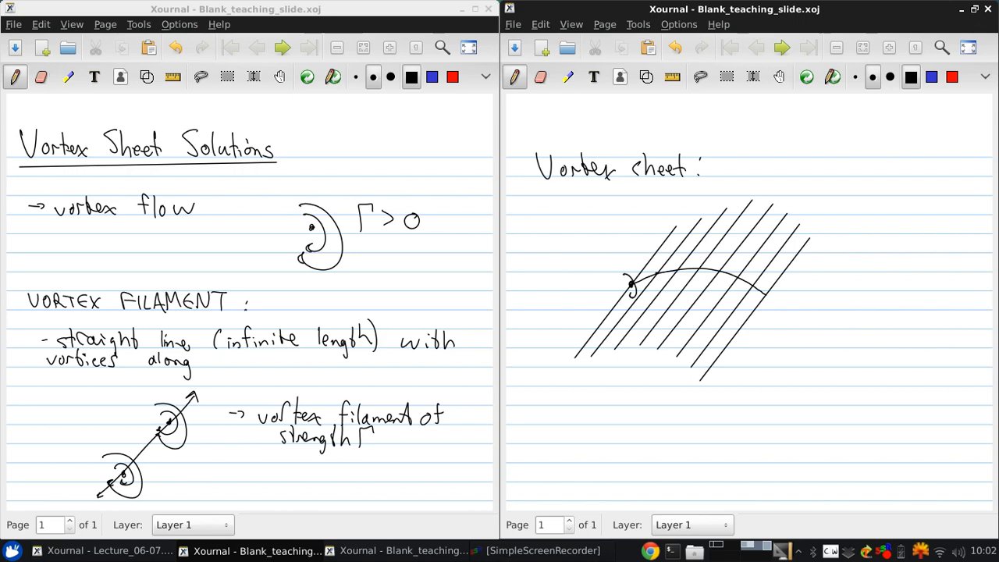
Draw the row of small vortices along the curve on the 'Vortex sheet:' slide
left_click_drag(640, 281, 674, 273)
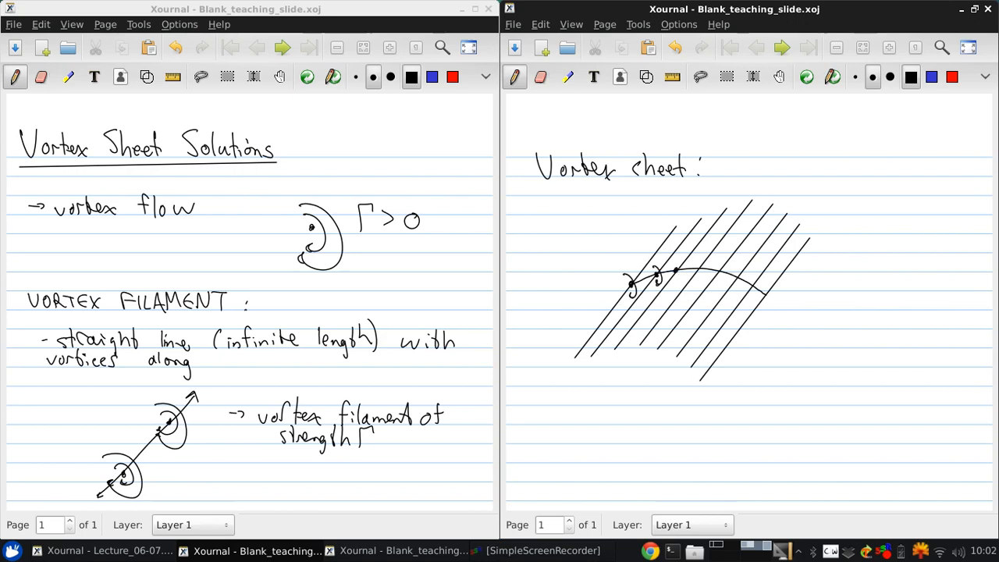
left_click_drag(684, 273, 699, 269)
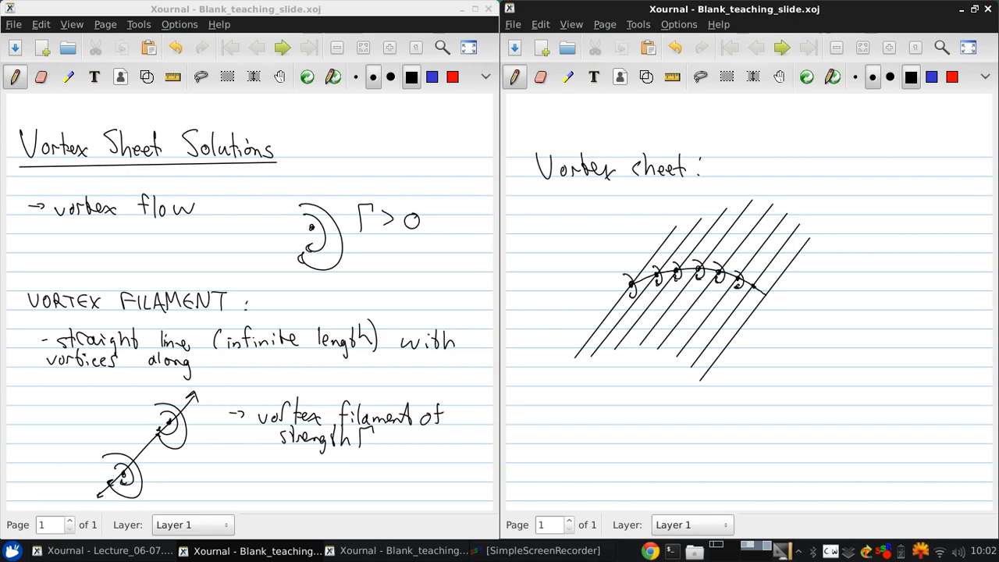
left_click_drag(746, 280, 768, 300)
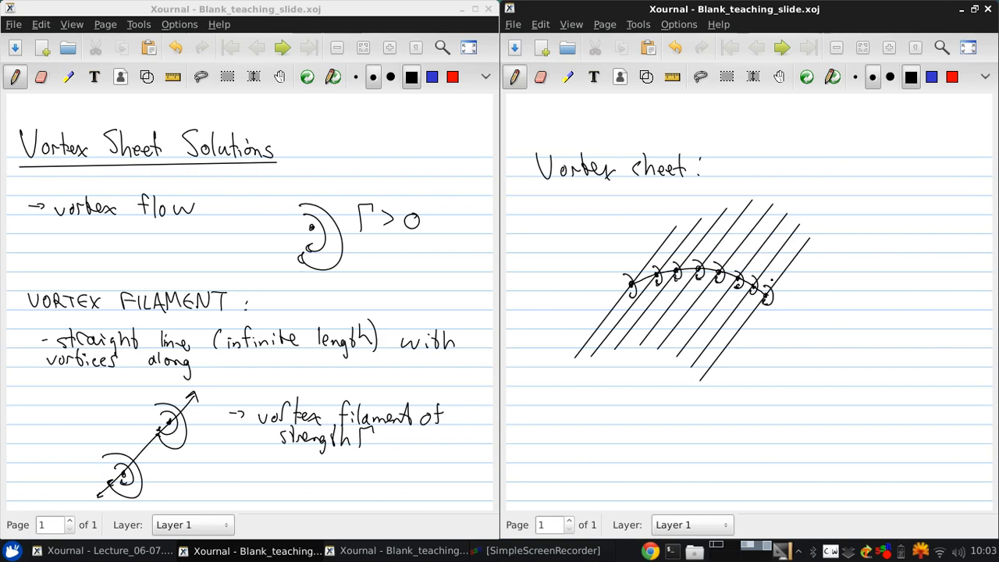
left_click_drag(636, 371, 624, 403)
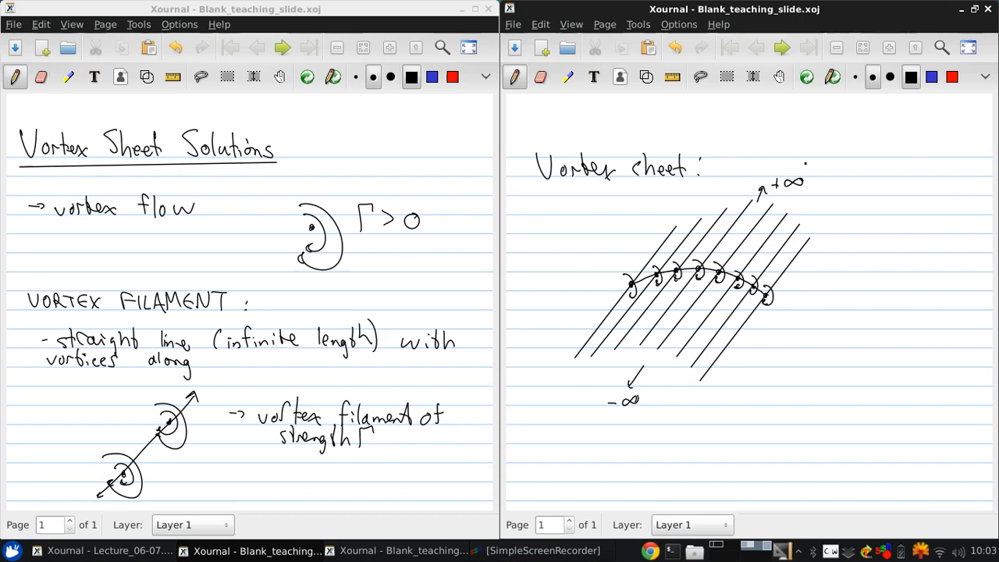
left_click(726, 190)
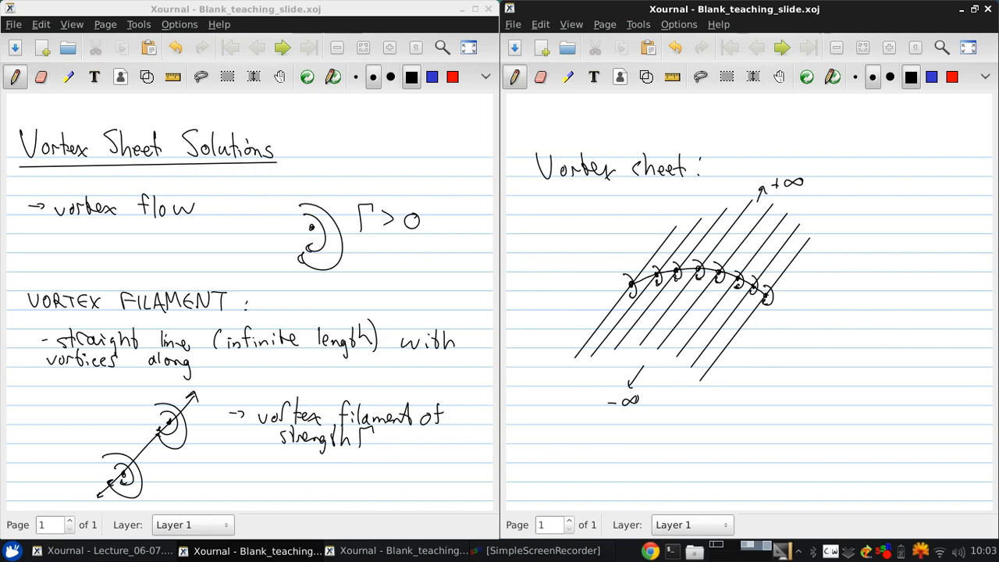
Draw the x–z axes for the curved sheet plot and mark a point on the curve
left_click(727, 376)
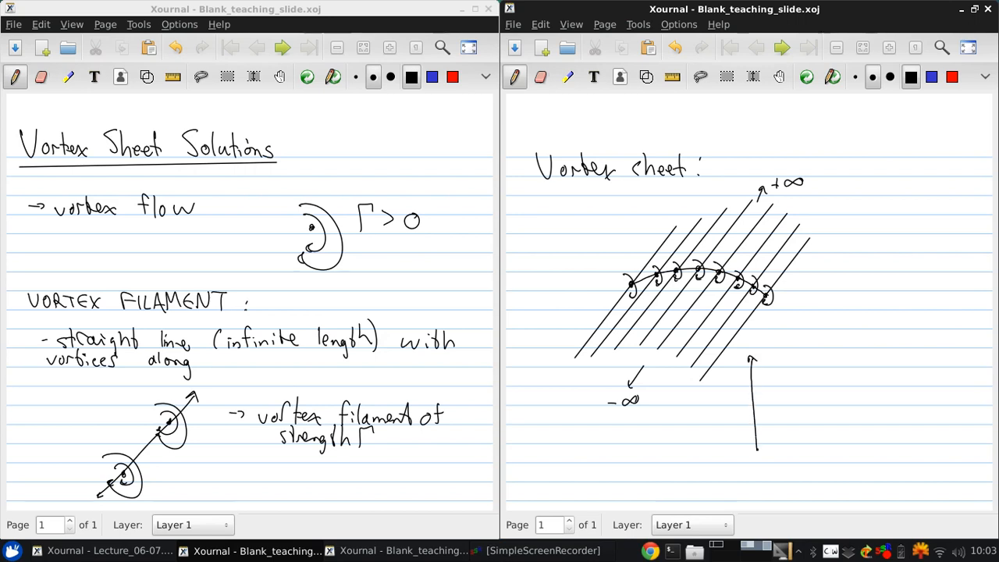
left_click_drag(757, 449, 959, 449)
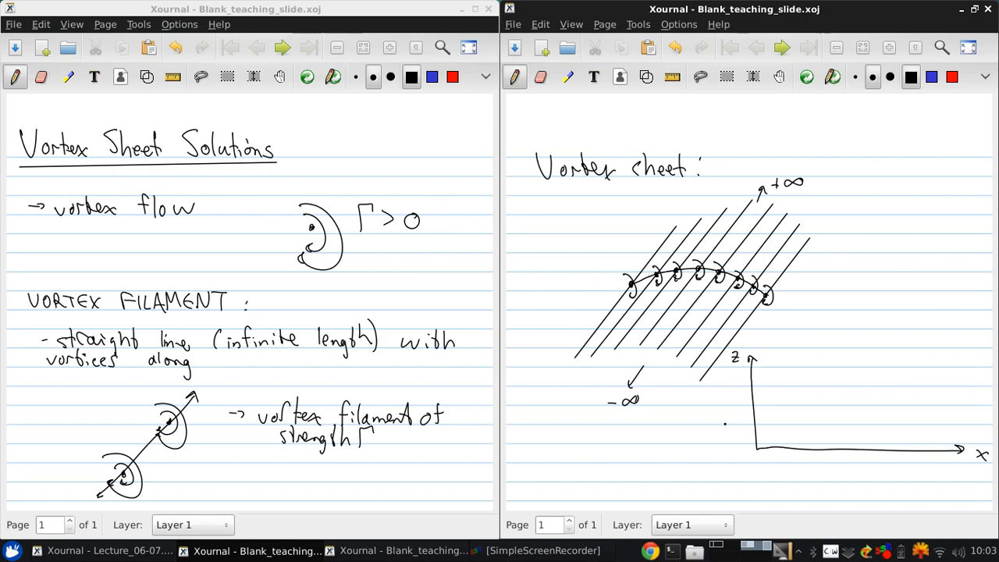
left_click_drag(783, 412, 818, 397)
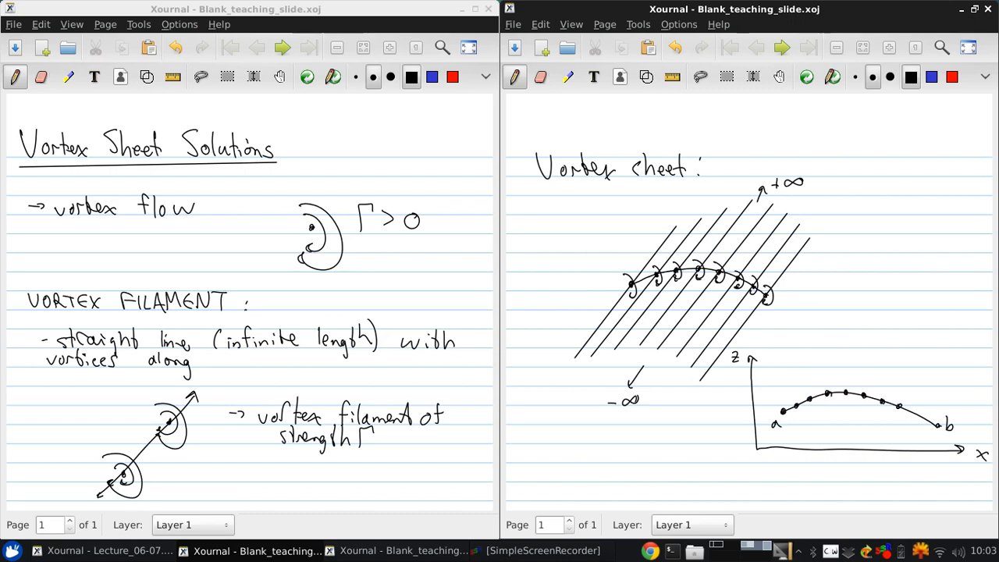
left_click(796, 405)
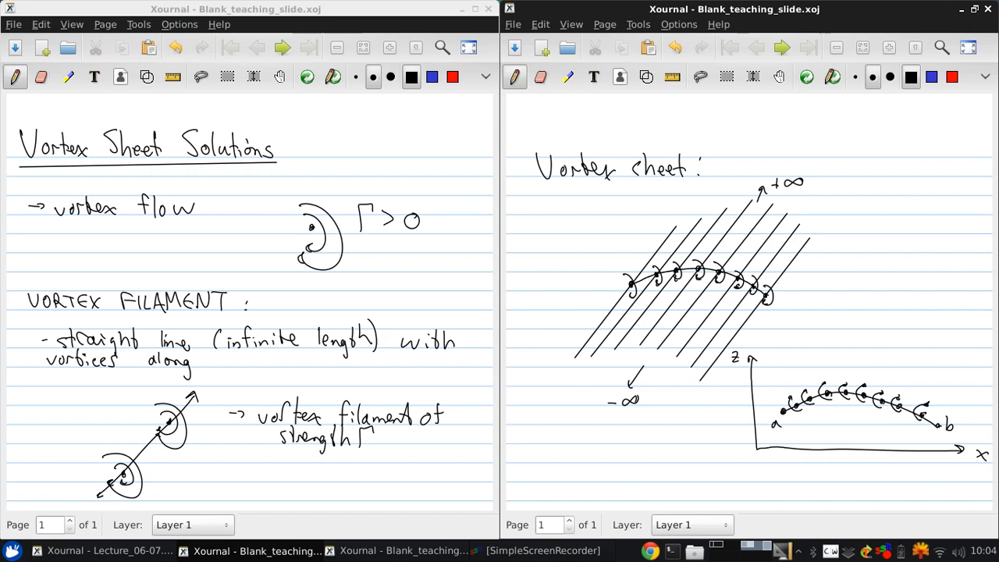
Mark point a on the sheet from a to b and write the strength γ = γ(s)
left_click(699, 497)
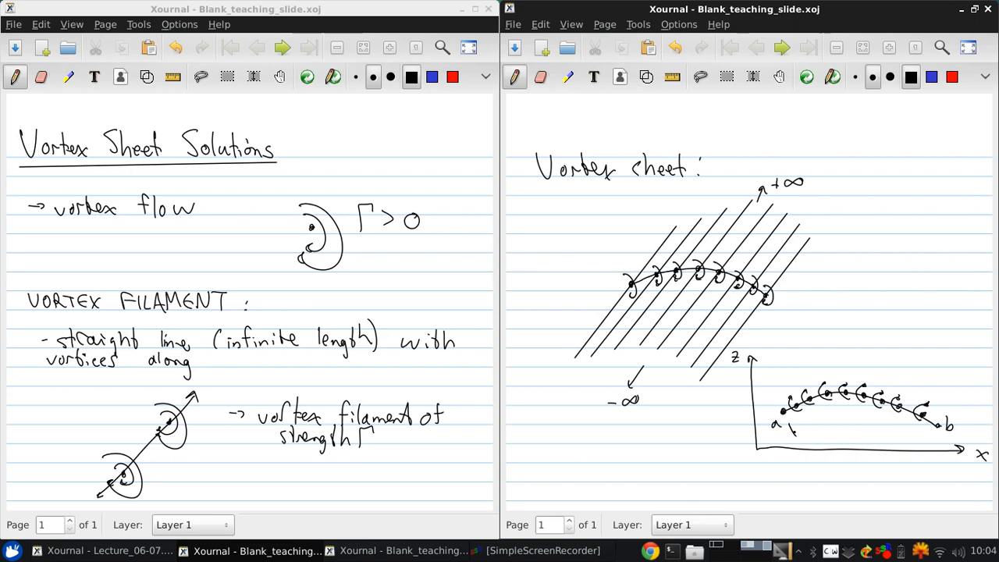
left_click_drag(792, 429, 819, 425)
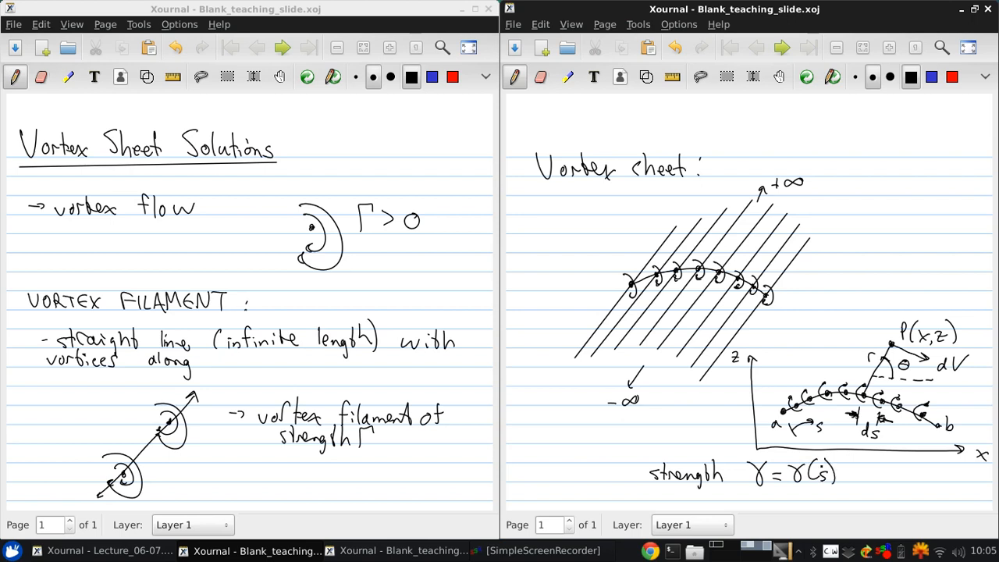
left_click(418, 487)
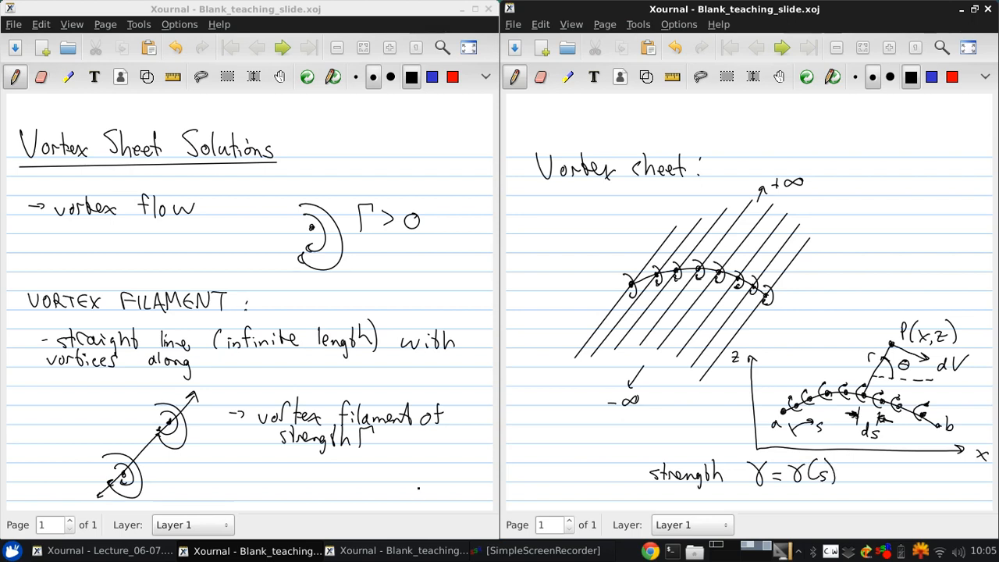
mouse_move(612, 25)
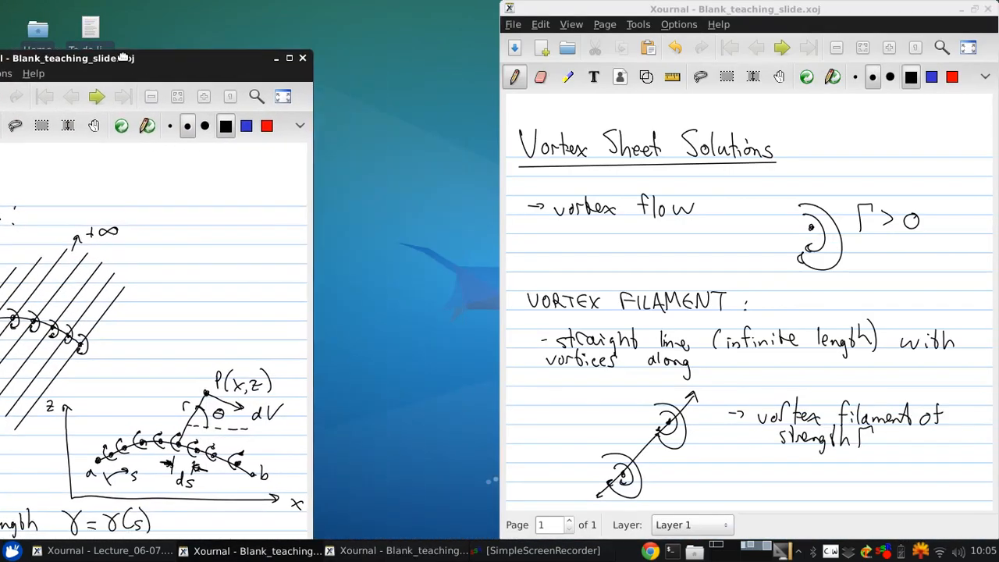
Add a new page at the end and write Vθ = −Γ/2πr with an implication arrow
left_click(605, 25)
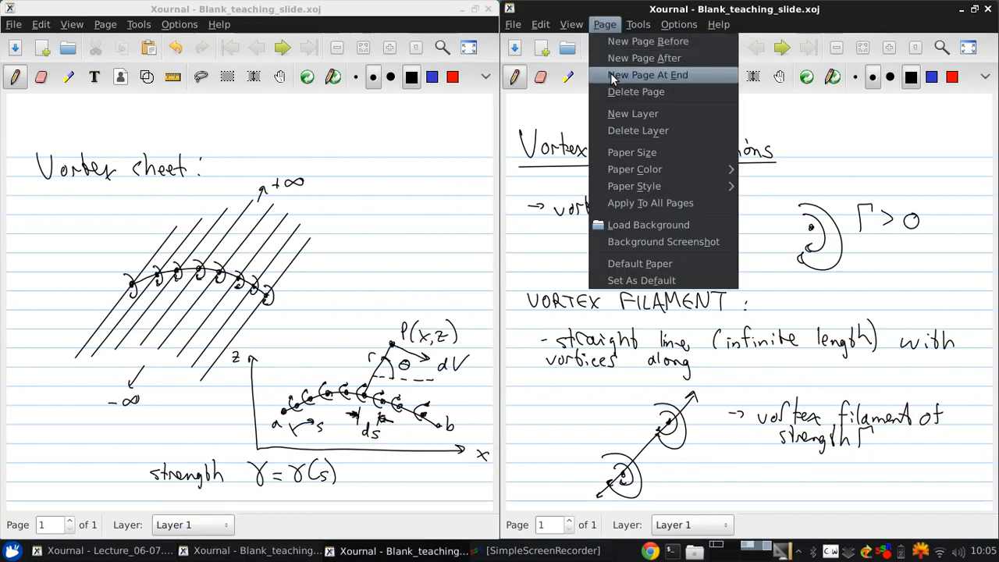
left_click(648, 75)
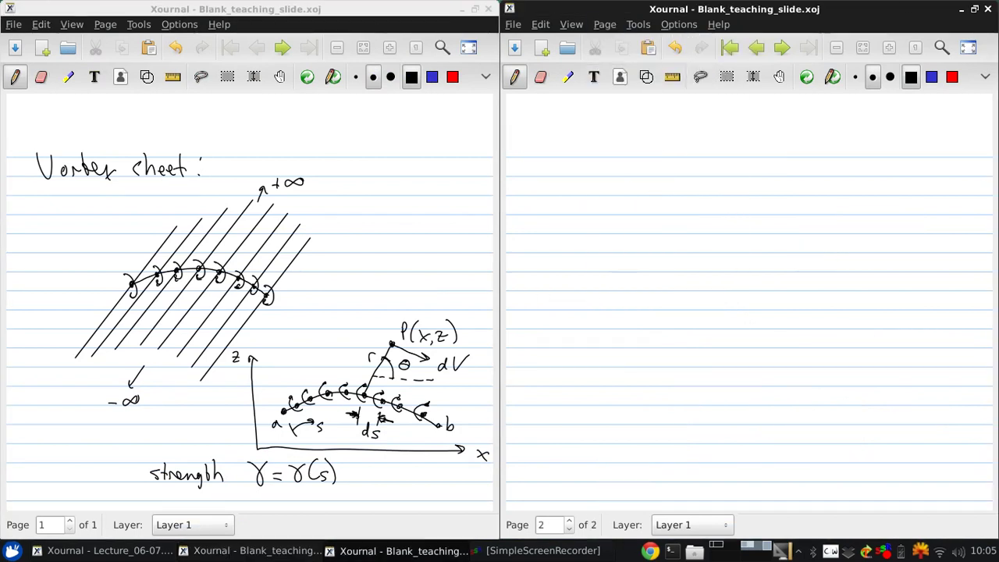
left_click(569, 166)
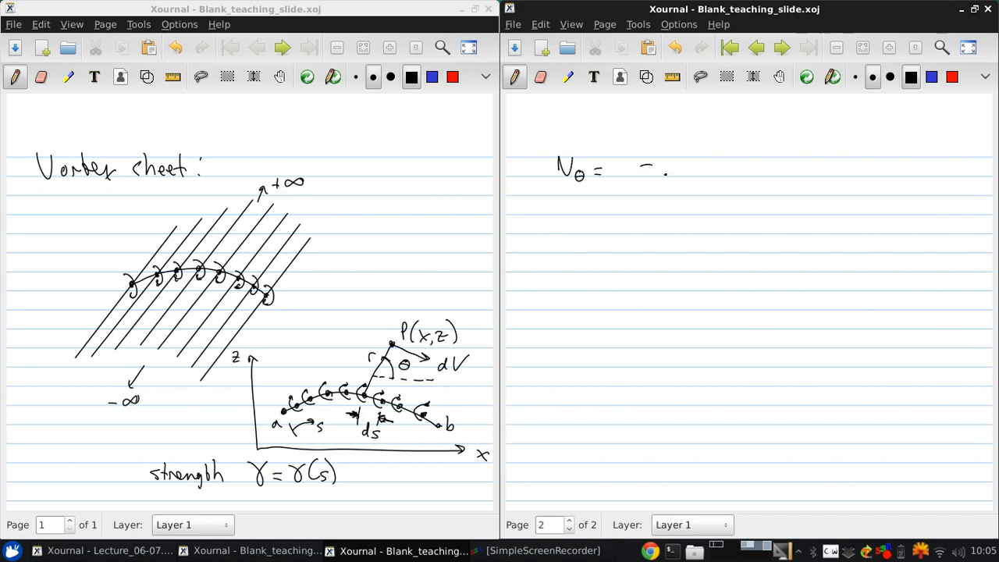
left_click_drag(656, 156, 674, 195)
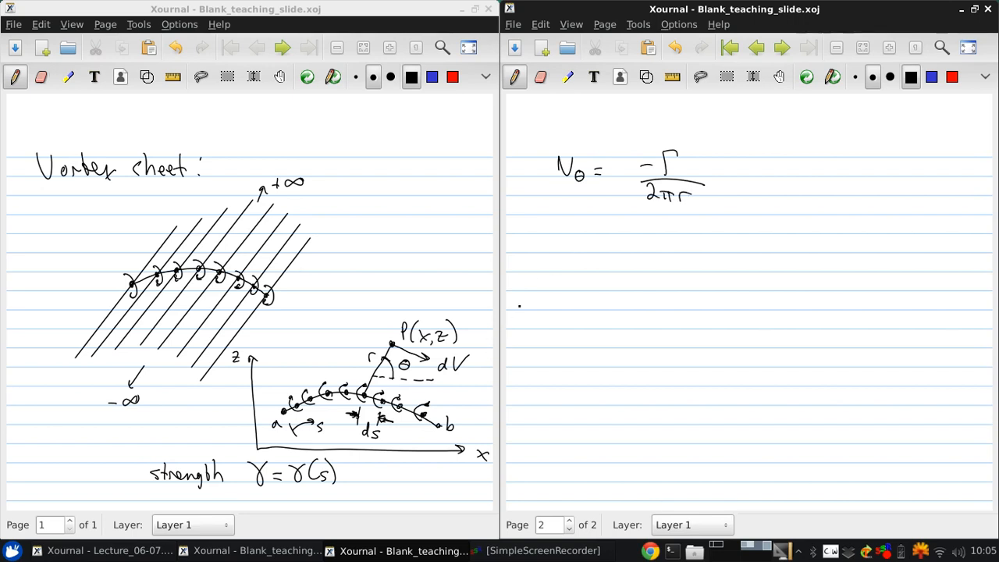
left_click_drag(555, 248, 581, 246)
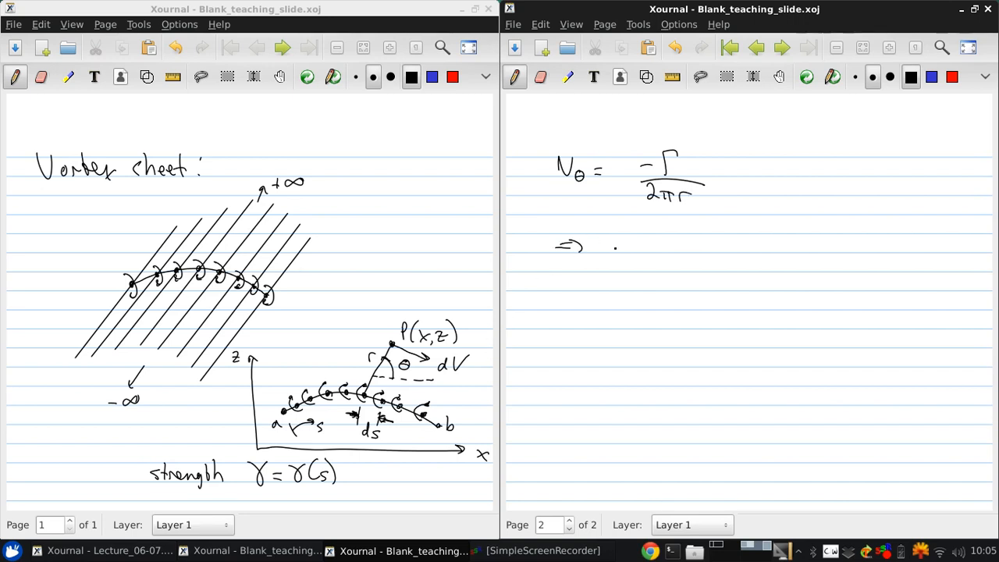
Write dV = −γds/2πr, box it, and note 'perpend. to r' beneath
type("dV =")
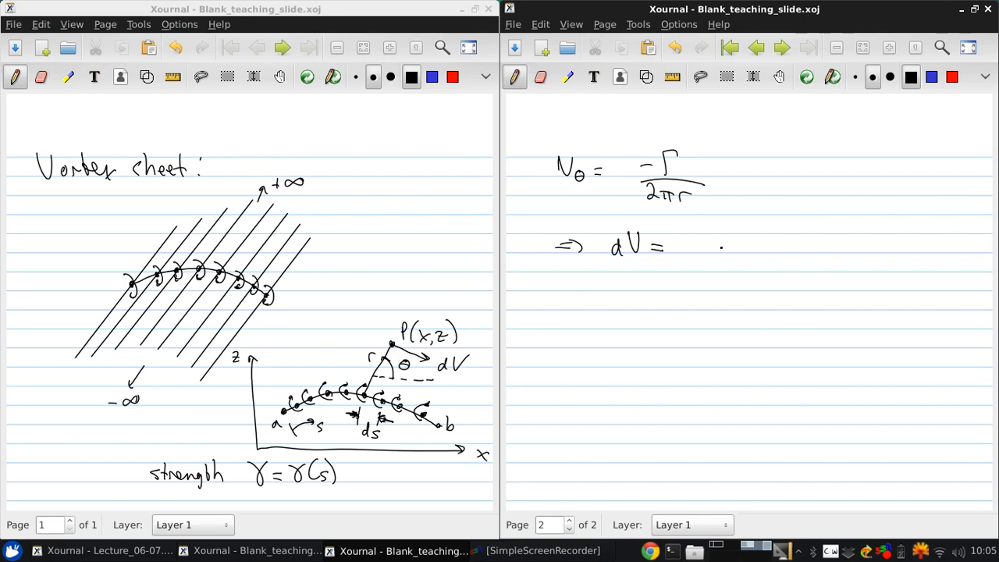
left_click_drag(702, 242, 768, 247)
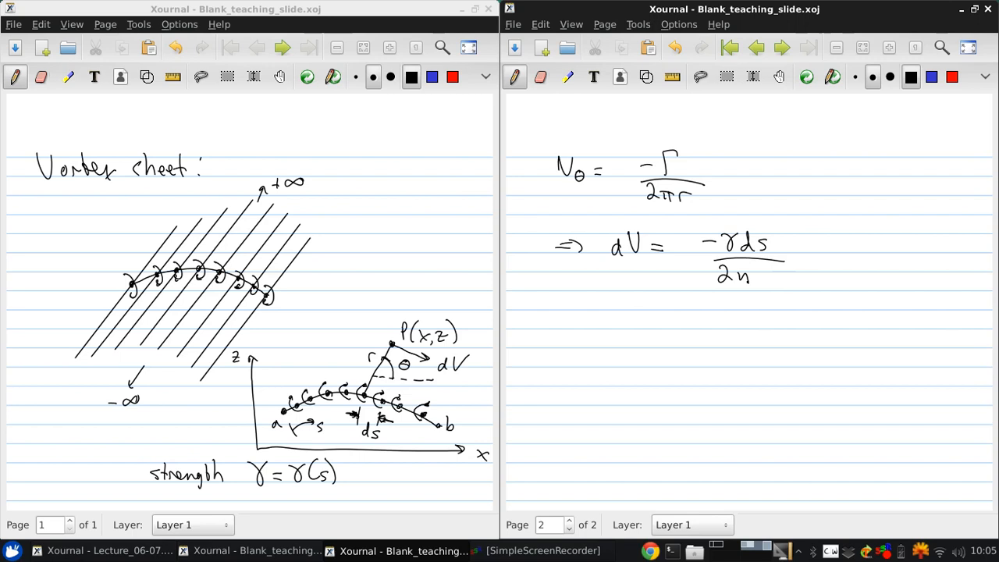
left_click_drag(733, 273, 768, 278)
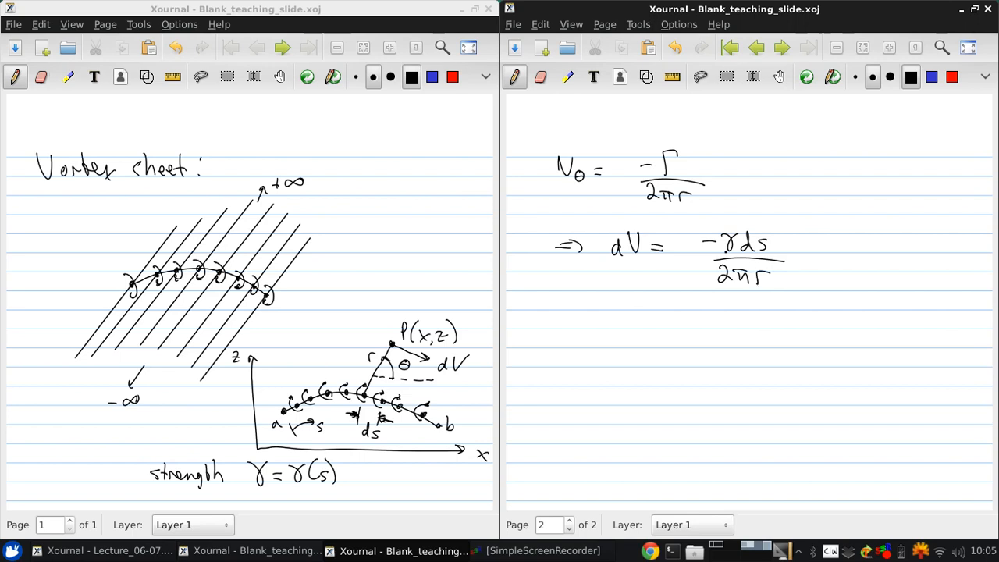
left_click_drag(601, 226, 808, 304)
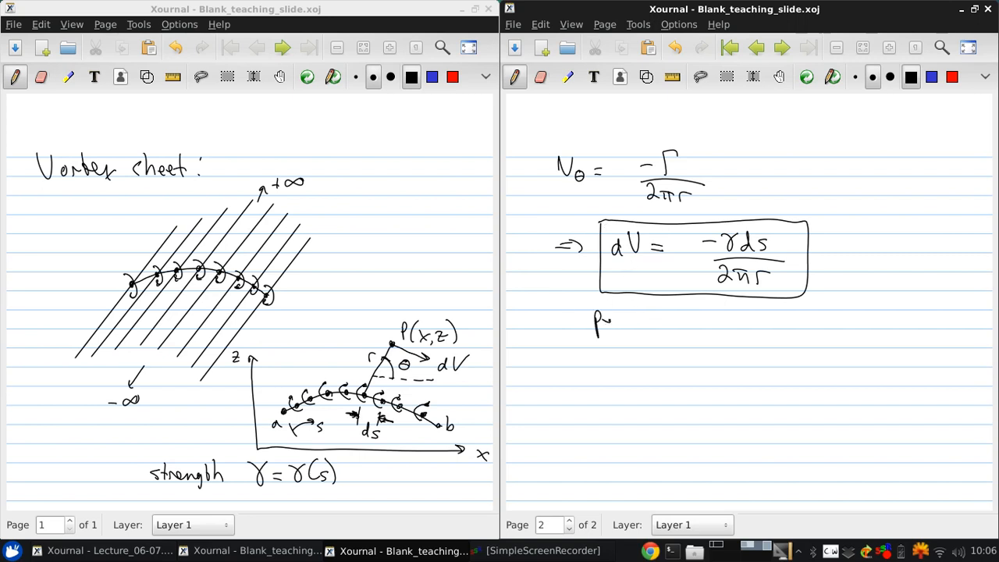
type("perpend.")
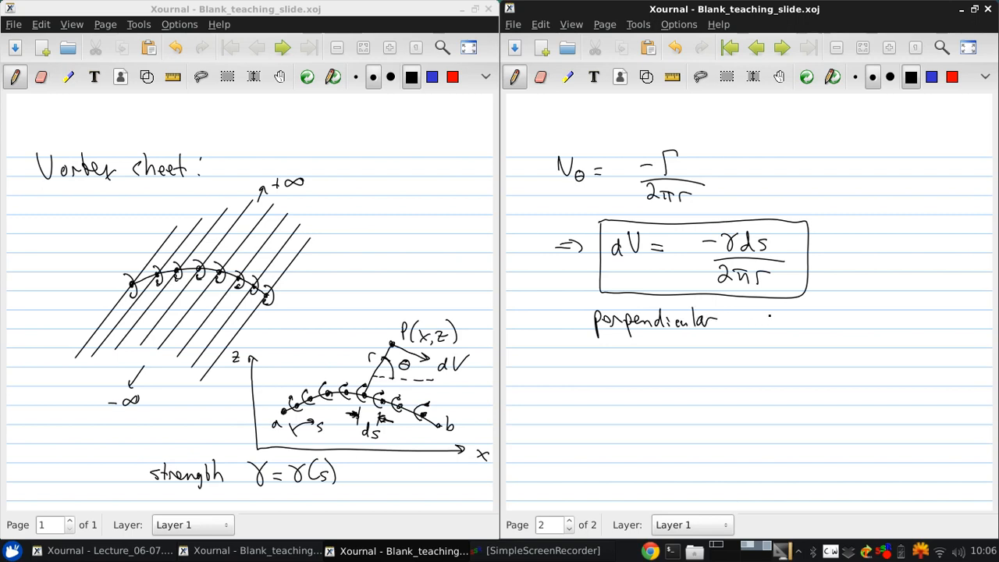
type("to r")
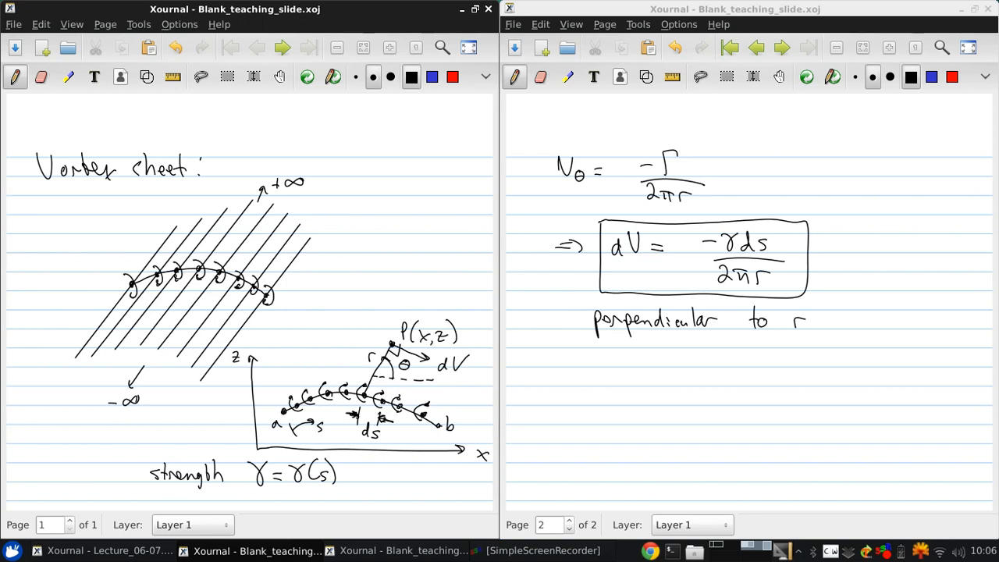
Begin the dφ line below the 'perpendicular to r' note
left_click(543, 384)
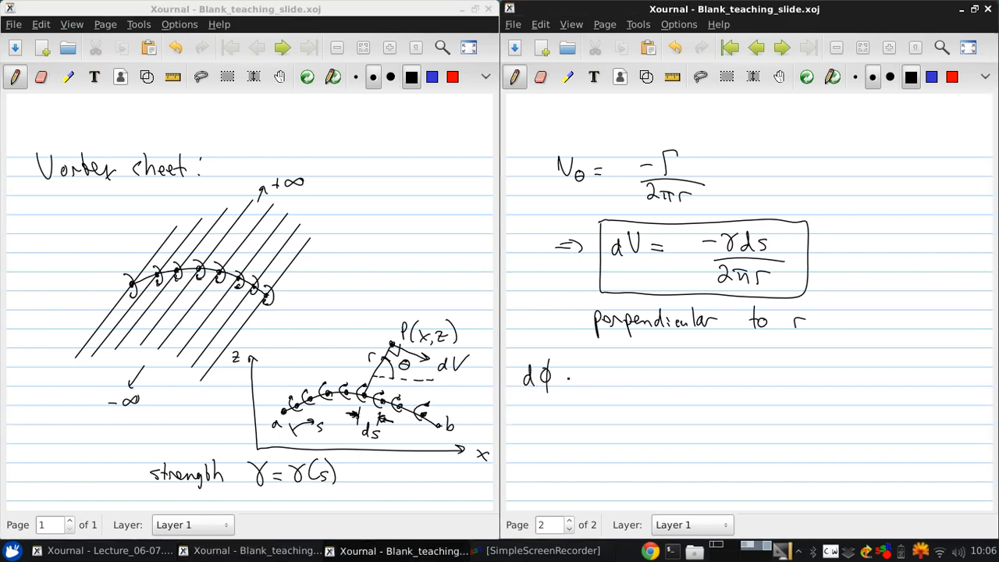
Write dφ = −γds θ/2π and the φ(x,z) integral from a to b of θγ ds
type("= -γds/2π θ")
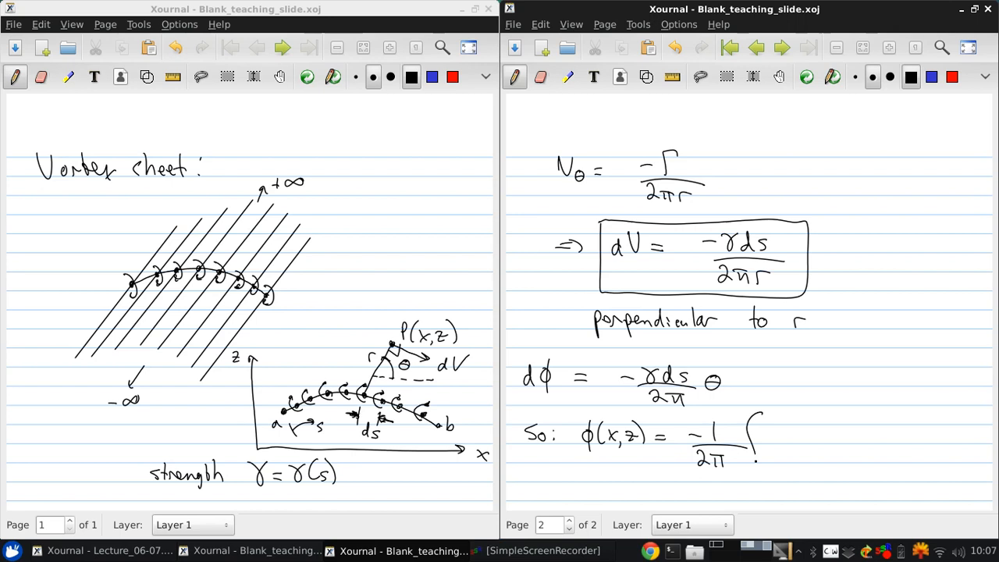
left_click_drag(768, 409, 761, 469)
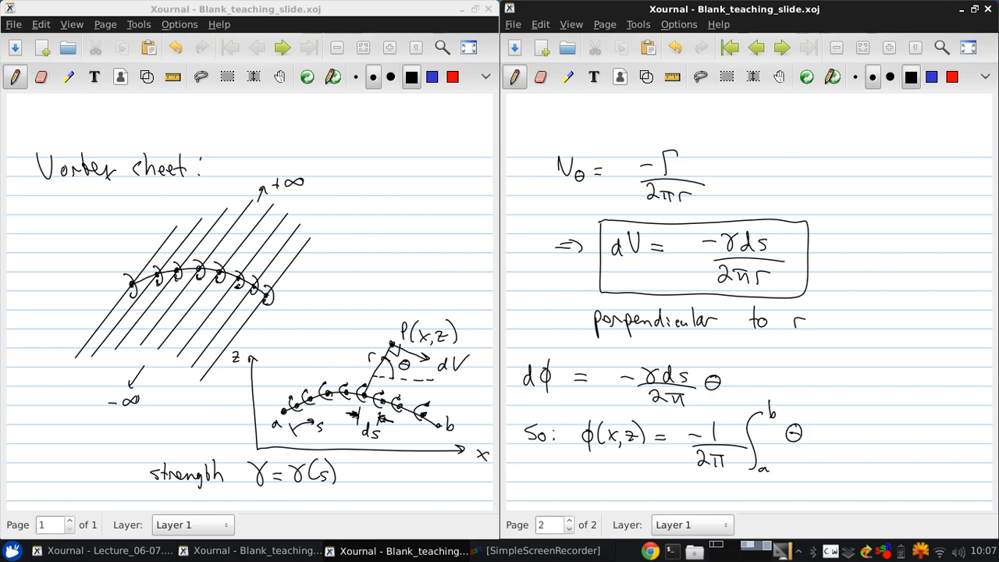
type("γds")
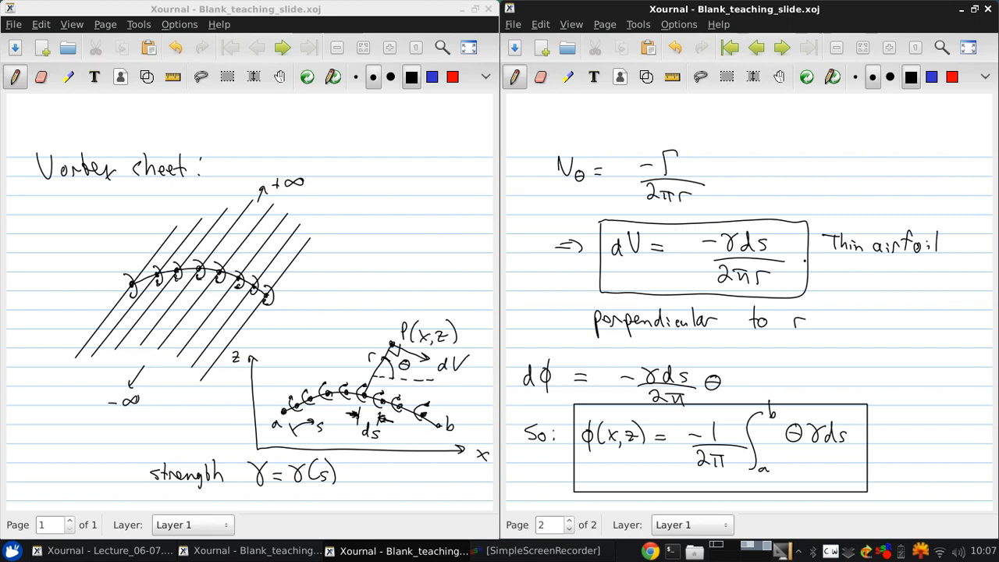
Add the side notes 'Thin airfoil theory' and 'Vortex panel method'
left_click(843, 269)
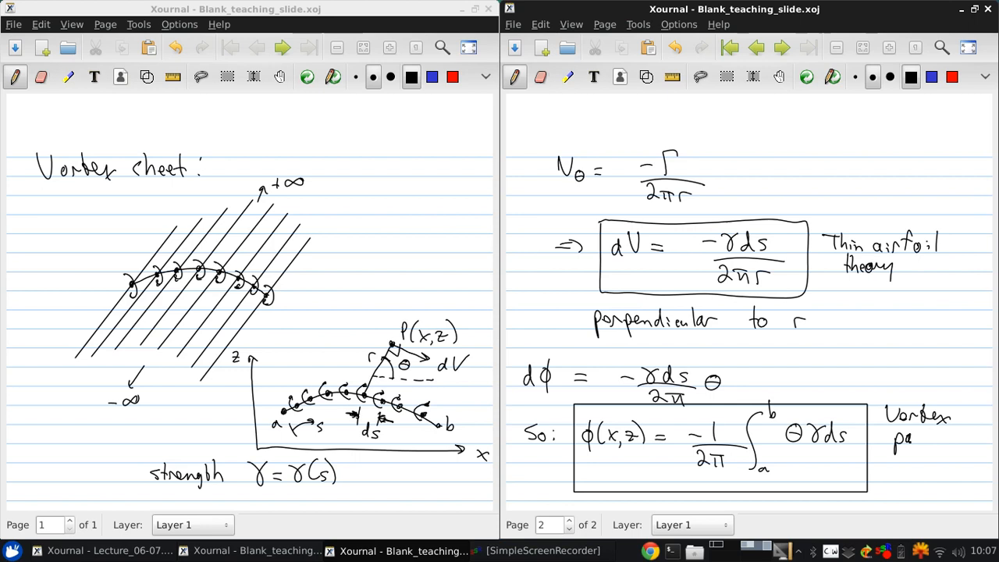
type("panel me")
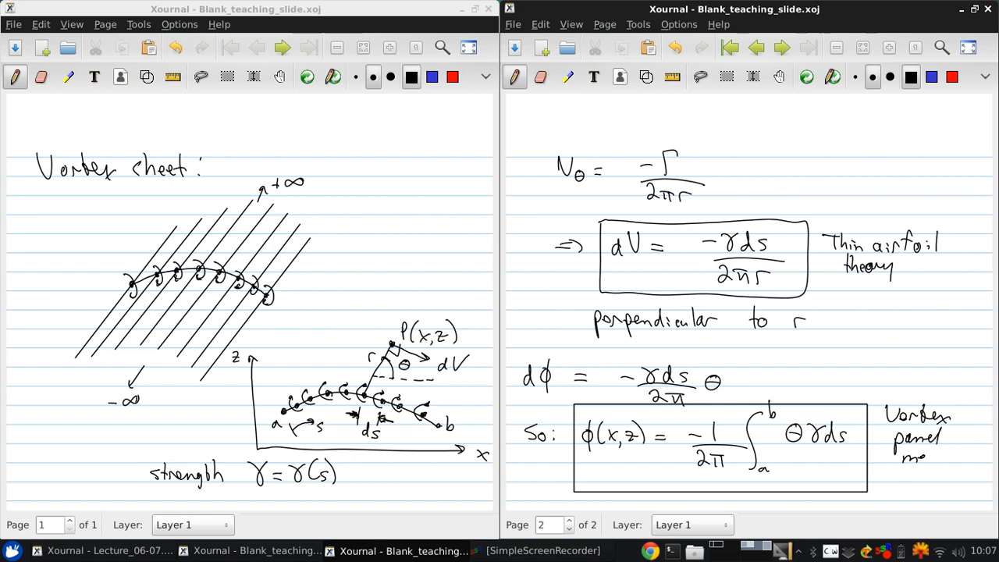
type("method")
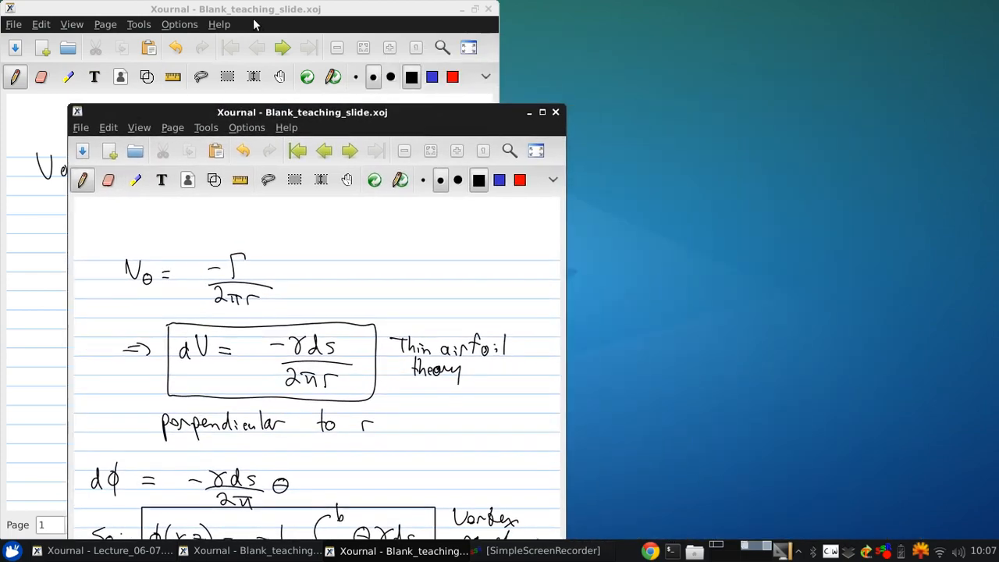
Add a new blank page after the current one and start writing on it
left_click(605, 25)
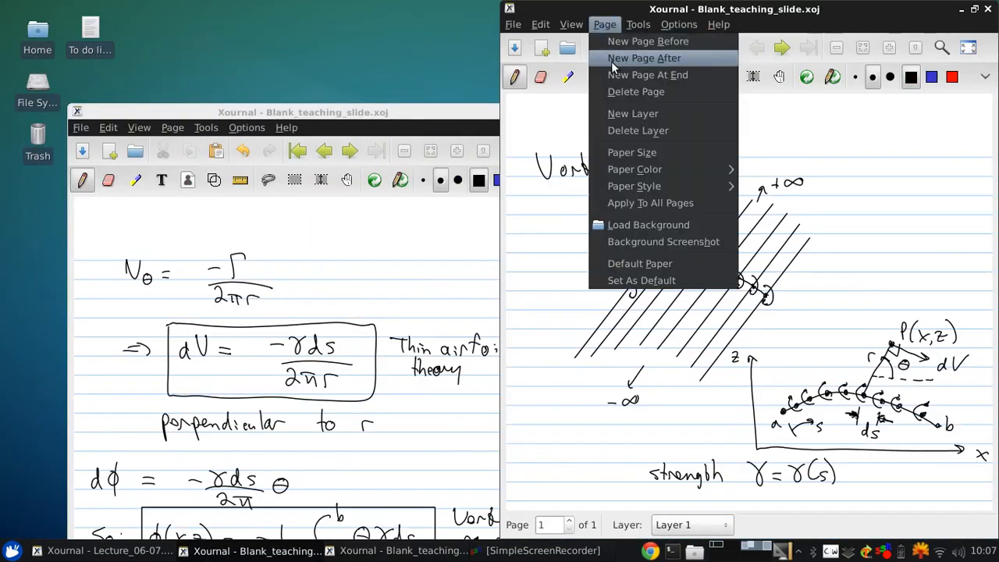
left_click(643, 58)
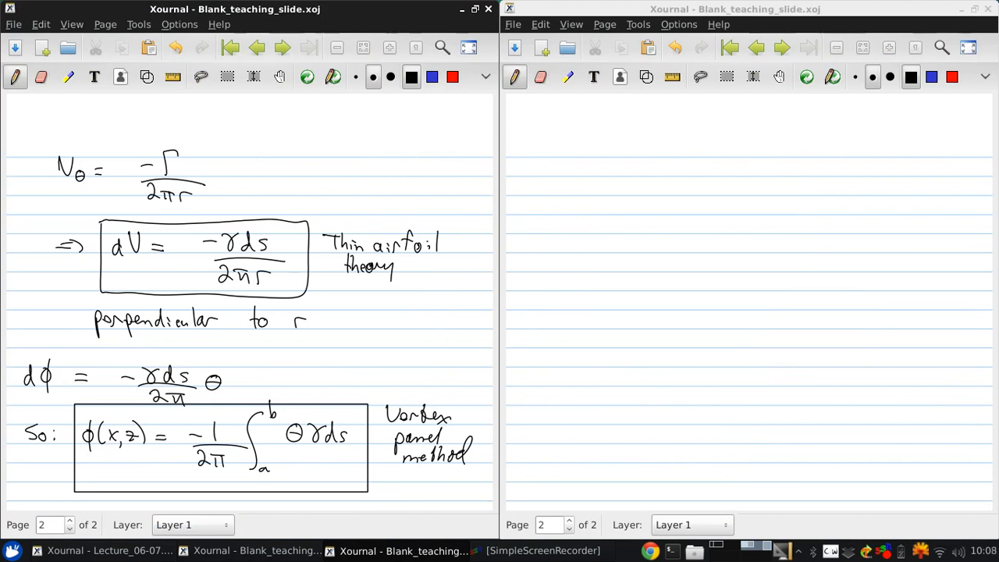
left_click(551, 159)
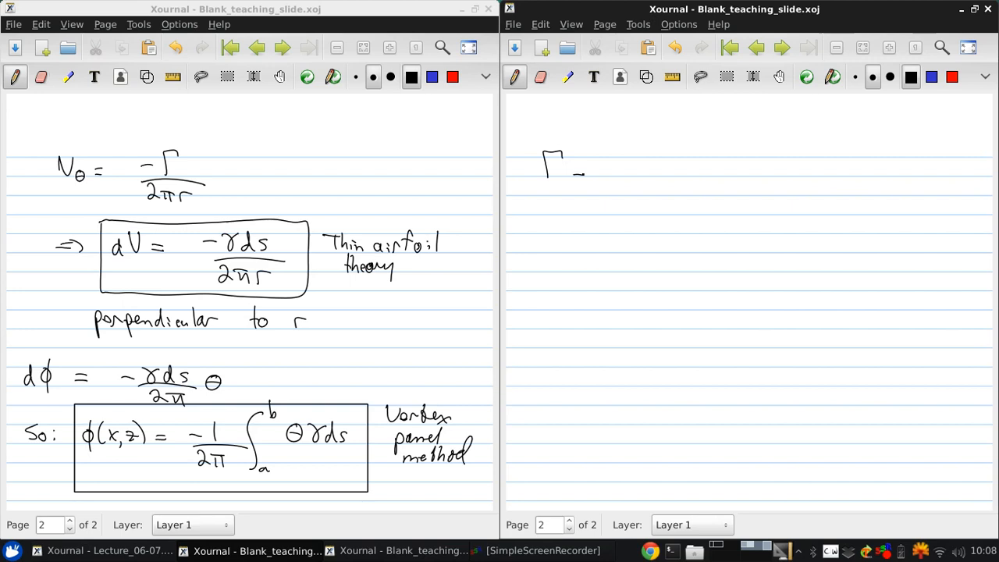
Write Γ = ∫ from a to b of γ ds and begin a bullet beneath it
left_click_drag(574, 172, 609, 152)
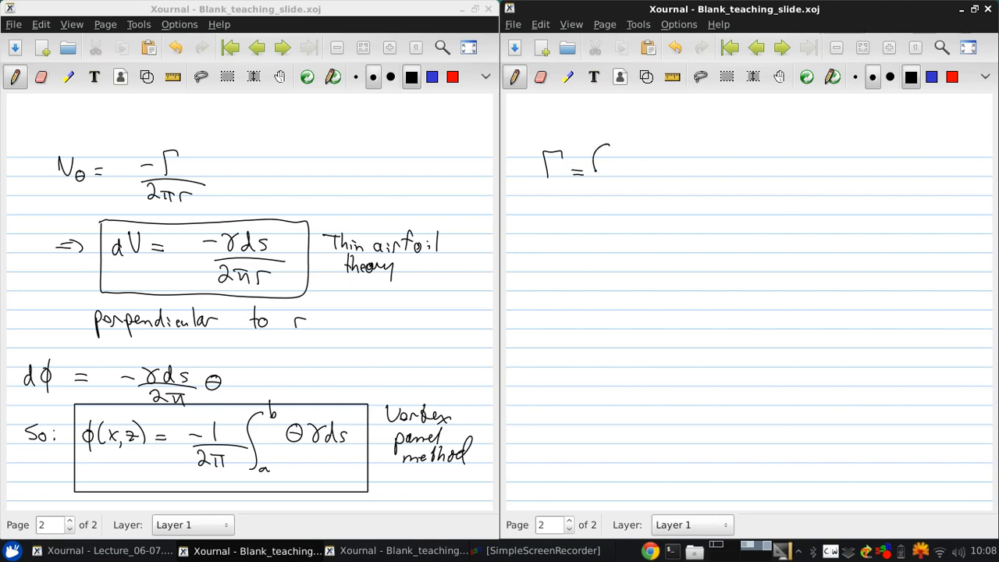
left_click_drag(601, 143, 606, 200)
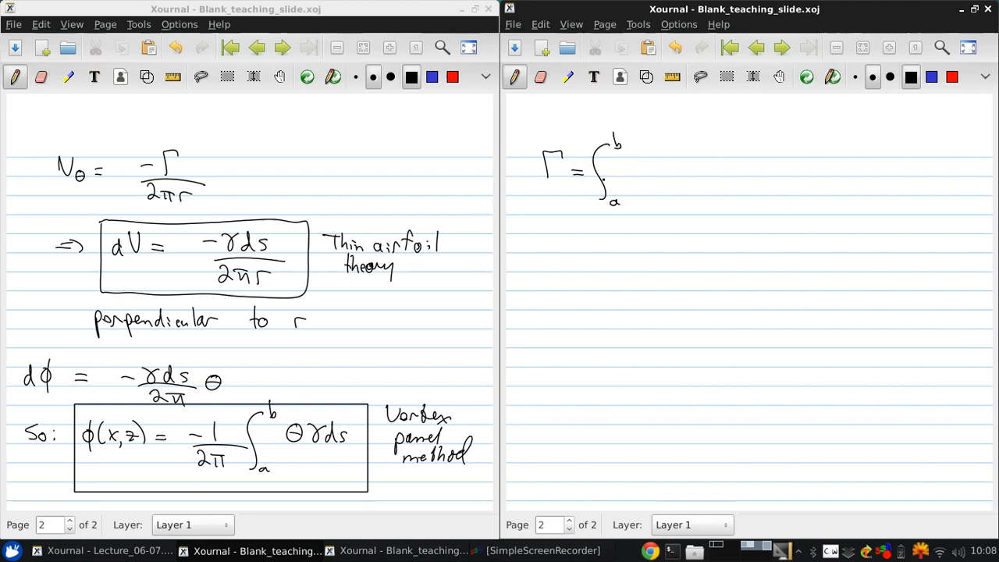
left_click_drag(617, 172, 643, 180)
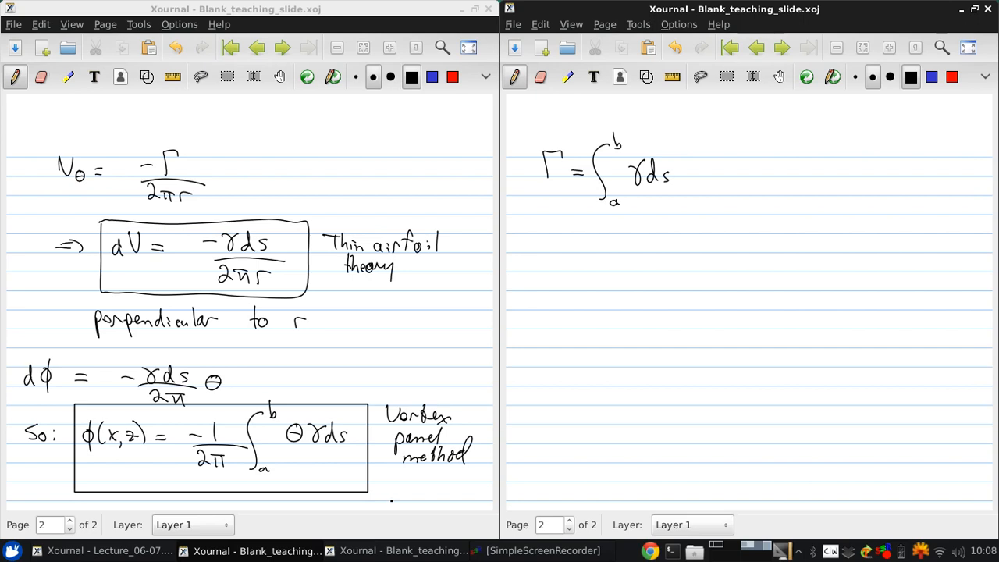
left_click(562, 206)
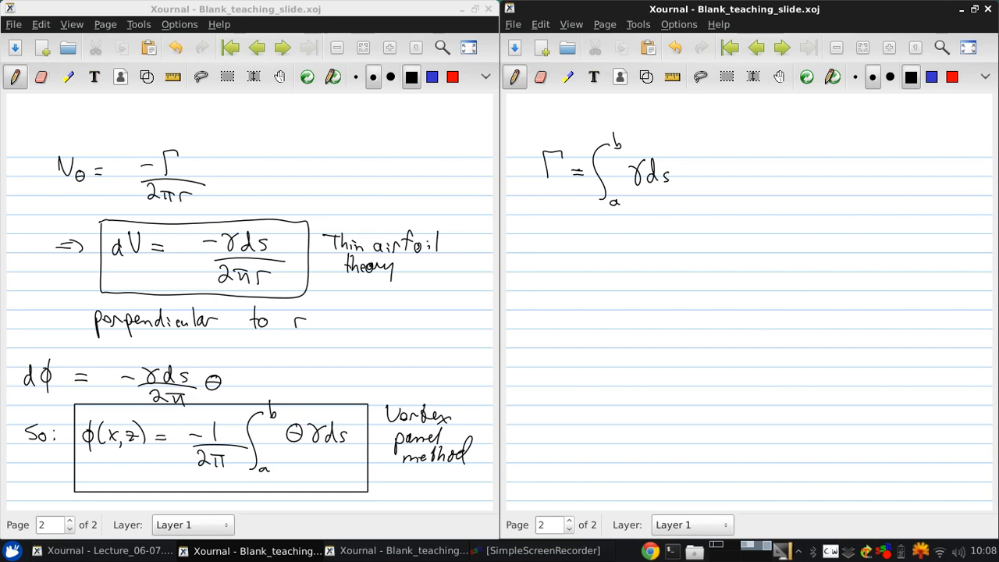
left_click(540, 246)
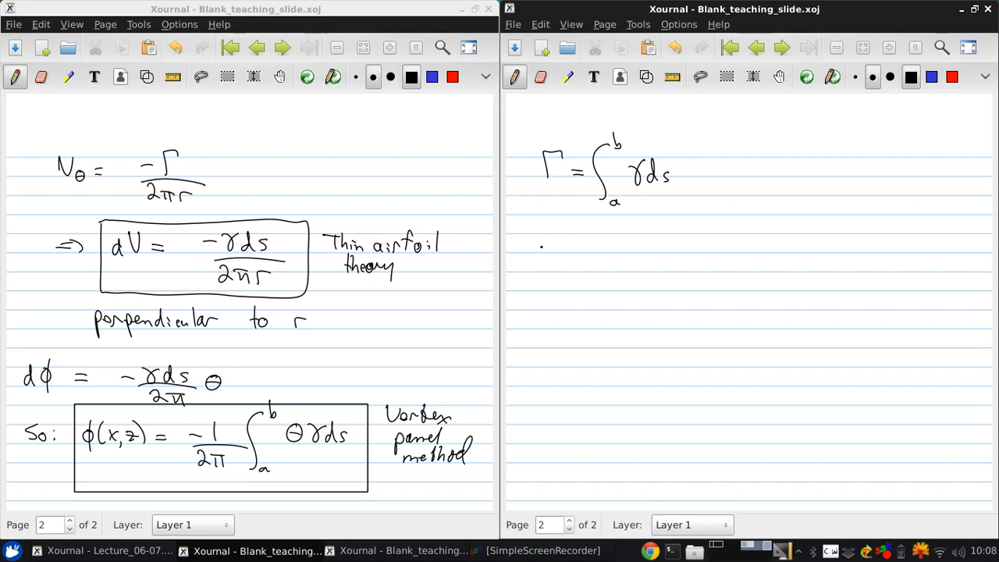
Write the question of how to relate Δ(tangential vel.) to γ
left_click_drag(539, 246, 580, 246)
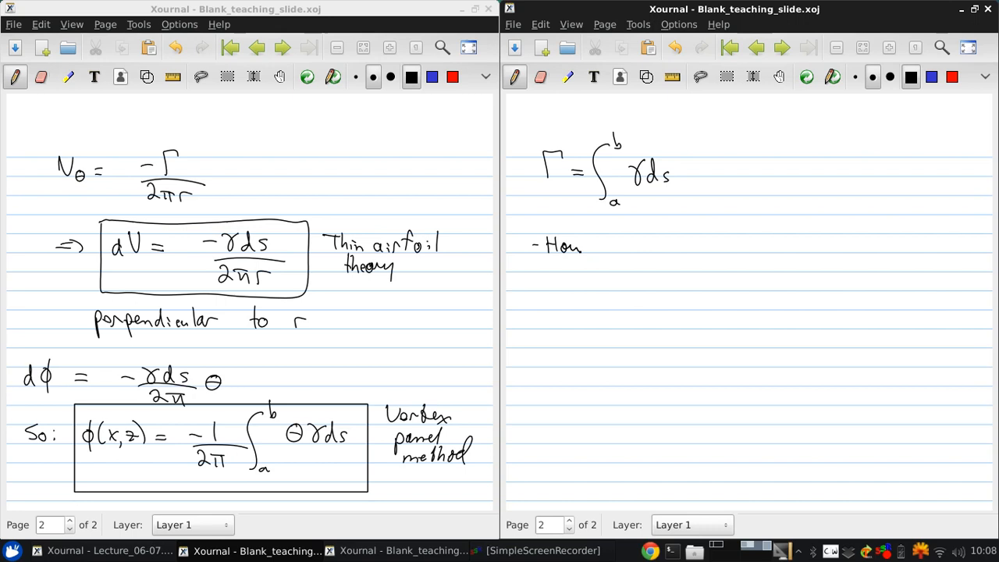
type("to relate Δ(tangential vel.) to")
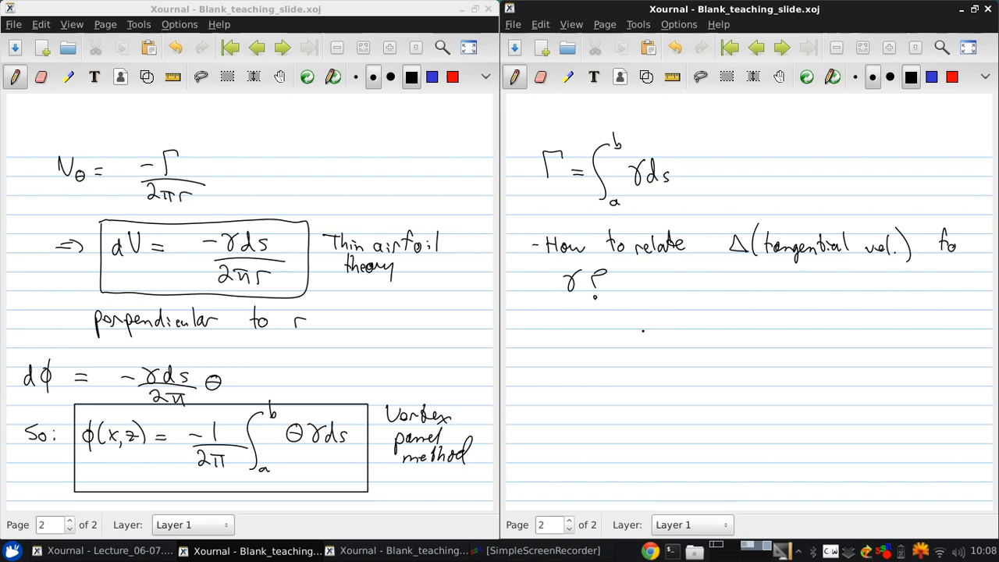
Sketch the curved vortex sheet with small vortices and a dashed control box
left_click_drag(571, 365, 740, 374)
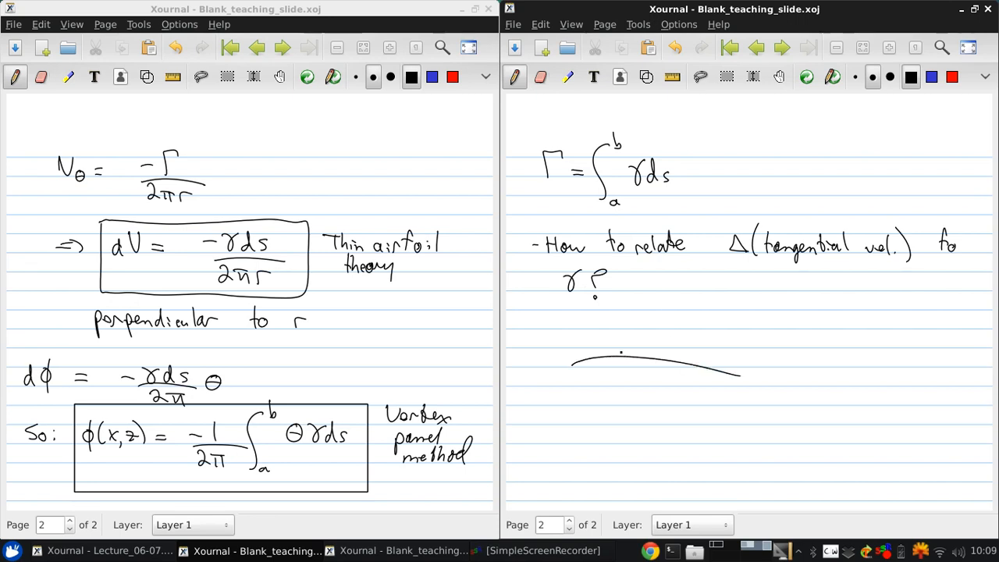
left_click_drag(581, 362, 601, 362)
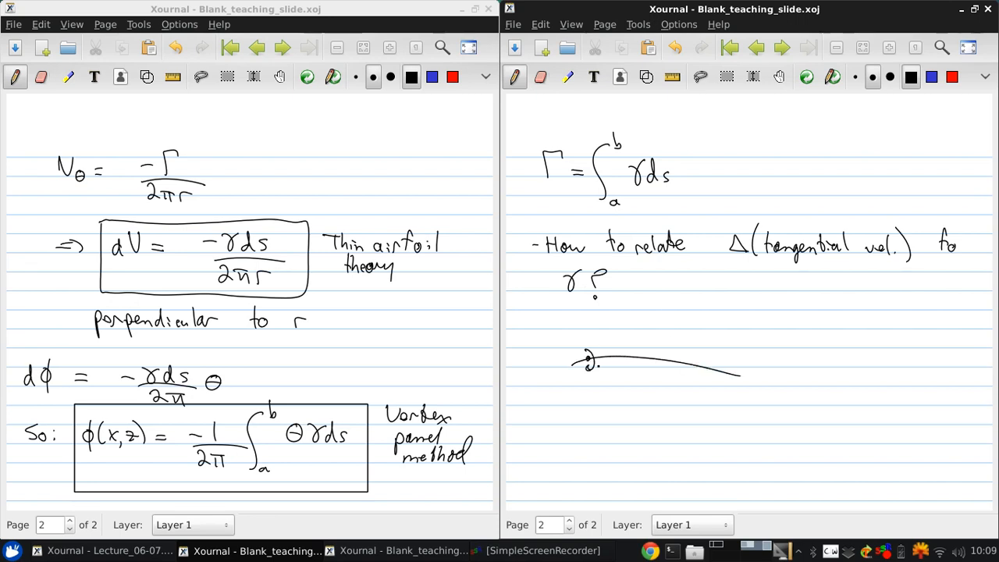
left_click_drag(601, 359, 643, 356)
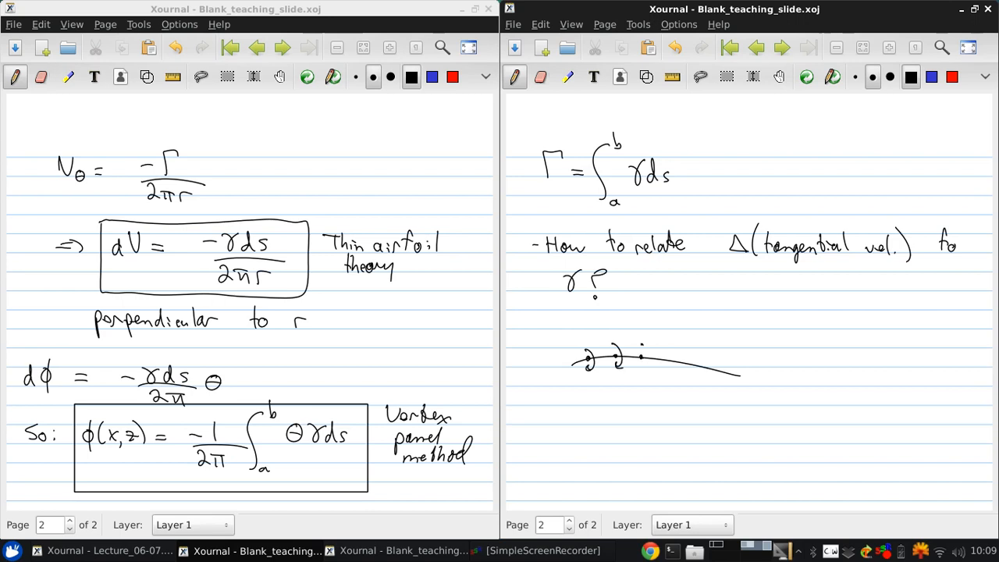
left_click_drag(640, 359, 710, 366)
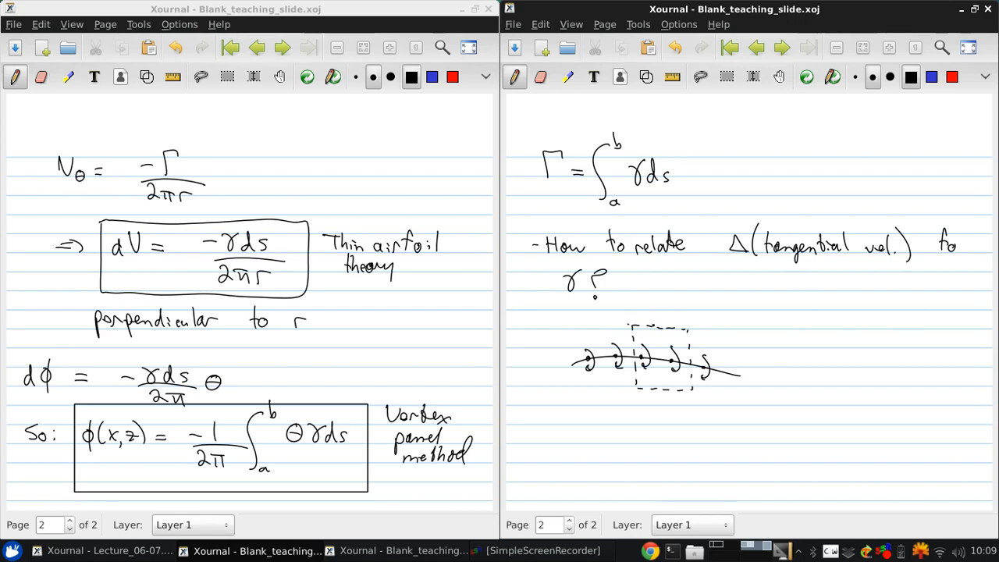
Add velocity arrows u1, u2, v1, v2 and the dn, ds dimensions around the box
left_click_drag(654, 326, 690, 312)
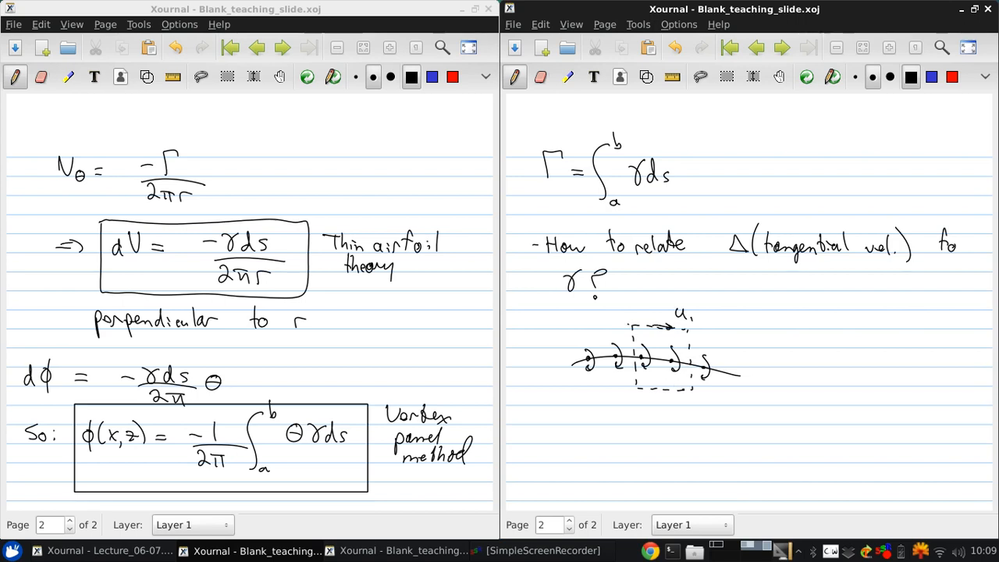
left_click_drag(636, 390, 699, 390)
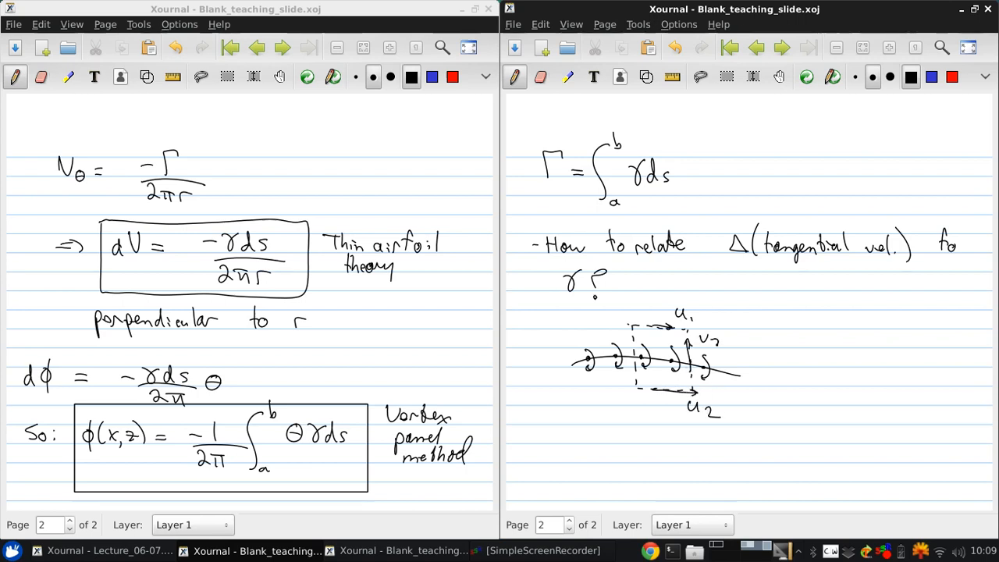
left_click(625, 328)
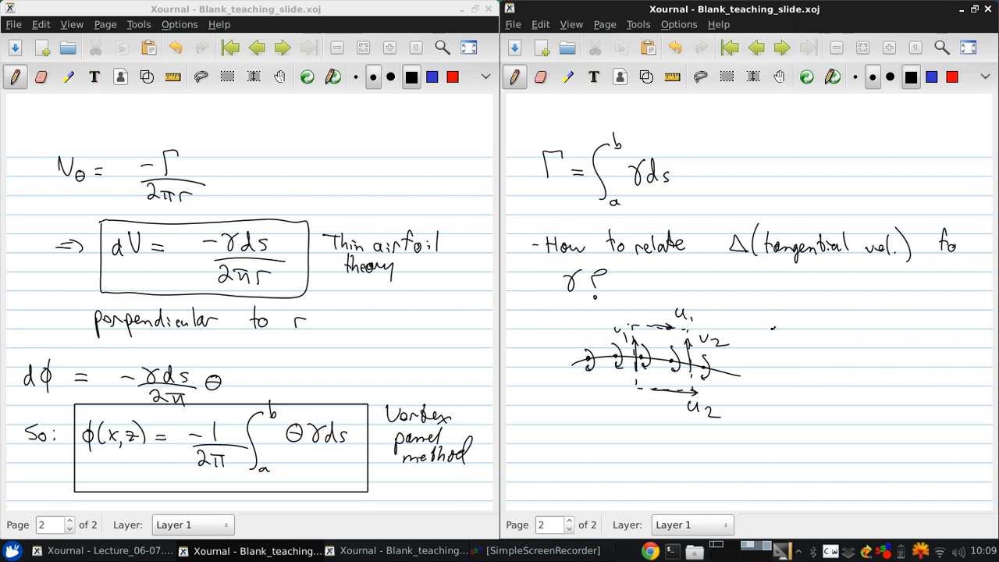
left_click_drag(774, 327, 767, 398)
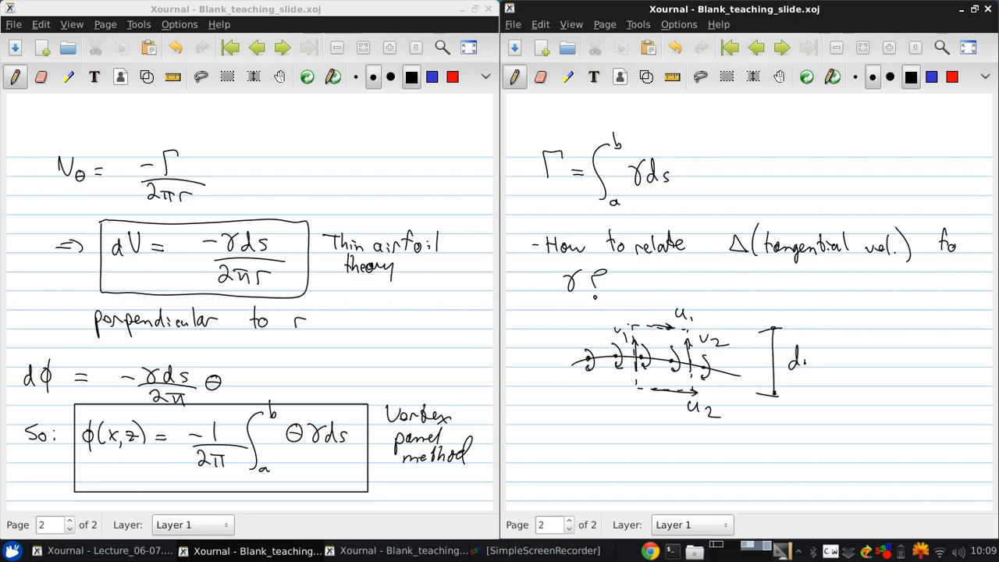
left_click_drag(637, 430, 700, 431)
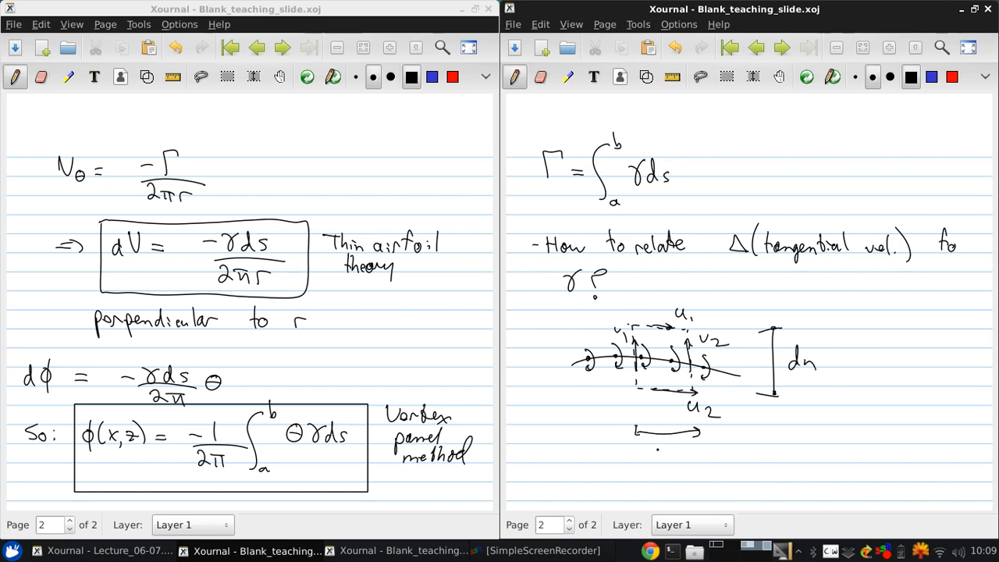
type("ds")
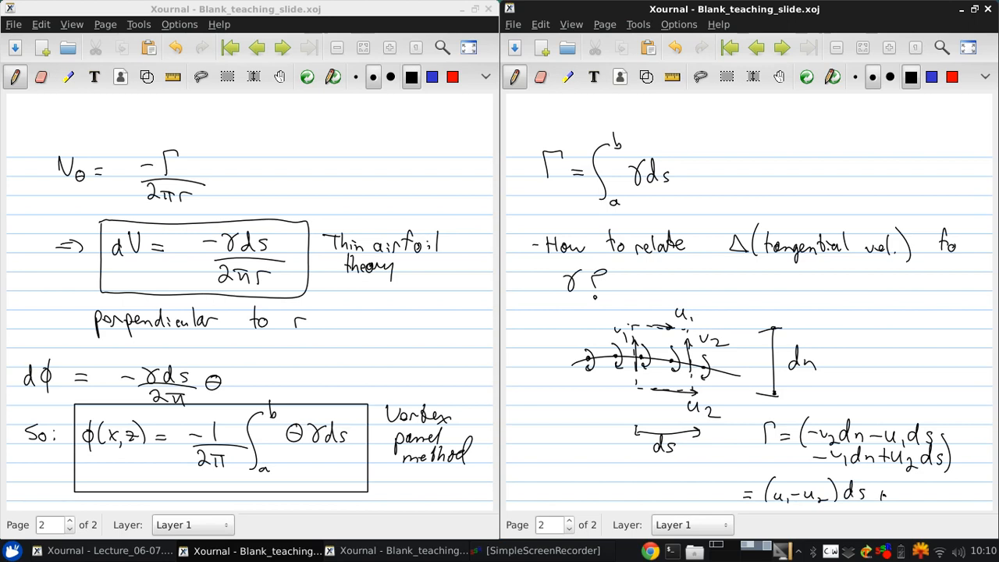
mouse_move(905, 493)
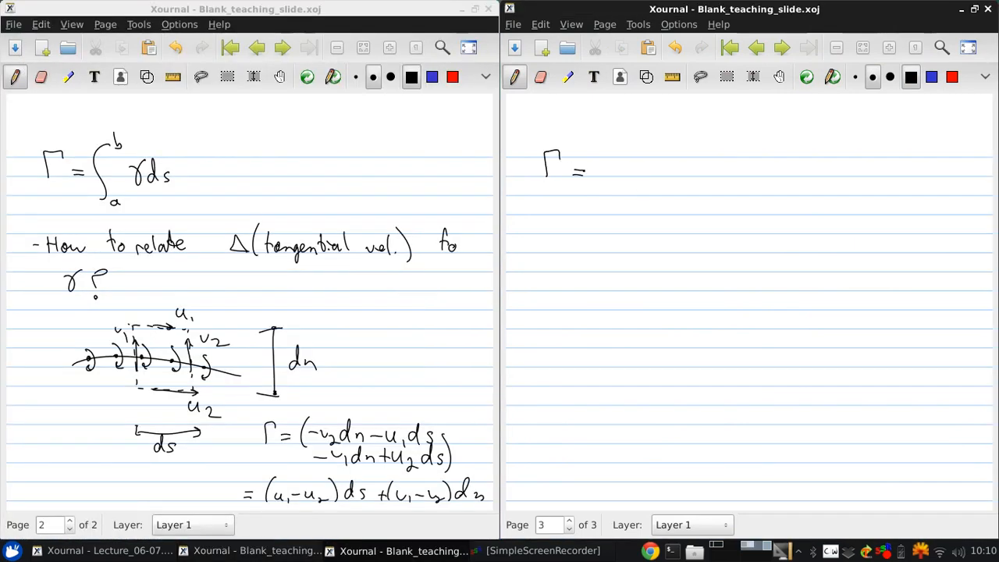
Write Γ = γ ds = (u1−u2)ds + (v1−v2)dn on the new page
left_click(640, 180)
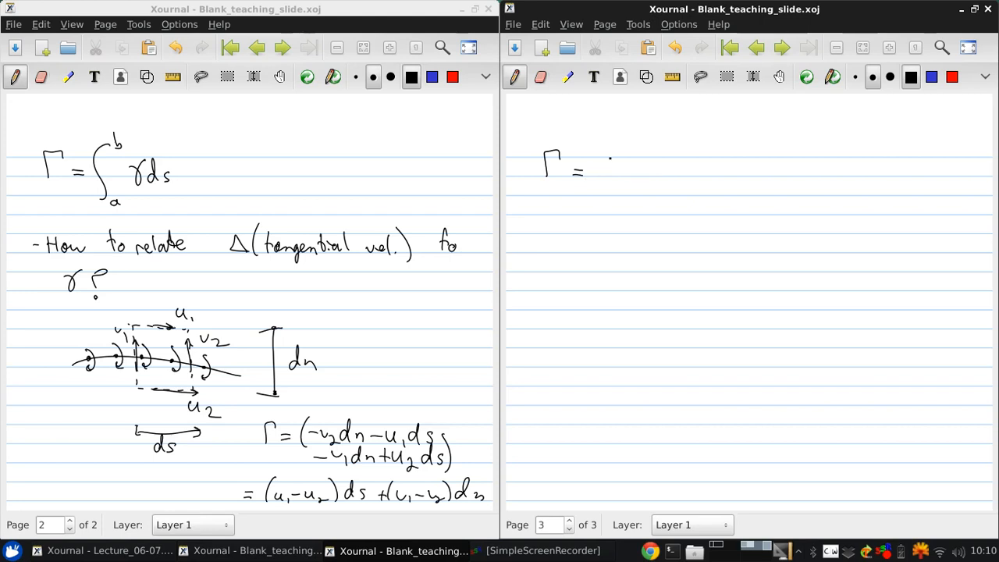
left_click_drag(600, 168, 612, 172)
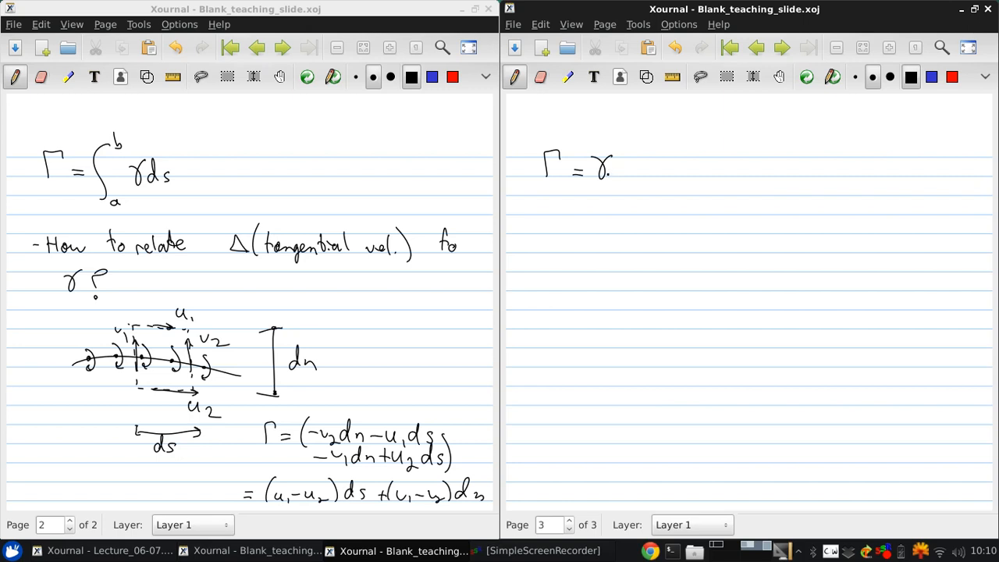
left_click_drag(616, 168, 640, 170)
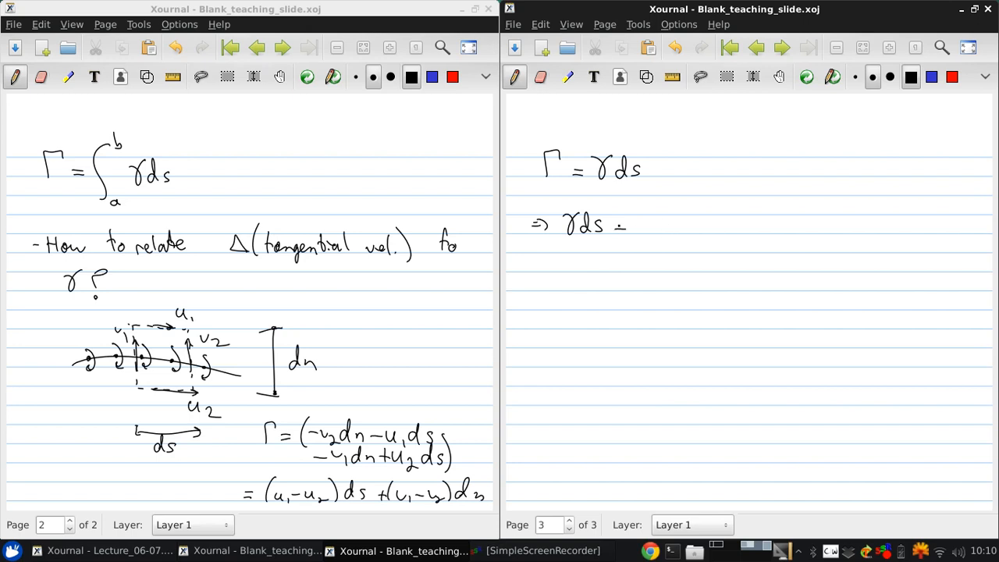
left_click_drag(624, 226, 705, 226)
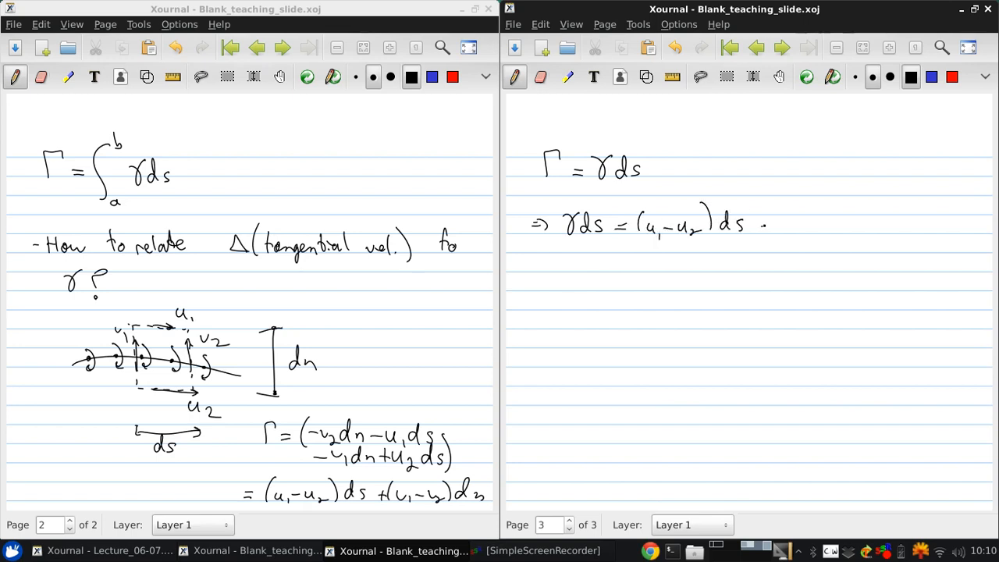
left_click_drag(757, 224, 830, 226)
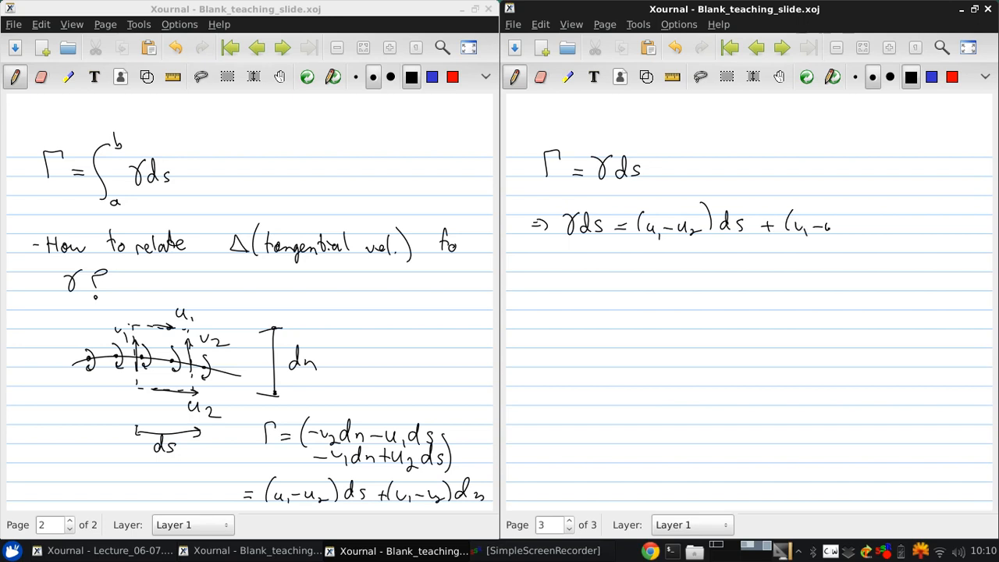
left_click_drag(827, 226, 898, 234)
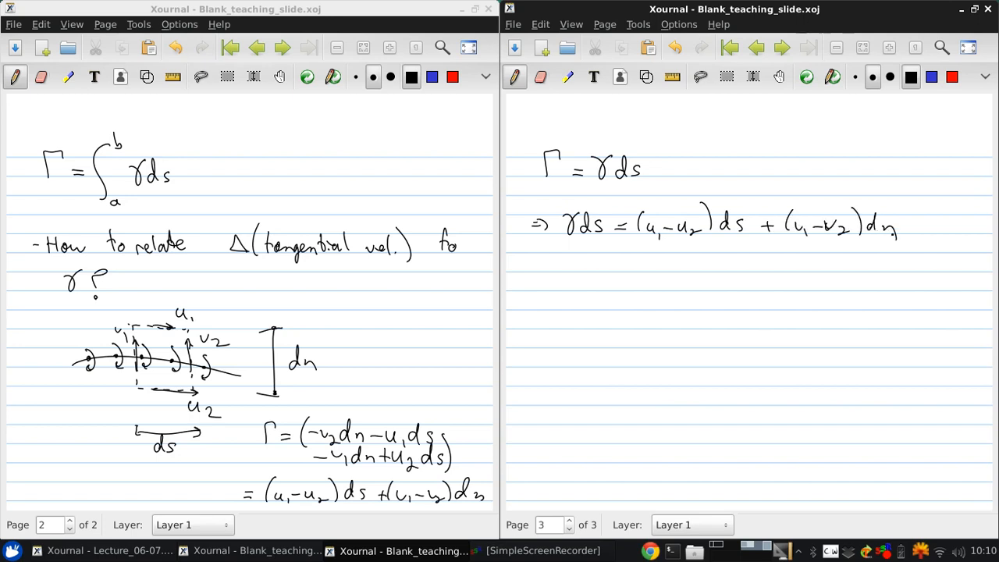
Take dn→0 to get γ ds = (u1−u2)ds and box the result γ = u1 − u2
left_click(540, 274)
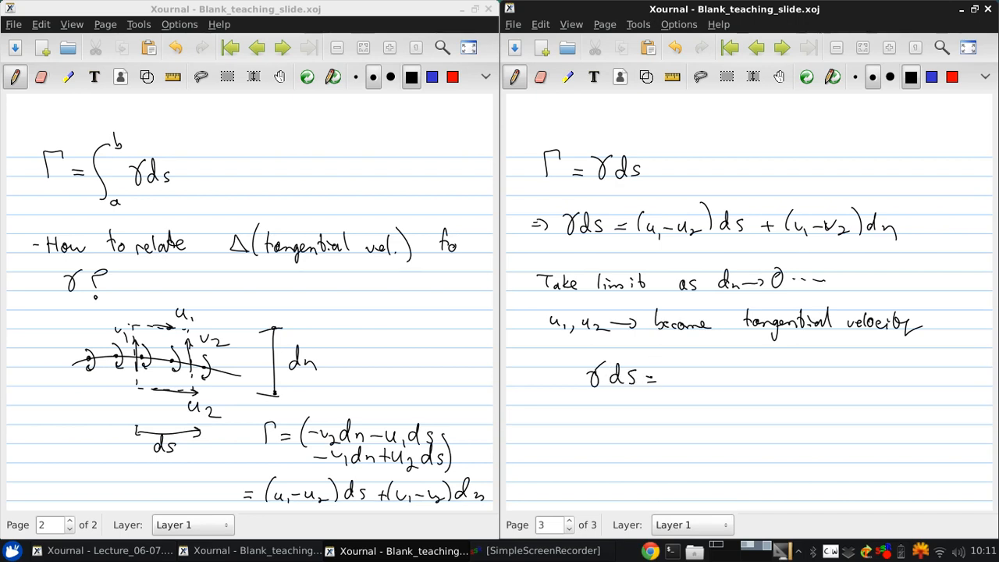
left_click_drag(667, 379, 717, 379)
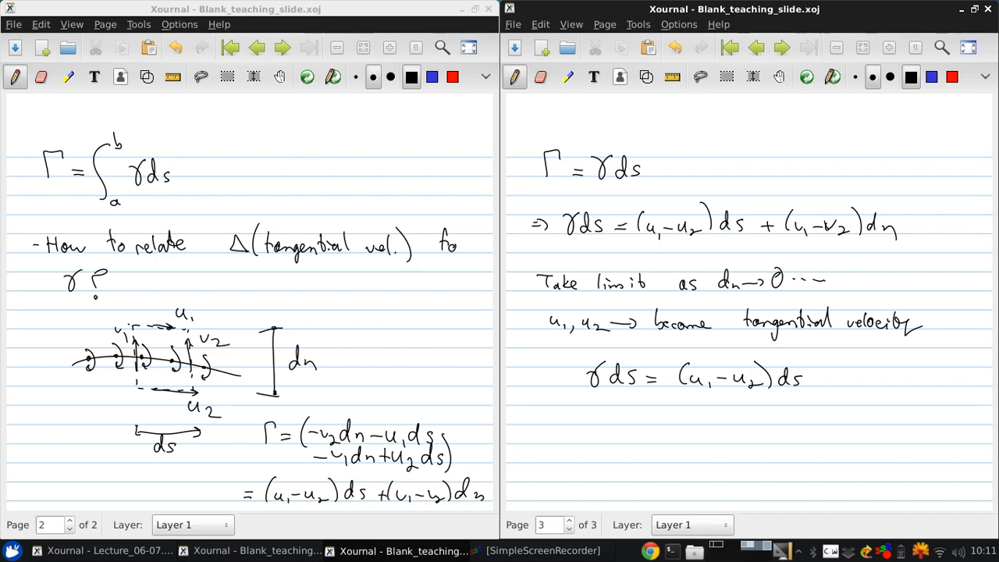
left_click_drag(624, 405, 617, 433)
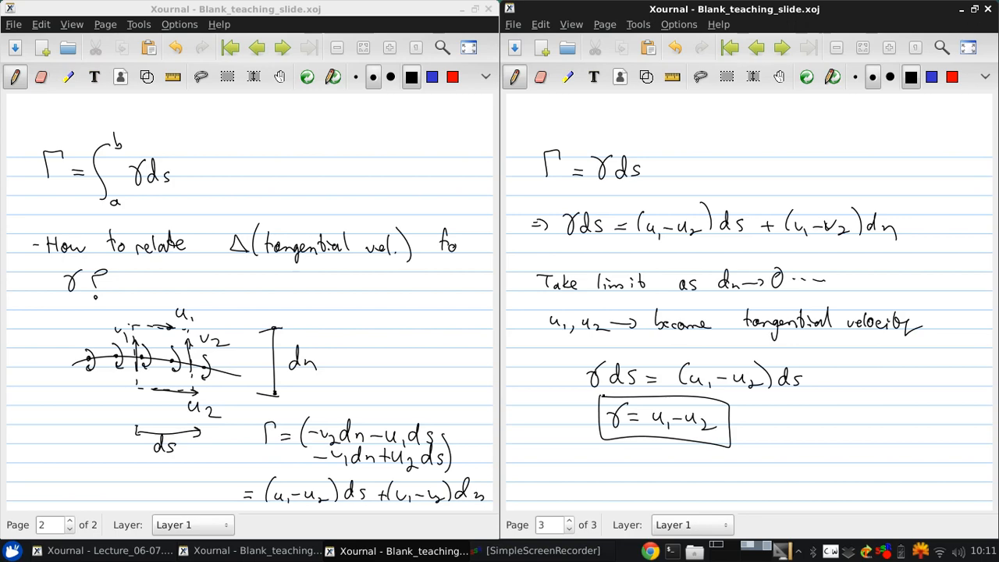
mouse_move(601, 16)
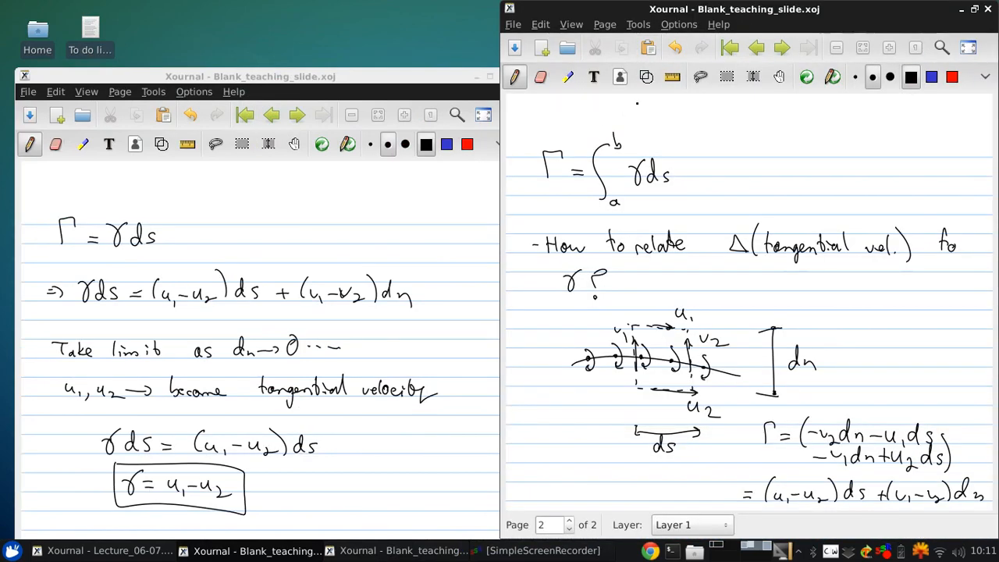
Add a third page and sketch the thin airfoil beside V∞, marked with s and γ(s)
left_click(604, 25)
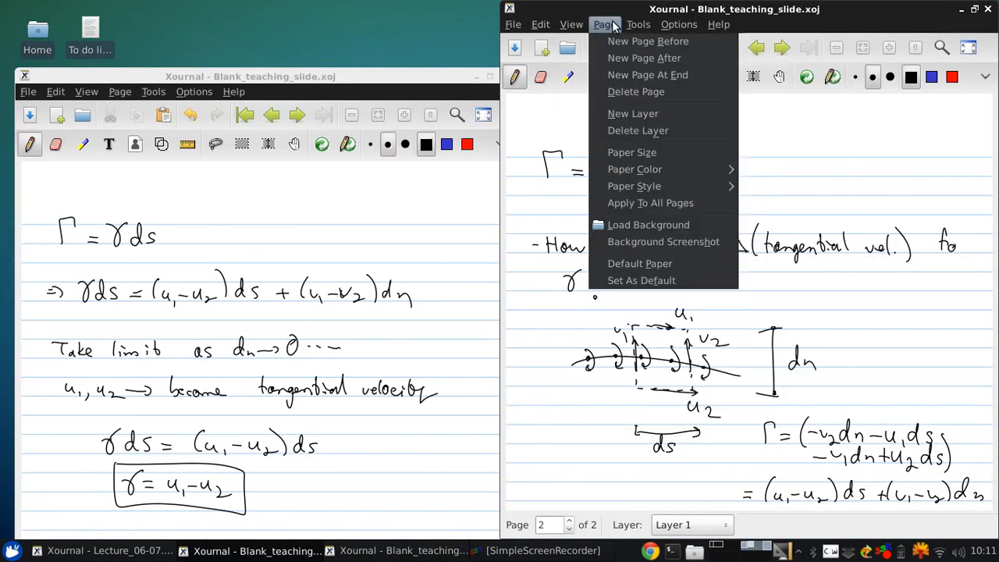
left_click(643, 57)
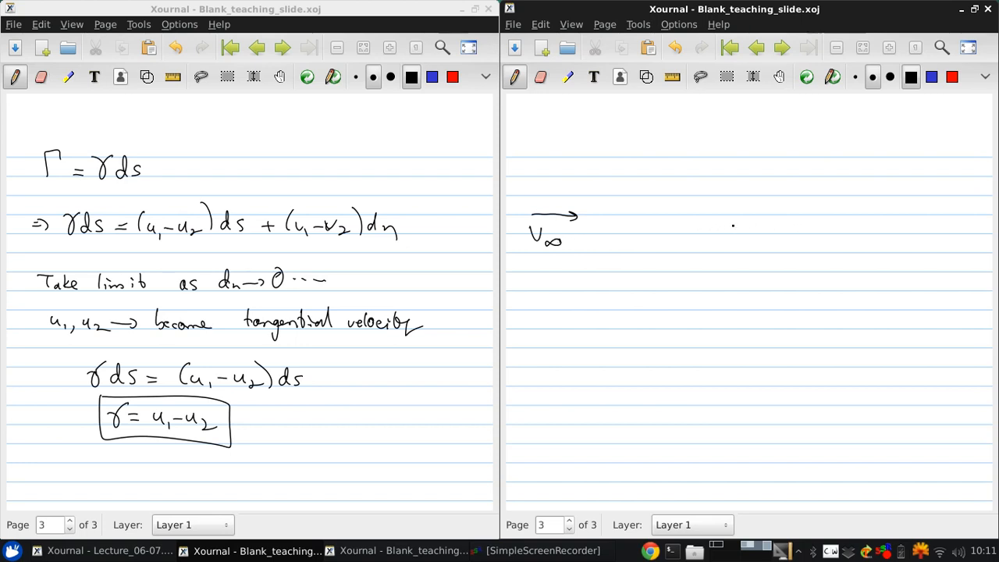
left_click_drag(733, 226, 908, 240)
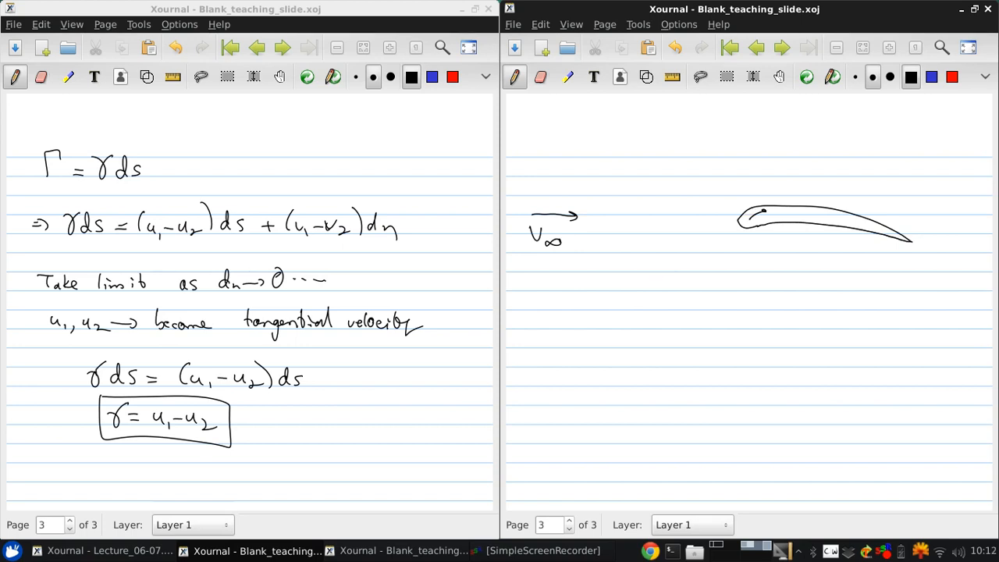
left_click_drag(752, 217, 777, 212)
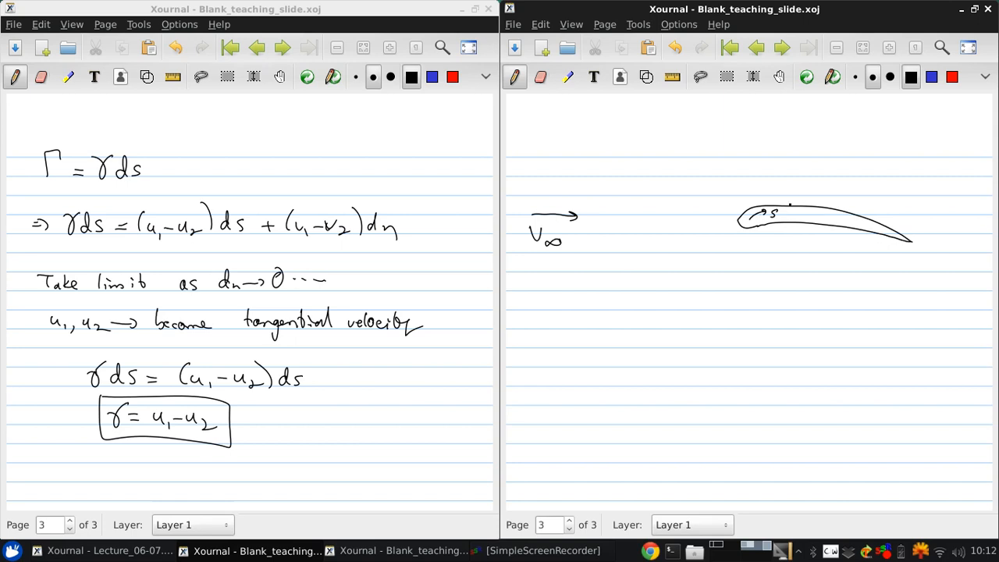
left_click_drag(788, 218, 824, 211)
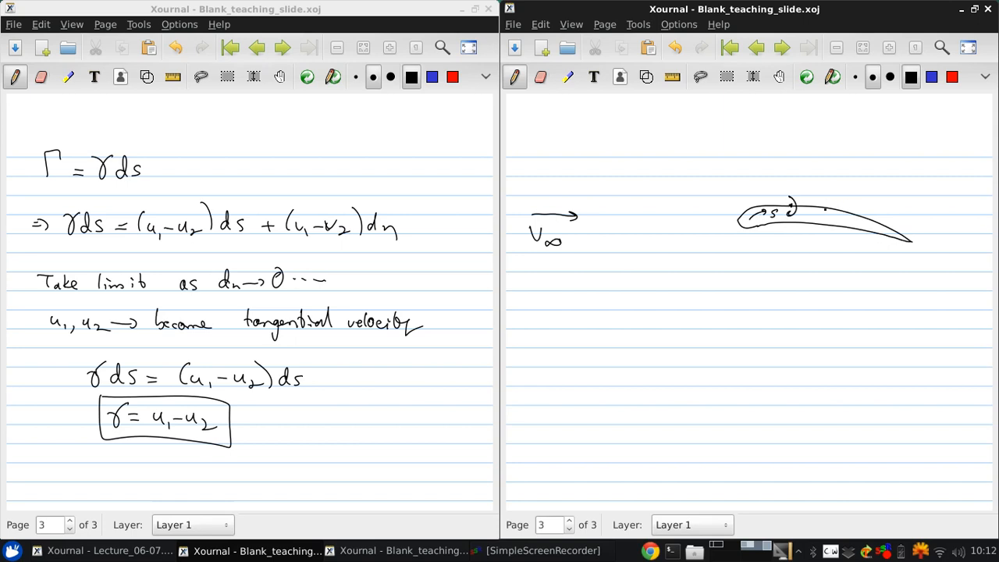
left_click_drag(812, 211, 866, 210)
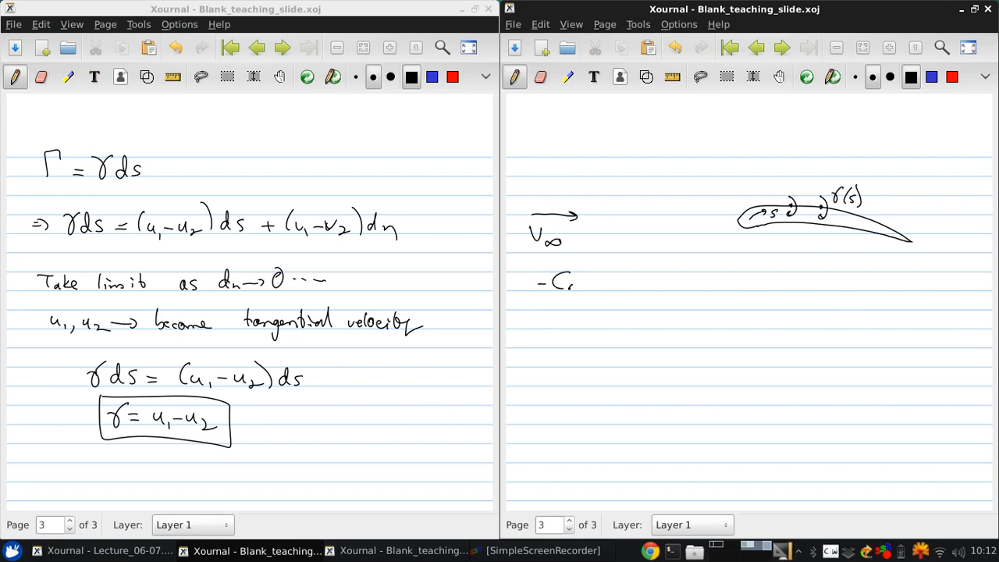
Write that γ(s) must be calculated so the vortex sheet (airfoil surface) is a STREAMLINE of the flow
type("alculat")
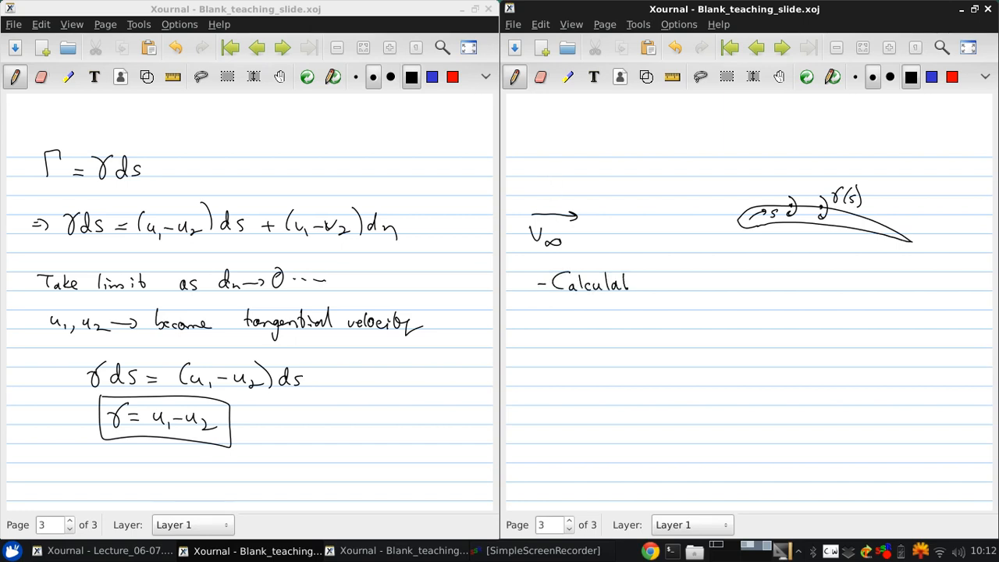
left_click_drag(648, 282, 690, 282)
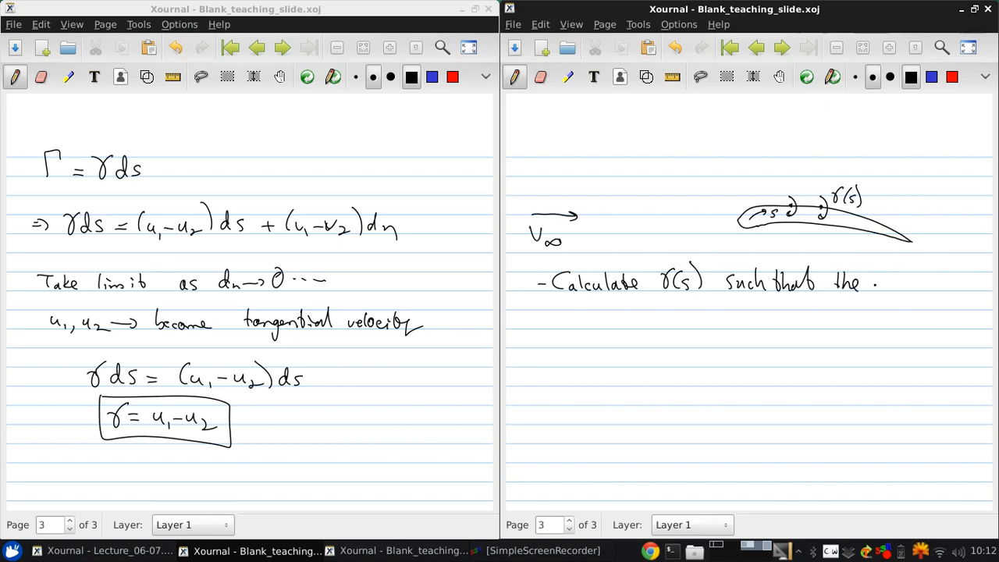
left_click_drag(871, 284, 939, 283)
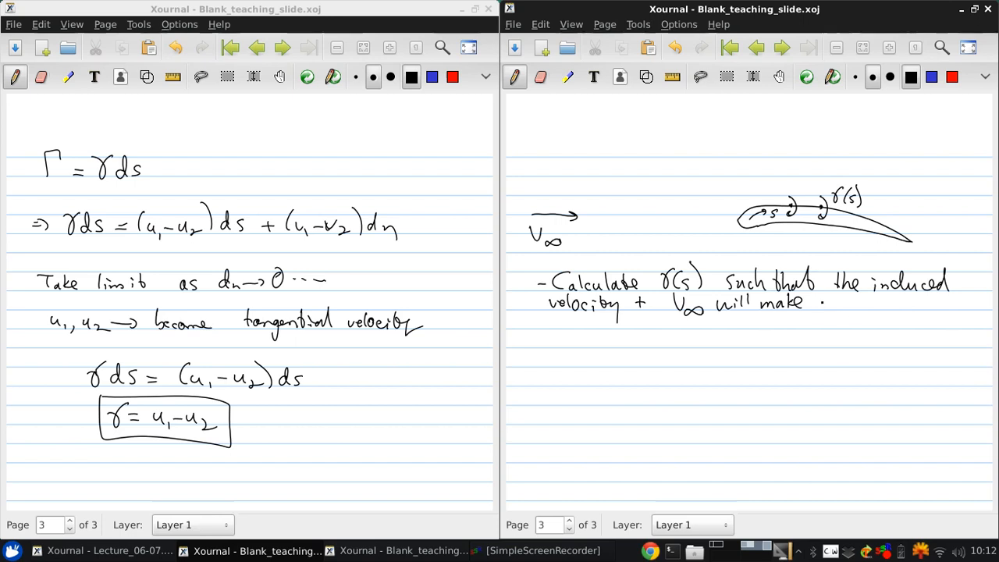
type("vortex.")
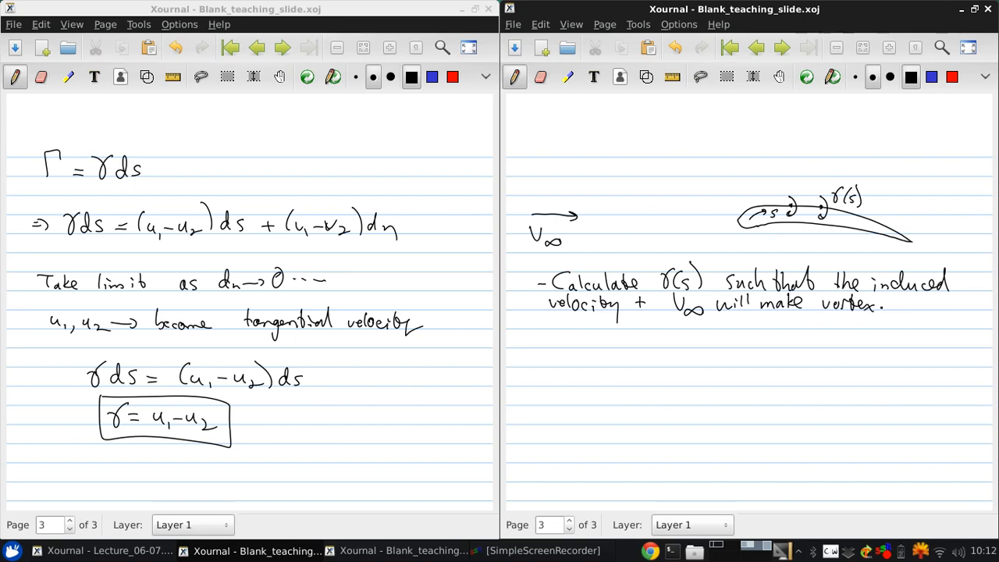
left_click_drag(890, 304, 944, 304)
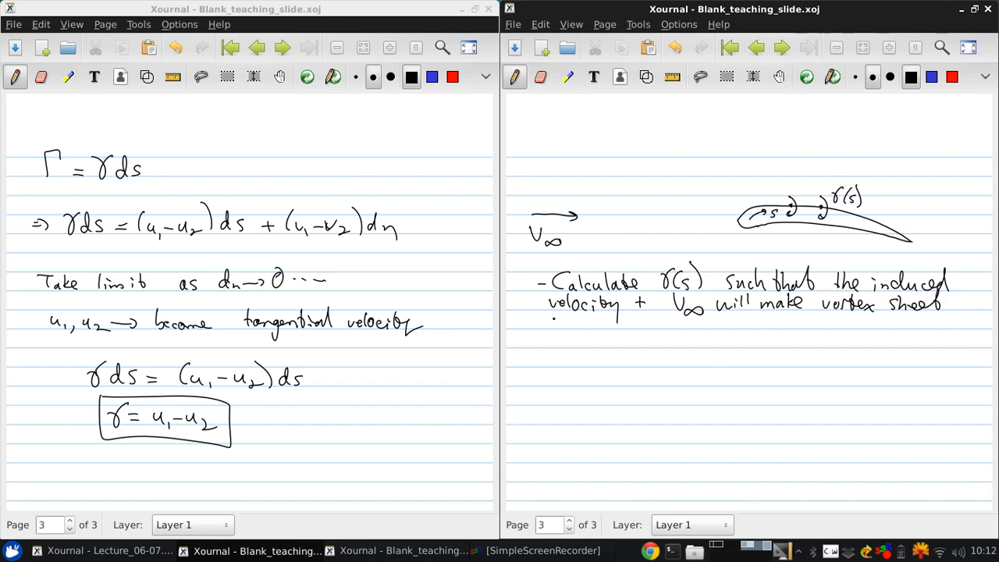
left_click_drag(546, 318, 601, 319)
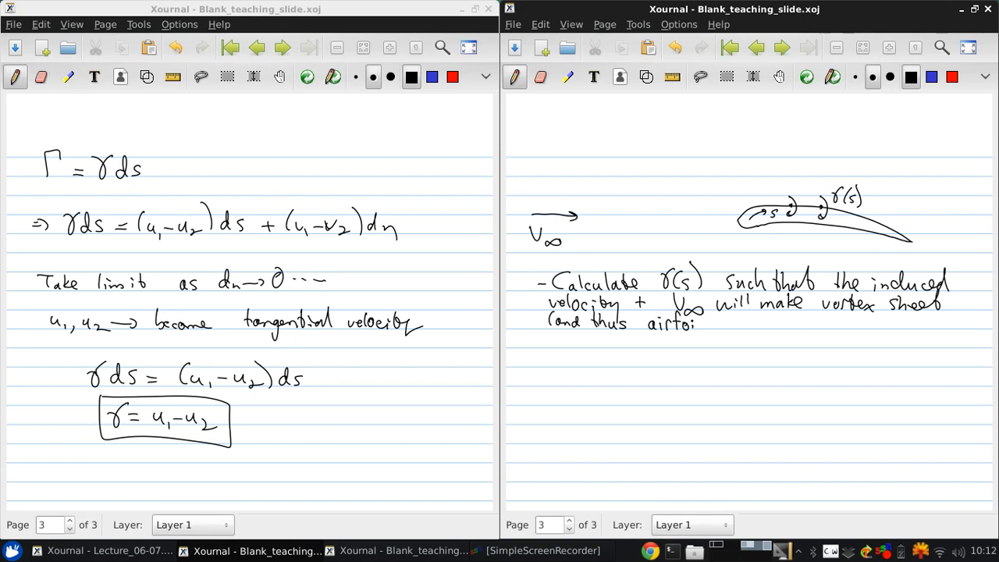
left_click_drag(694, 320, 746, 323)
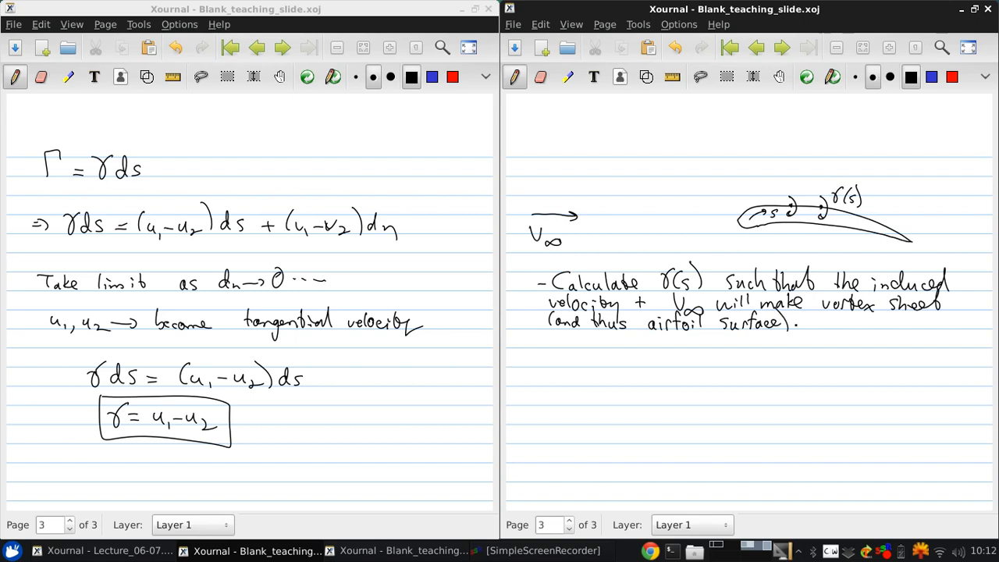
left_click_drag(803, 321, 855, 322)
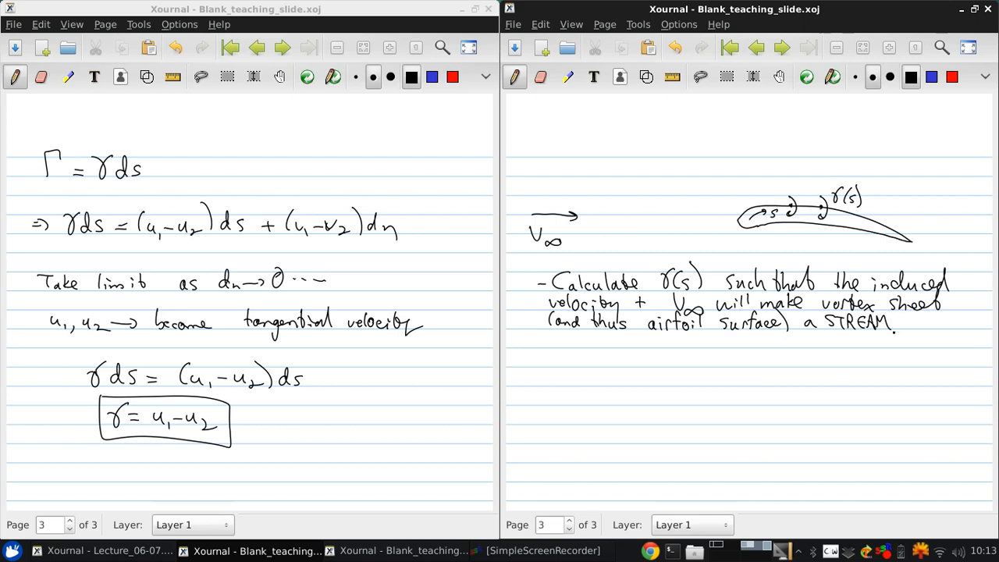
left_click_drag(905, 322, 959, 322)
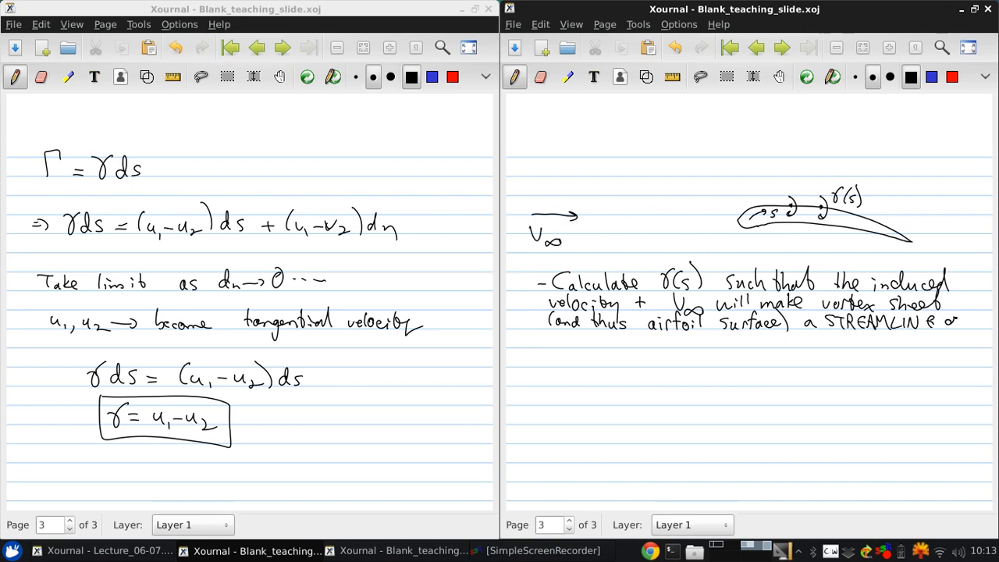
left_click_drag(546, 340, 574, 340)
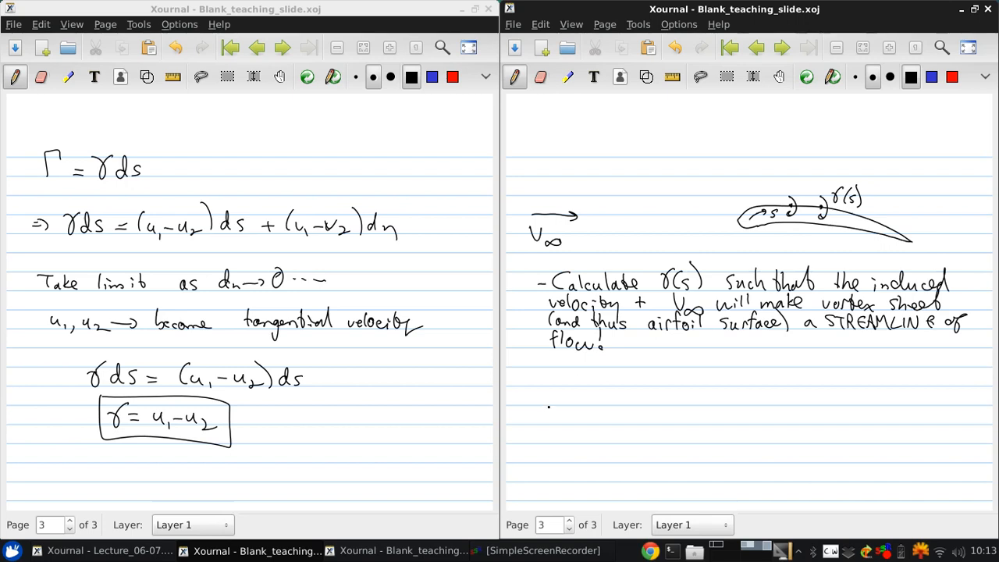
Begin the follow-up line for the circulation and lift formulas below the sentence
left_click_drag(617, 368, 632, 368)
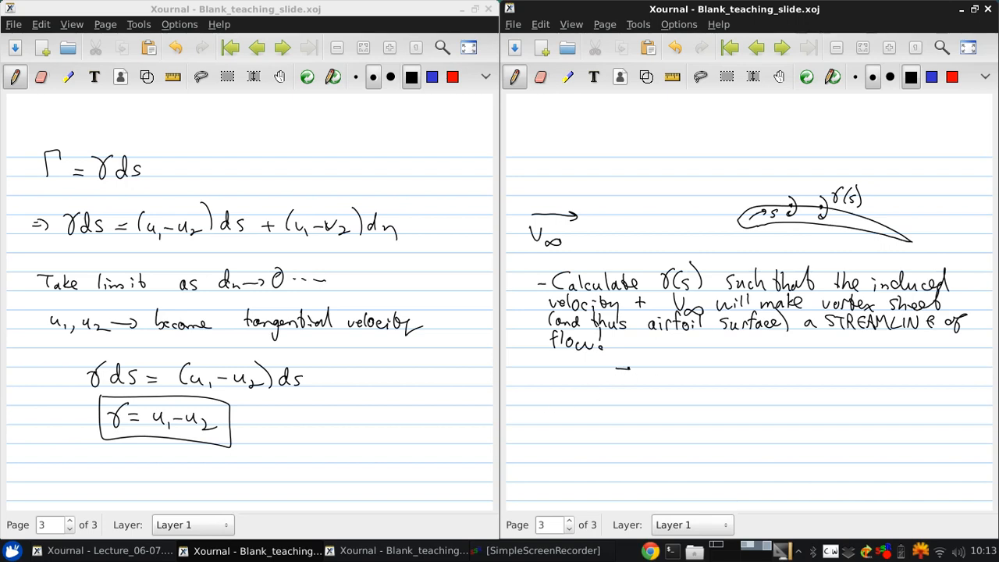
left_click_drag(621, 383, 674, 374)
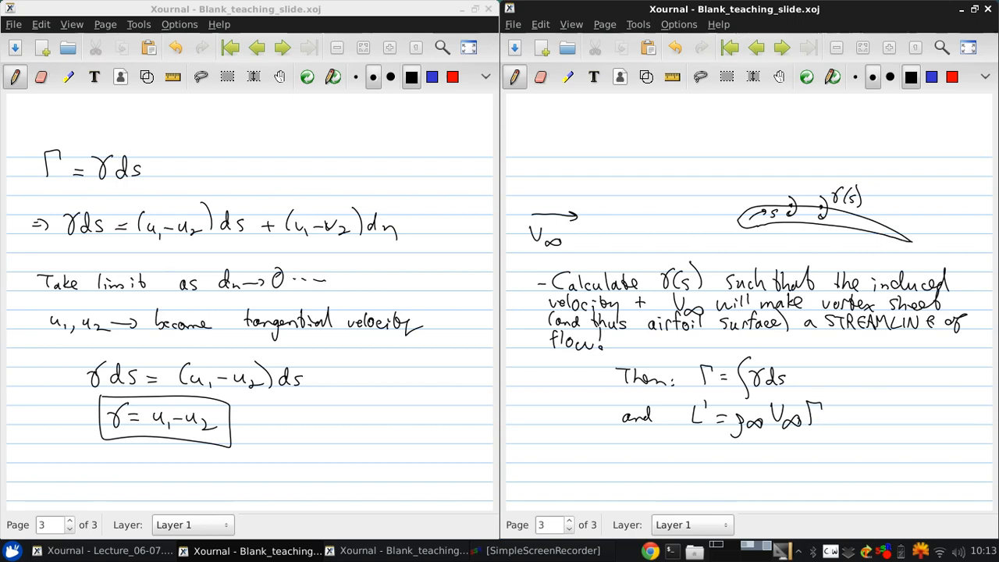
mouse_move(646, 77)
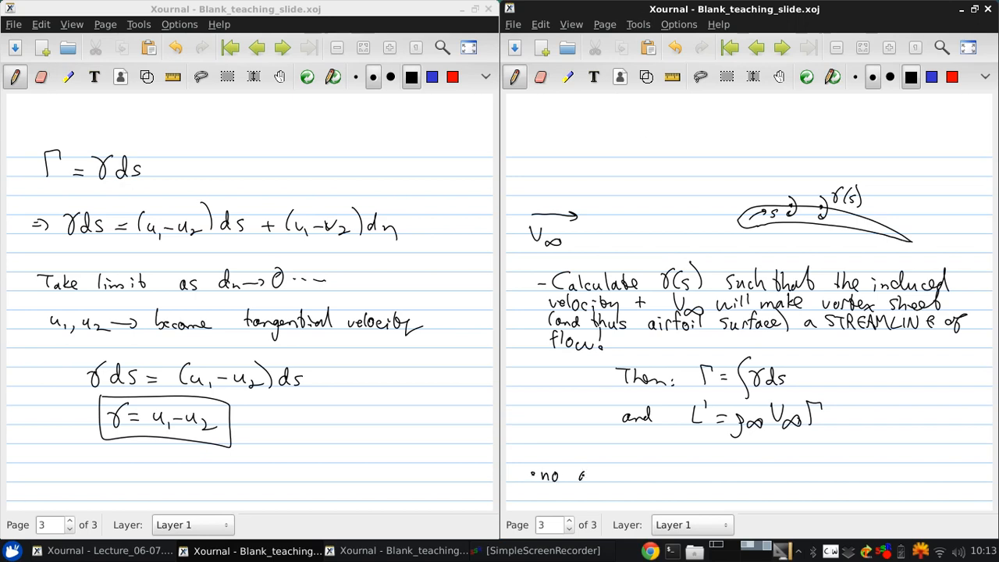
Write Γ = ∫γ ds, L' = ρ∞V∞Γ and the no-analytical-solution → vortex panel methods bullet
type("analys")
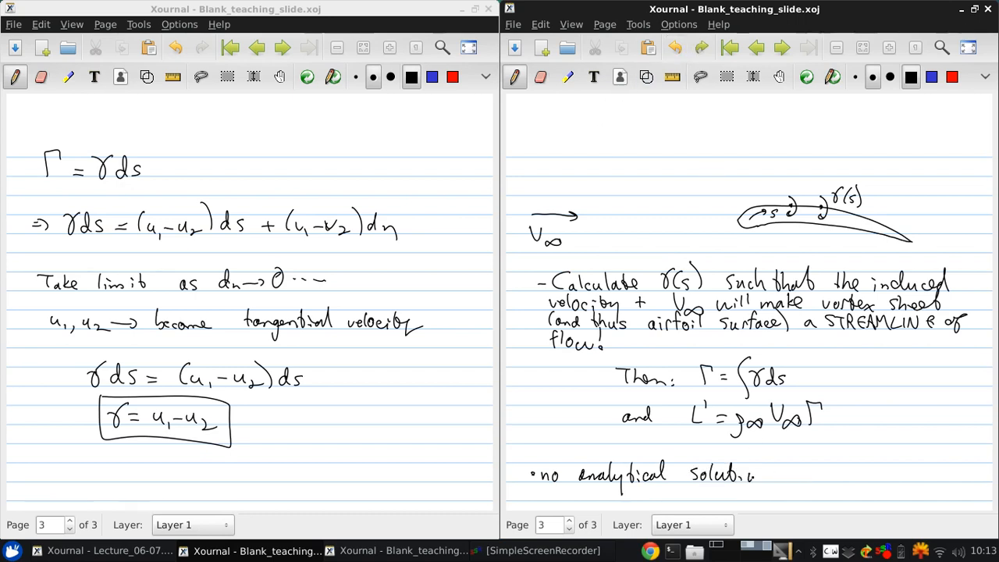
type("on → panel methods")
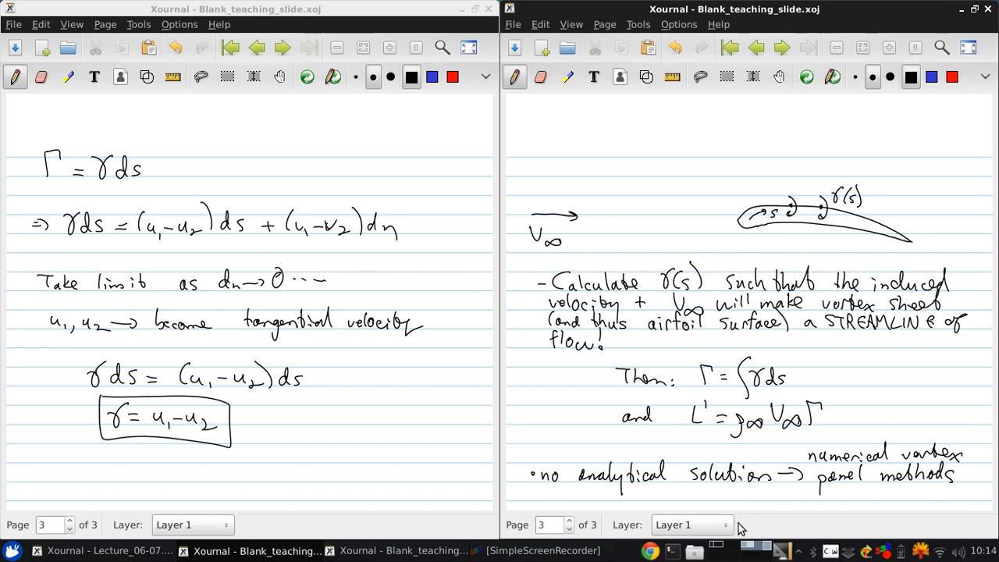
mouse_move(739, 529)
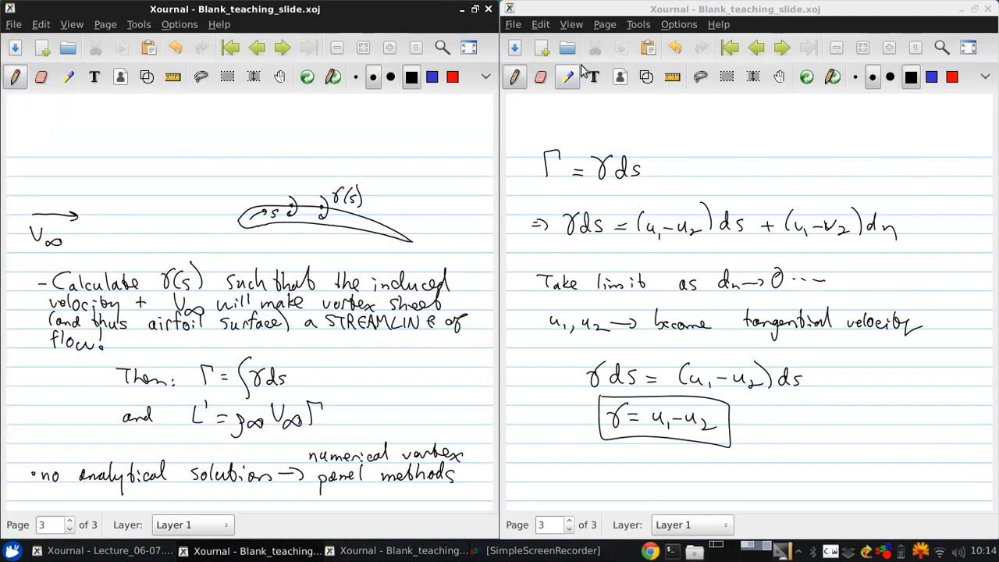
Add a fourth blank page at the end for the 'Next: imagine airfoil' heading
left_click(604, 25)
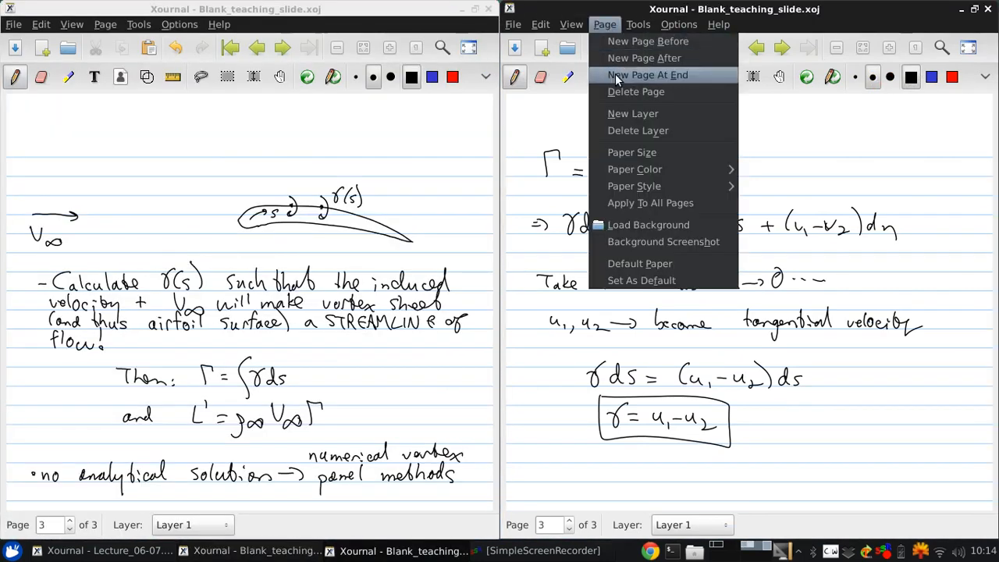
left_click(646, 75)
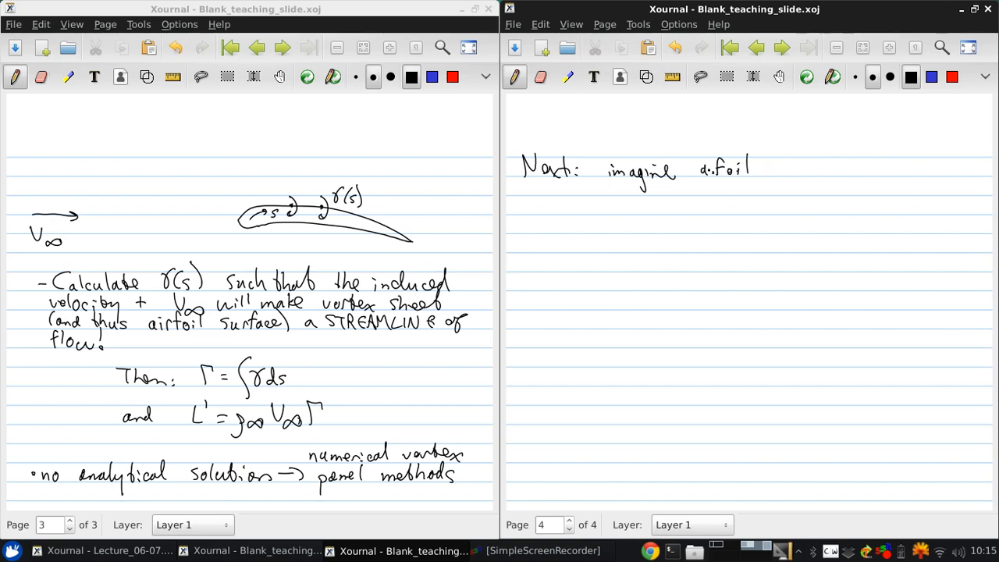
Finish the heading, then draw the V∞ arrow, the very thin airfoil and the large arrow after it
left_click_drag(753, 169, 796, 170)
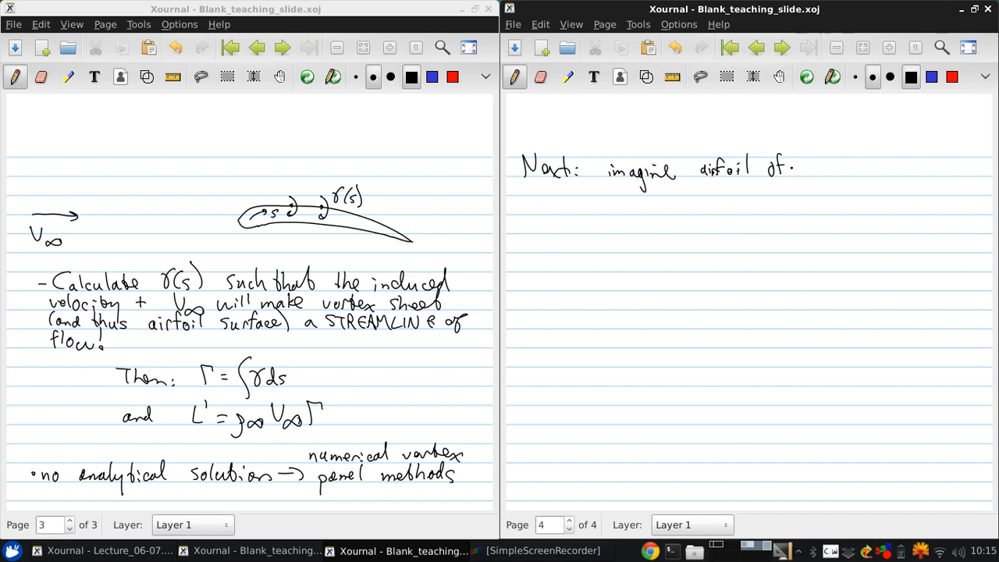
left_click_drag(799, 168, 851, 168)
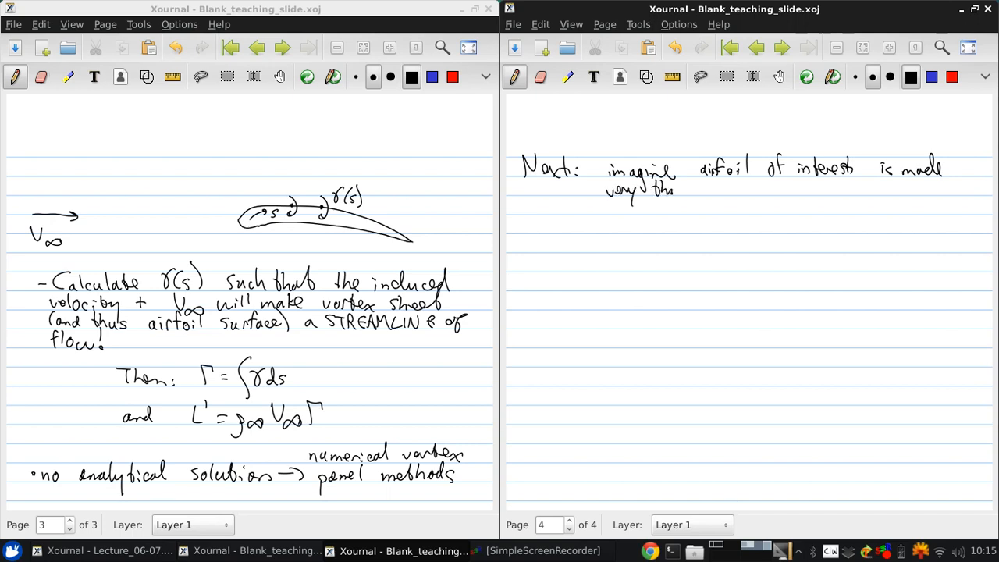
left_click_drag(521, 252, 546, 250)
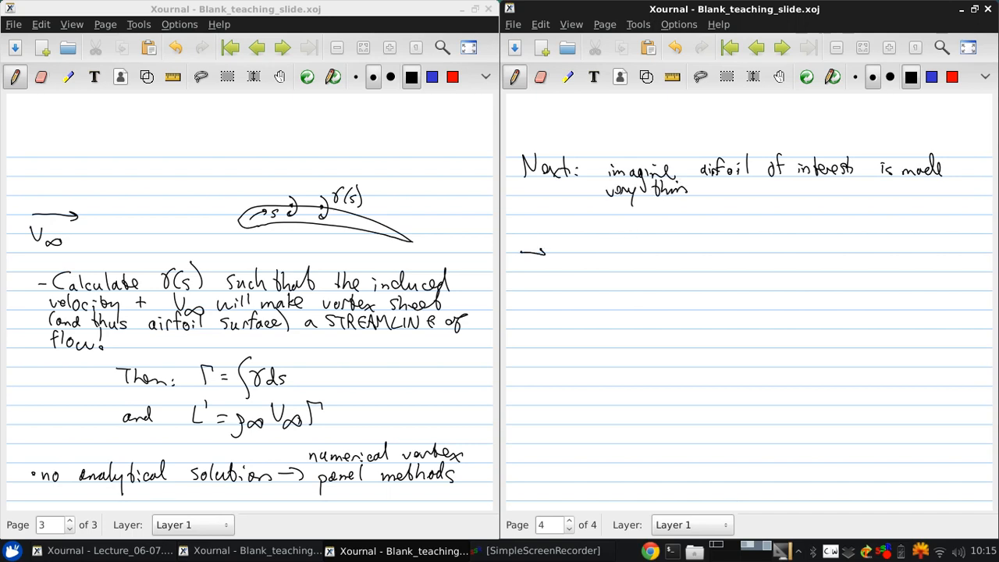
left_click_drag(538, 262, 546, 281)
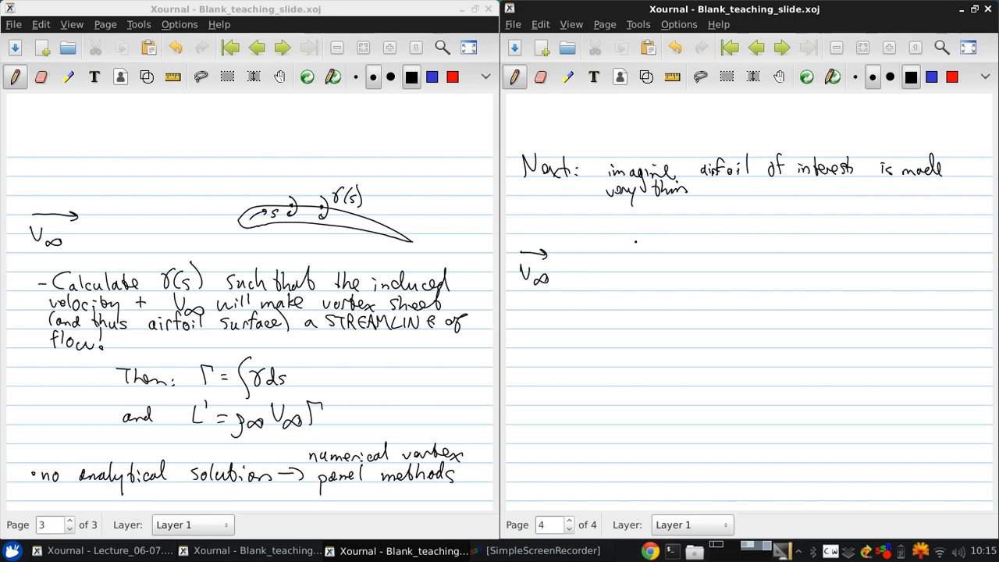
left_click_drag(606, 262, 684, 262)
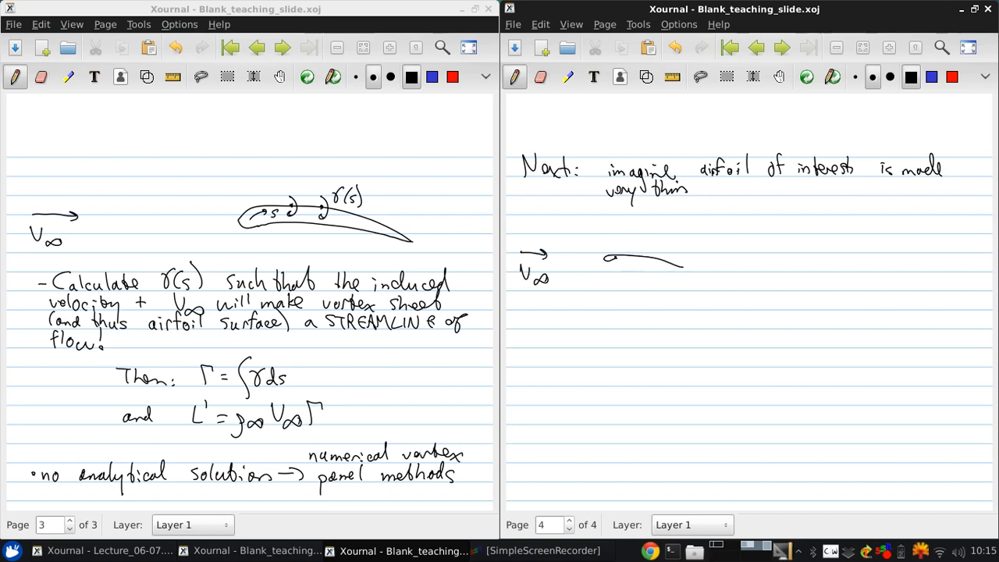
left_click_drag(605, 257, 686, 268)
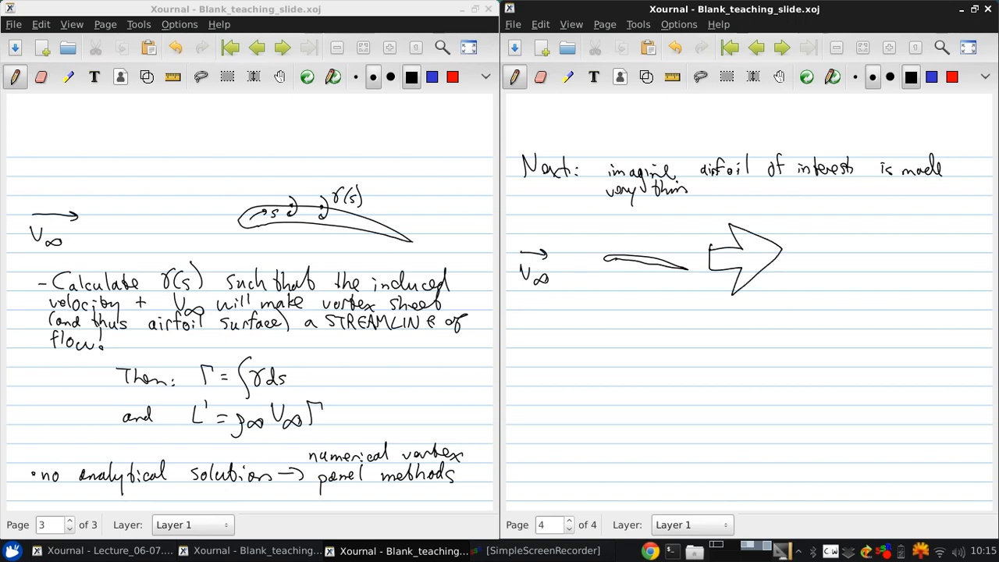
Draw the equivalent vortex sheet in V∞ as a wavy line labelled s and γ(s)
left_click(799, 271)
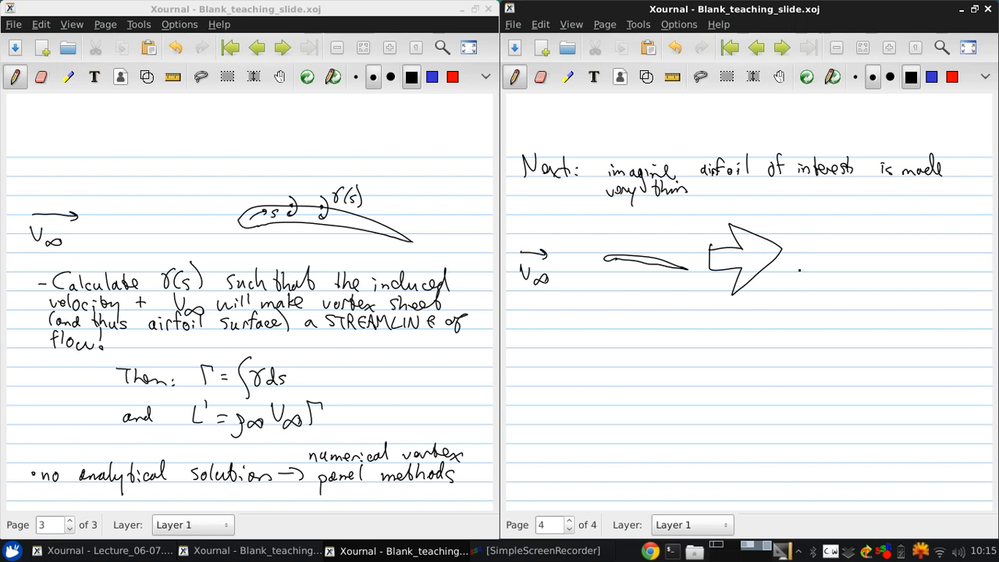
left_click_drag(788, 256, 823, 256)
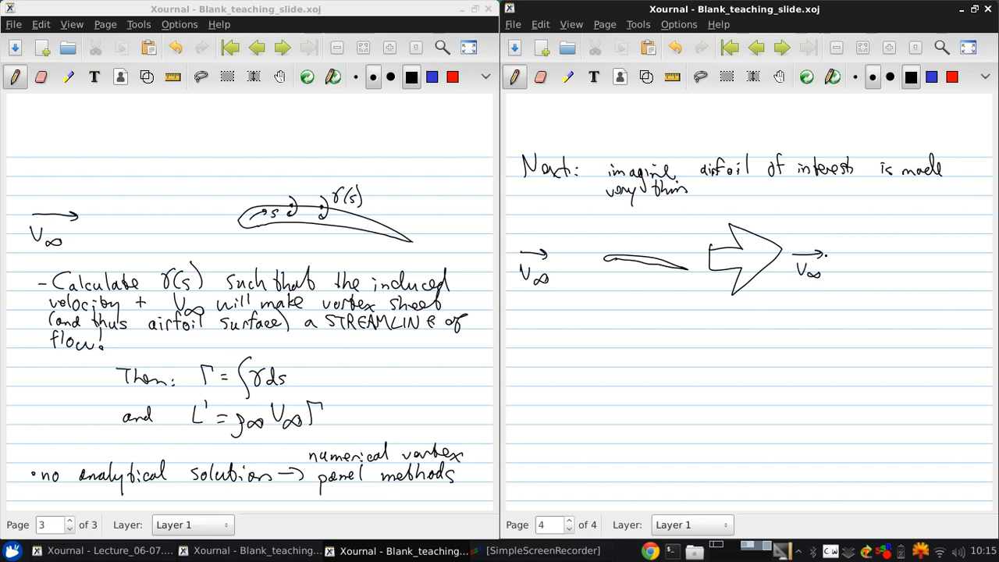
left_click_drag(845, 264, 952, 266)
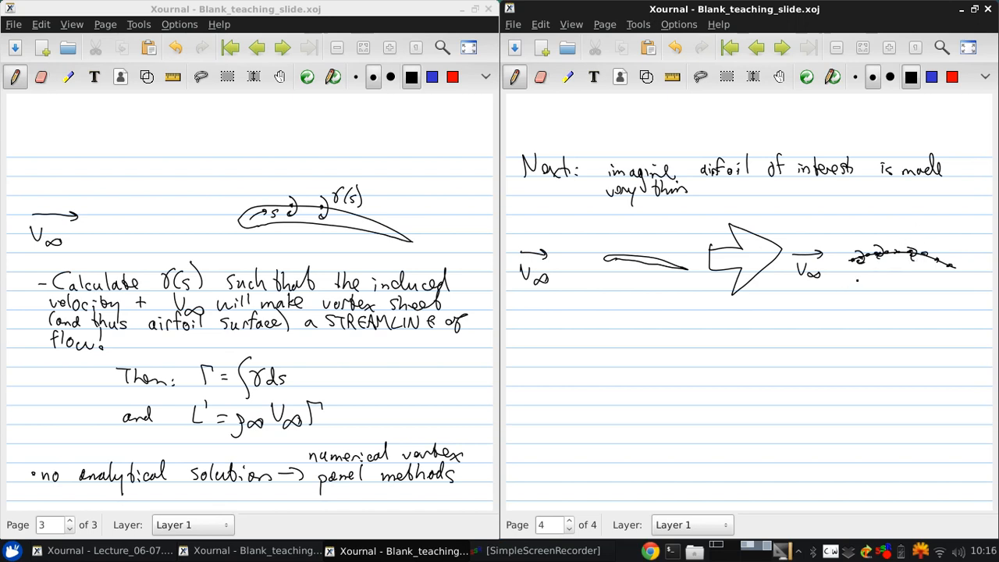
left_click_drag(855, 280, 924, 278)
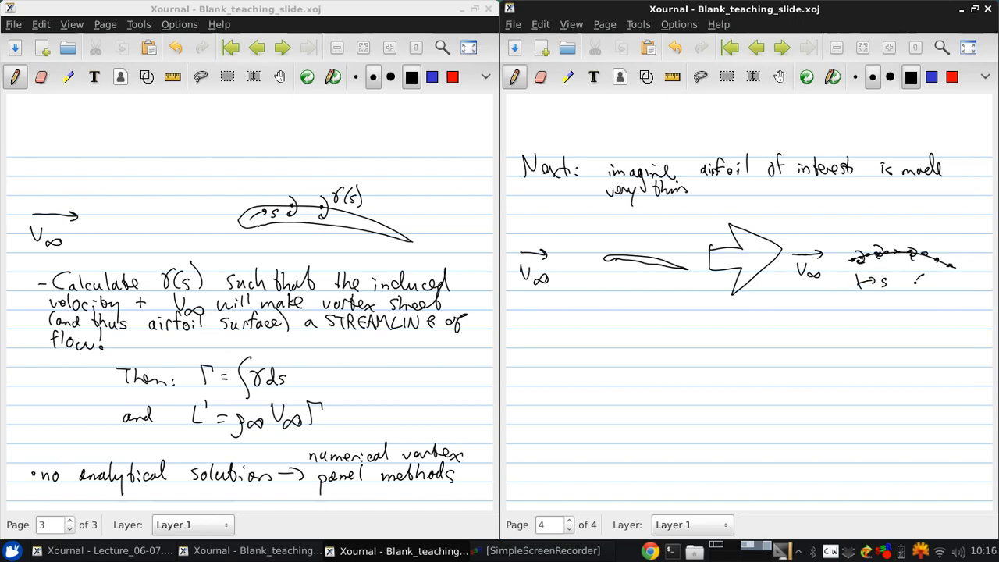
left_click_drag(905, 281, 949, 281)
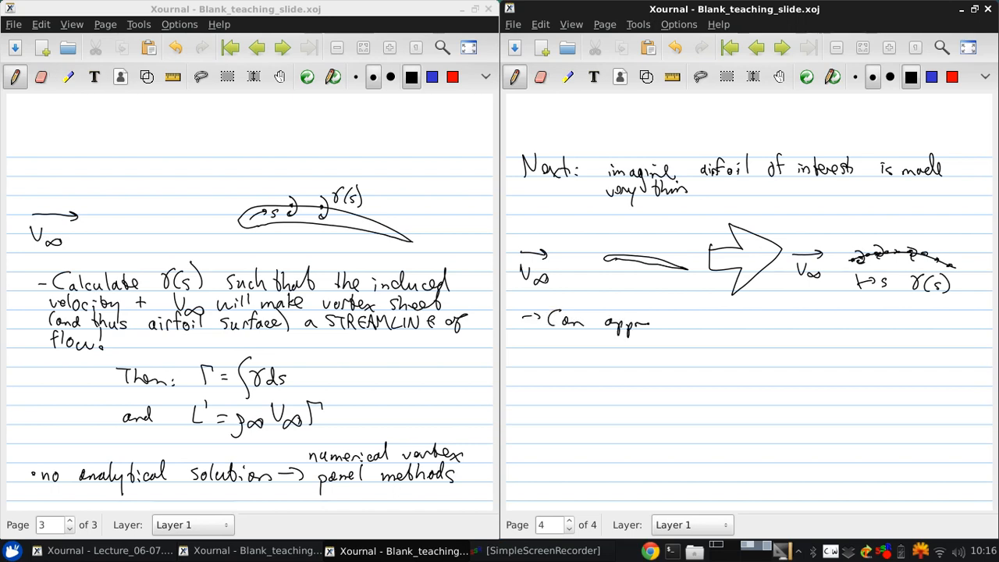
Write that one vortex sheet approximates the airfoil and γ(s) + V∞ → CAMBER line is a streamline
type("approximal")
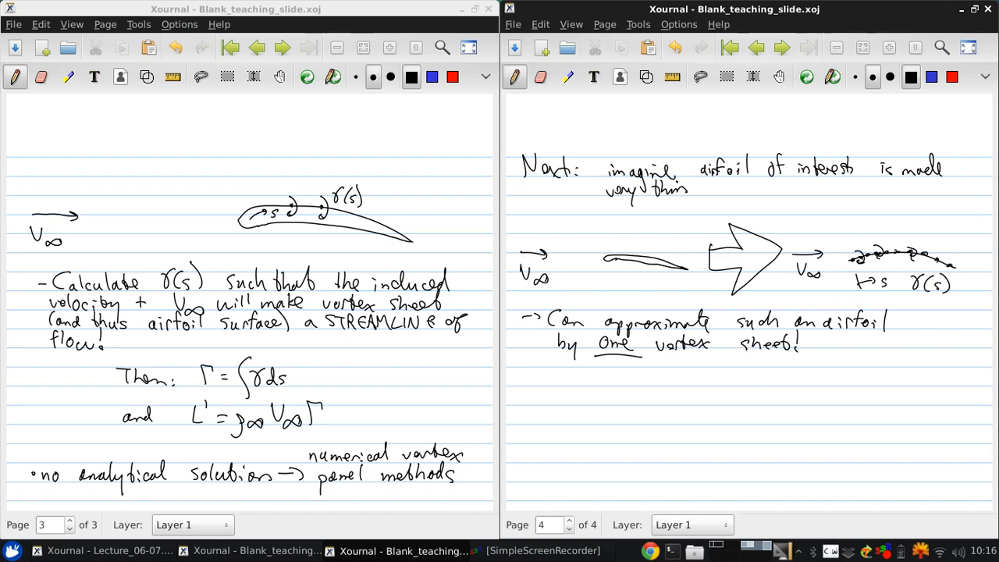
left_click_drag(530, 393, 570, 398)
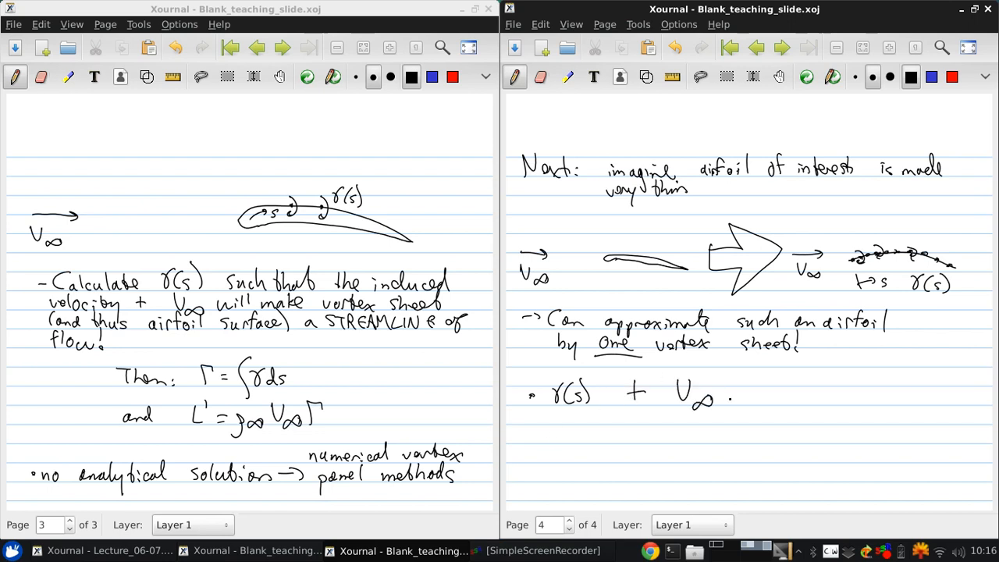
left_click_drag(737, 392, 767, 391)
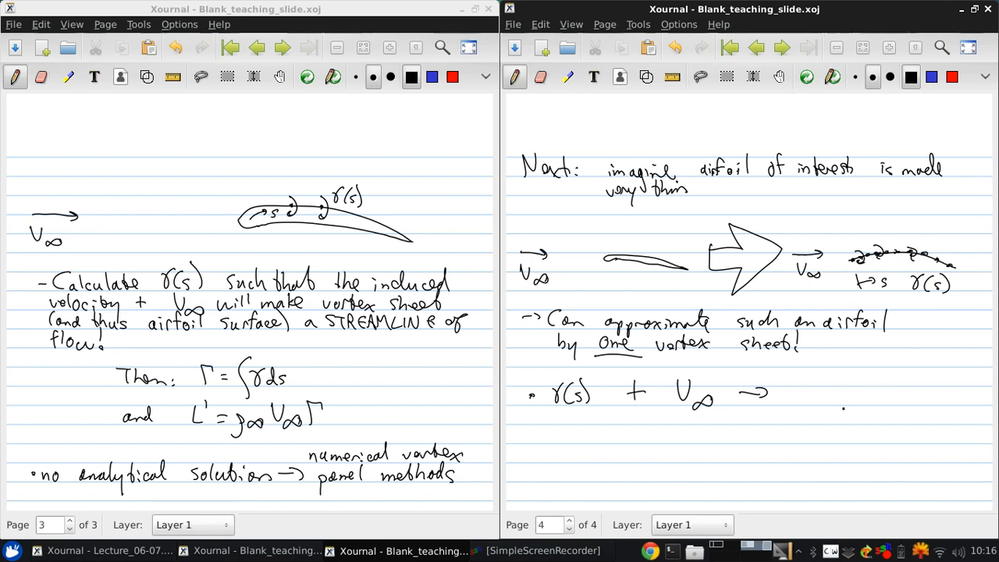
left_click_drag(783, 398, 824, 402)
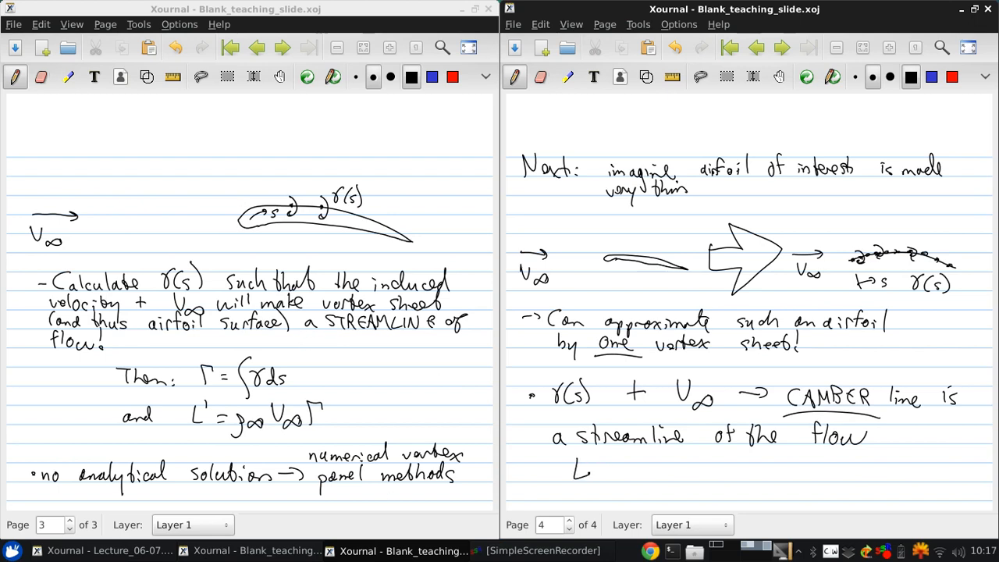
Add the remark 'An approximate method.' below the bullet
left_click_drag(580, 472, 624, 465)
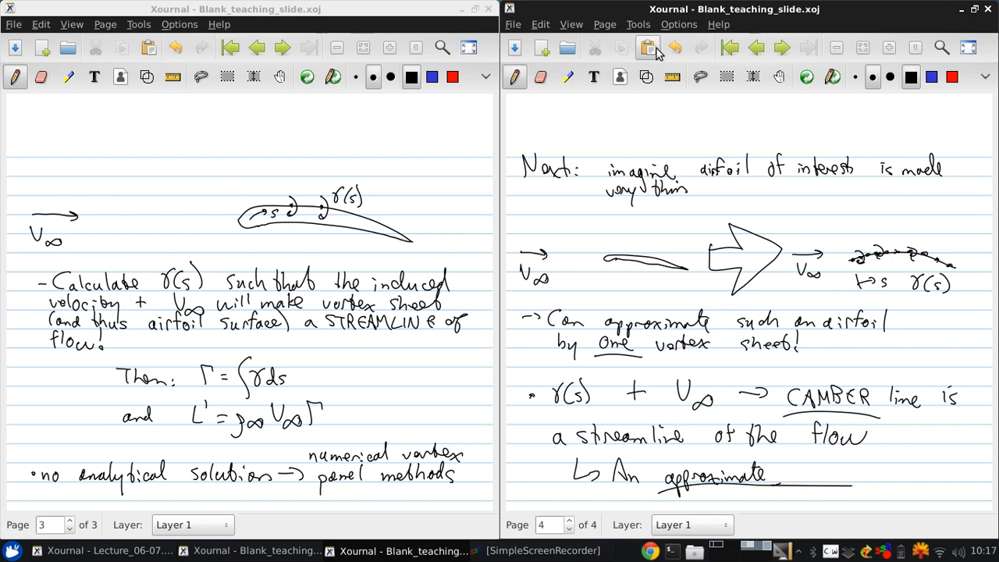
type("n")
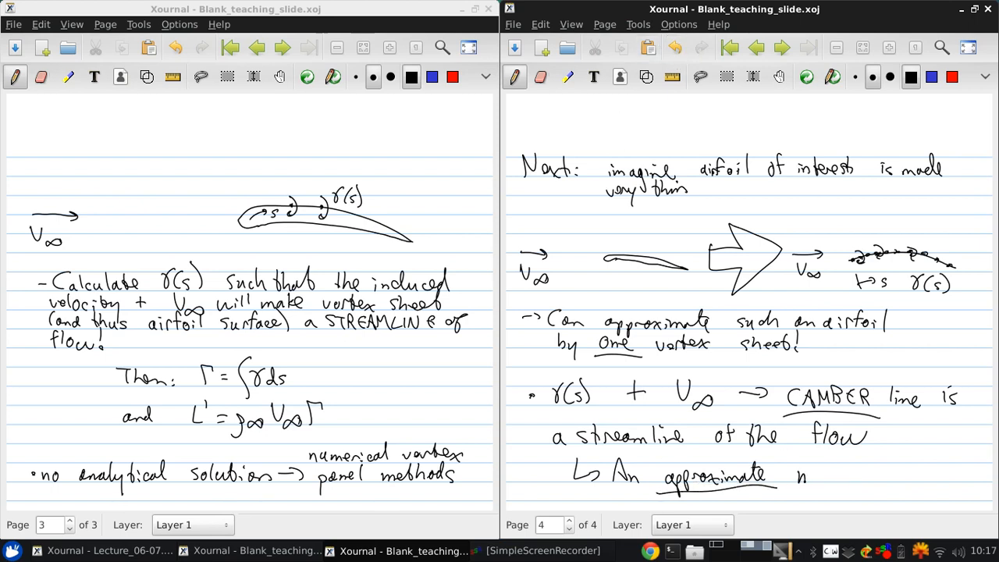
type("method.")
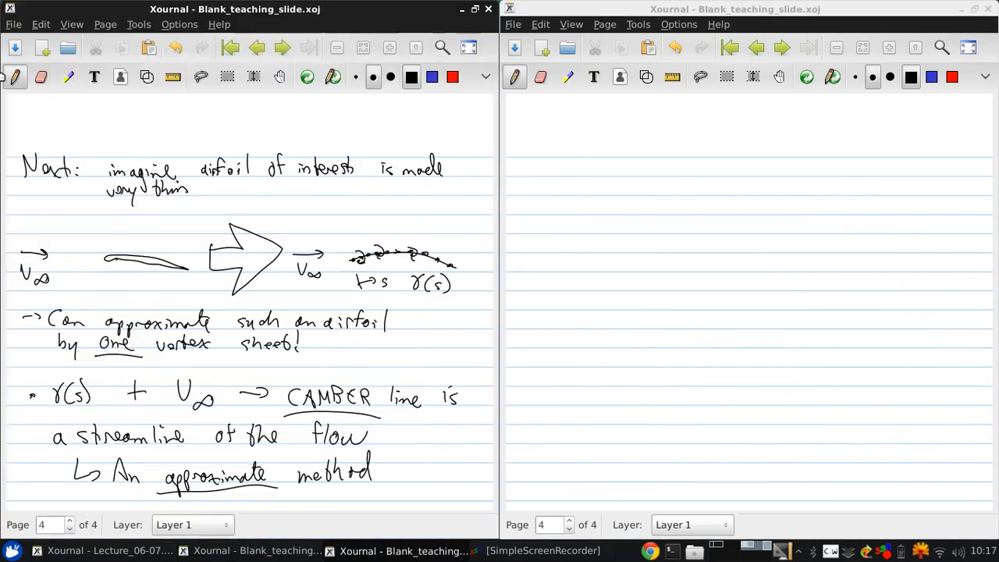
Write 'BUT: Can get an analytical solution!' with analytical underlined and an arrow below
left_click_drag(562, 143, 560, 169)
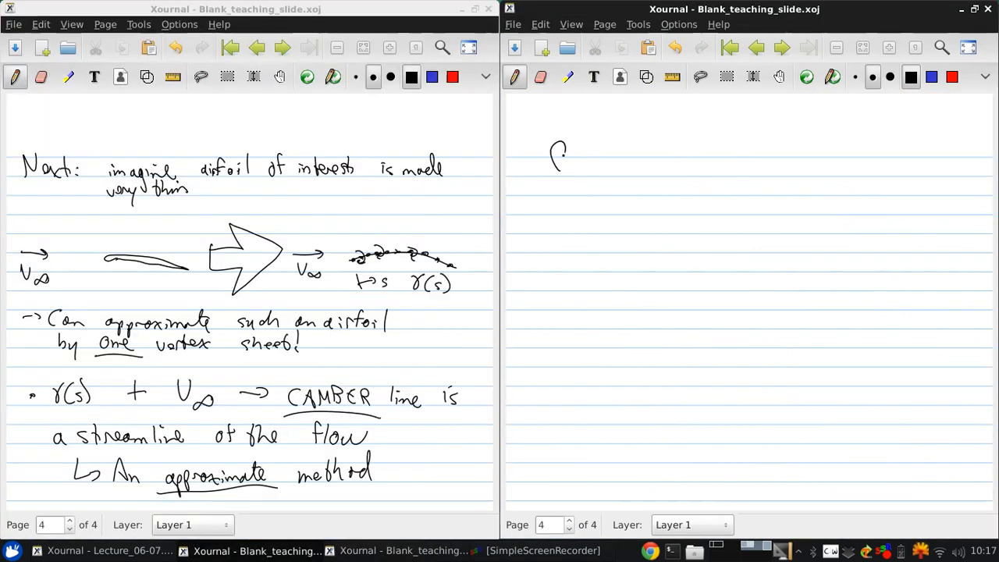
left_click_drag(554, 164, 639, 163)
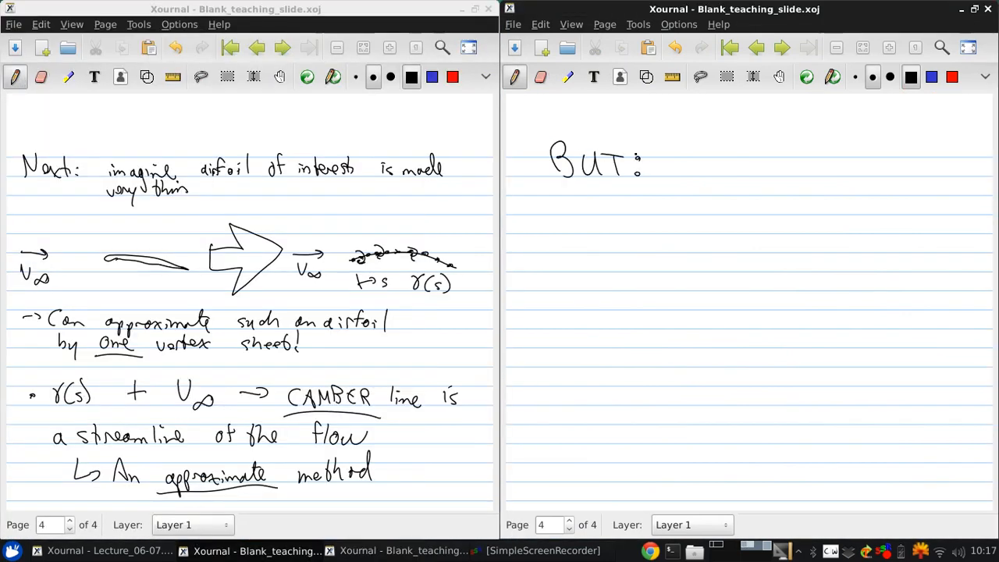
left_click_drag(670, 168, 734, 168)
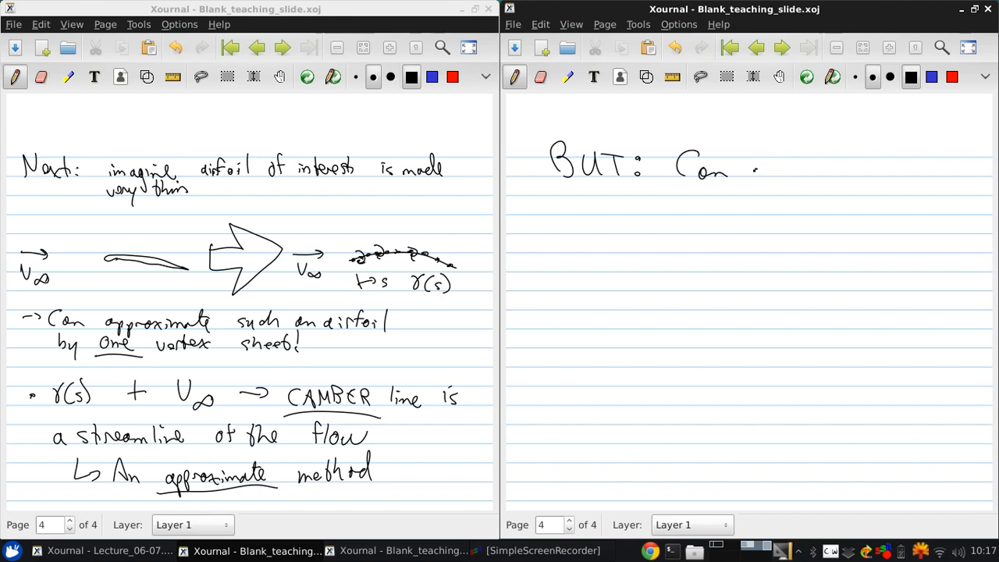
left_click_drag(749, 169, 827, 175)
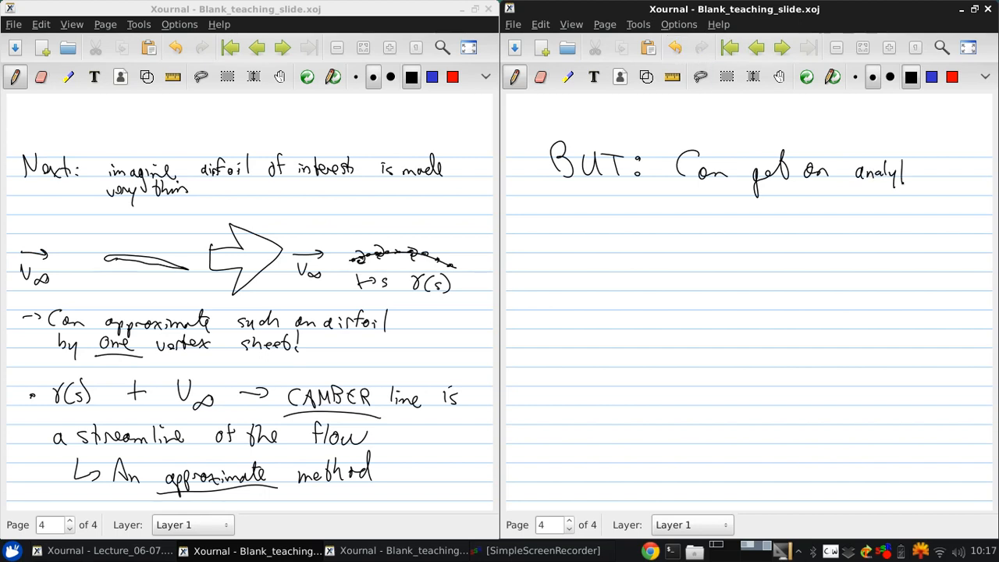
left_click_drag(905, 172, 944, 175)
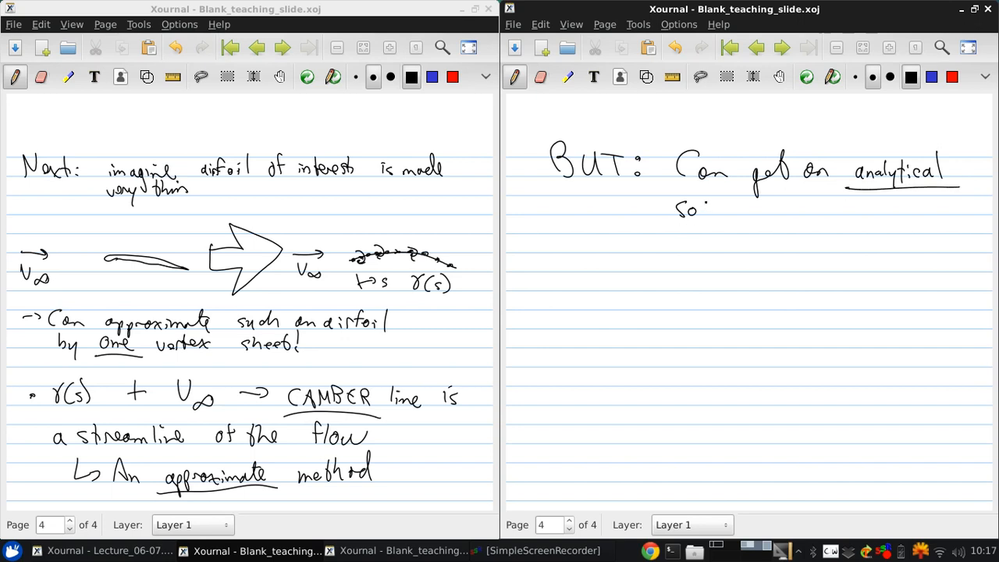
left_click_drag(703, 206, 765, 211)
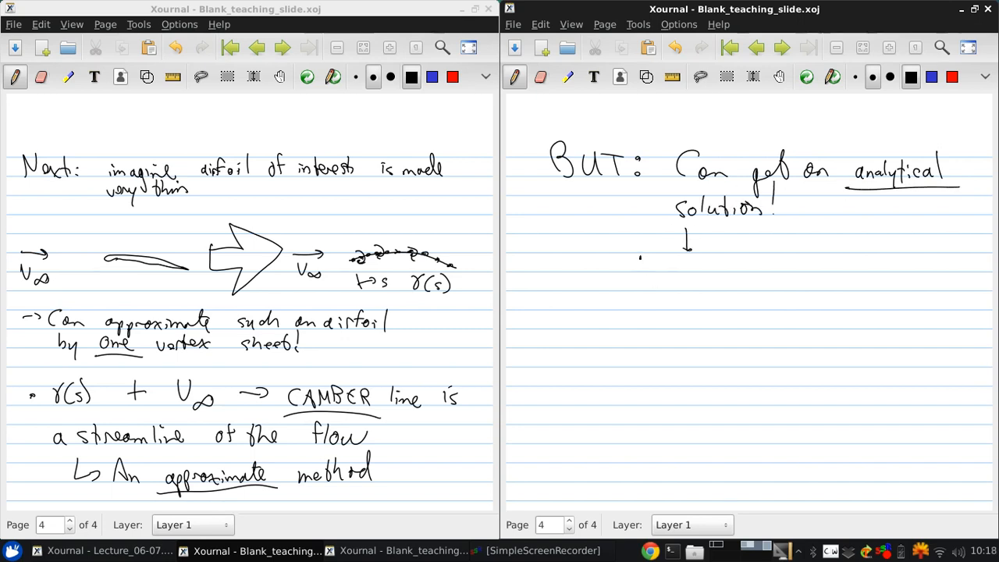
Write 'Will discuss soon' after the arrow
left_click_drag(640, 262, 705, 263)
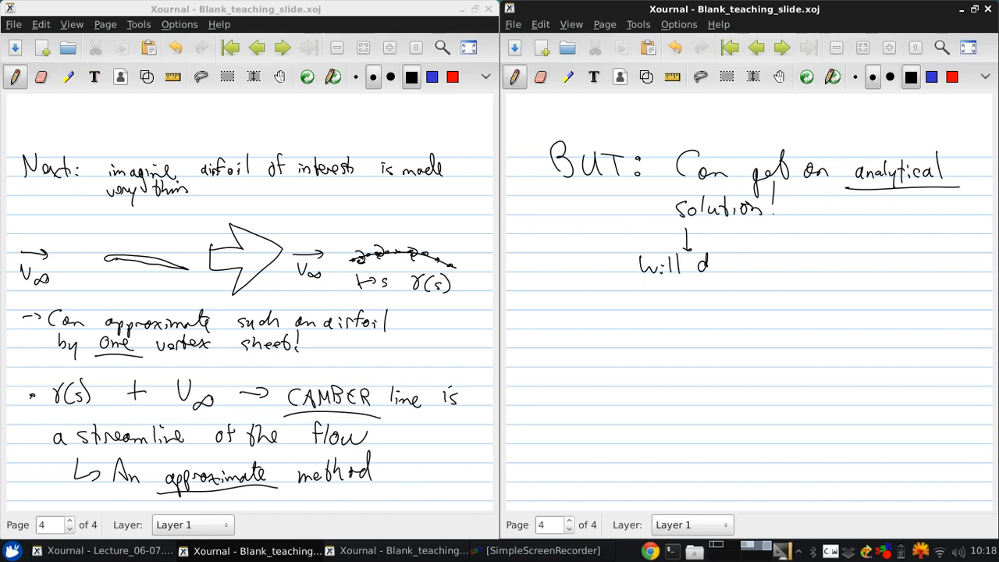
left_click_drag(705, 262, 780, 263)
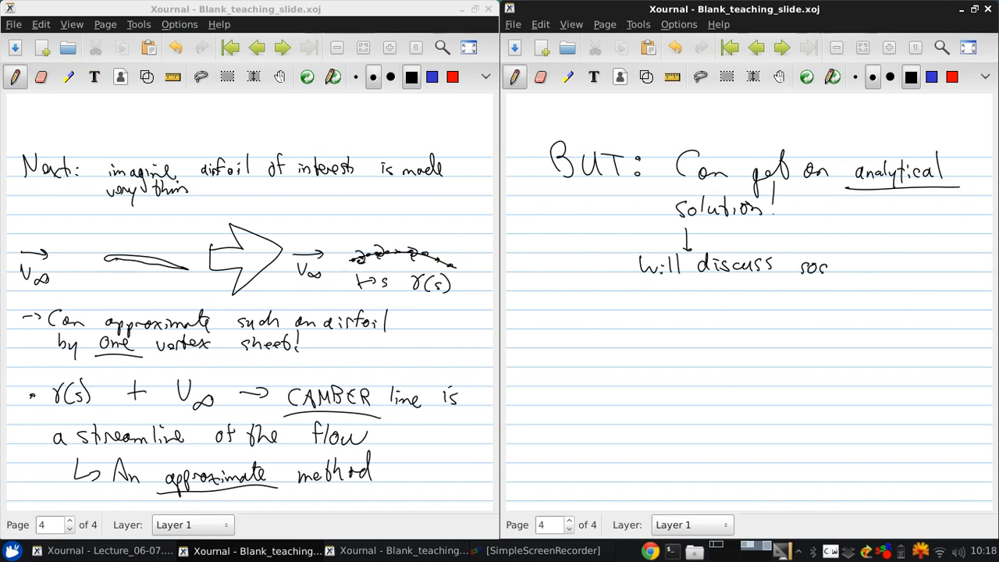
left_click_drag(824, 266, 843, 268)
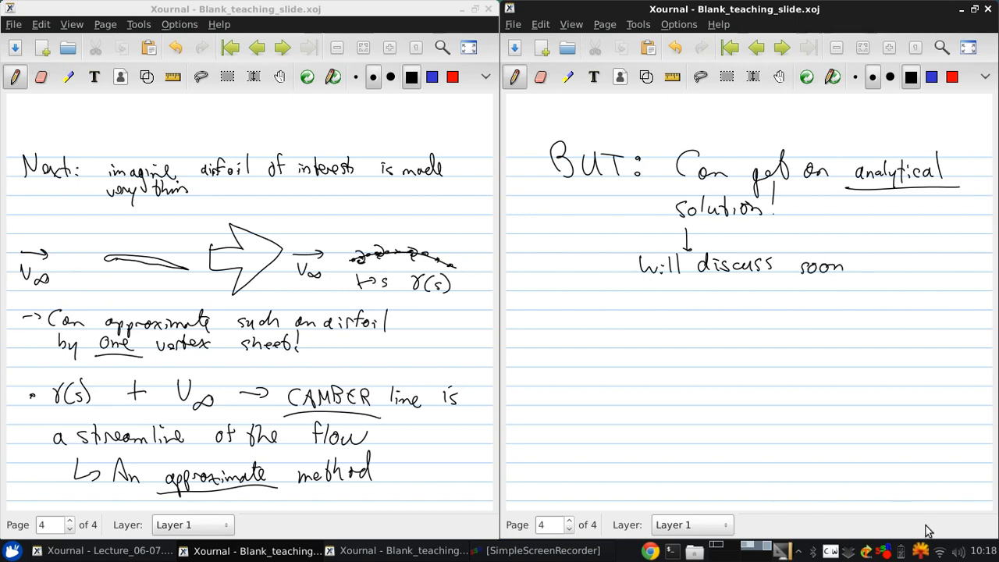